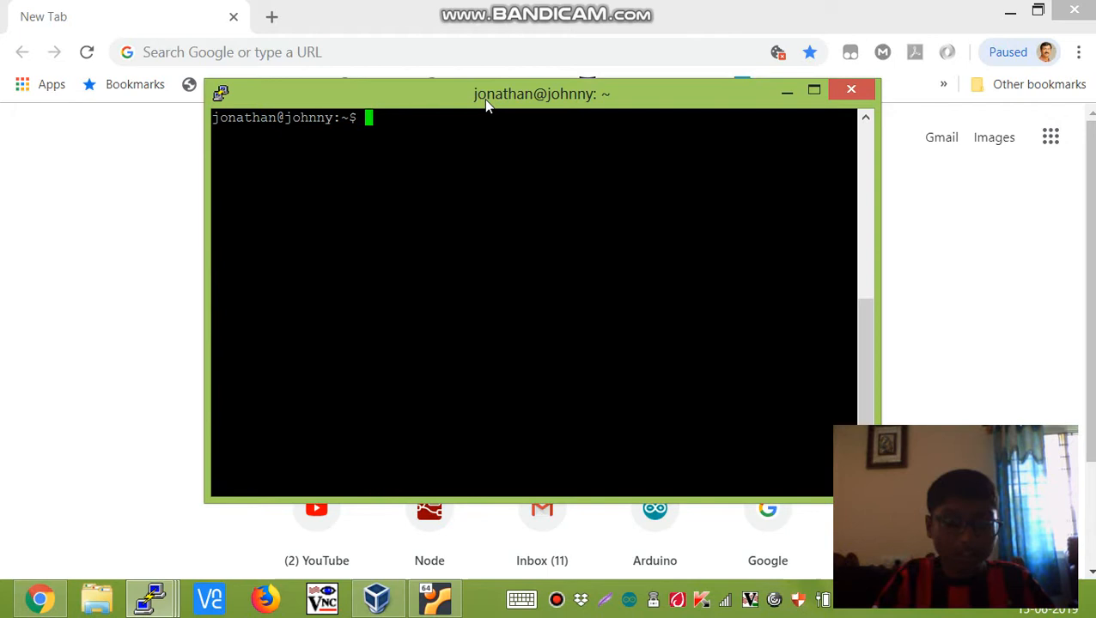
# Step: Refresh the server's package lists with sudo apt-get update
pyautogui.write('sudo apt-get')
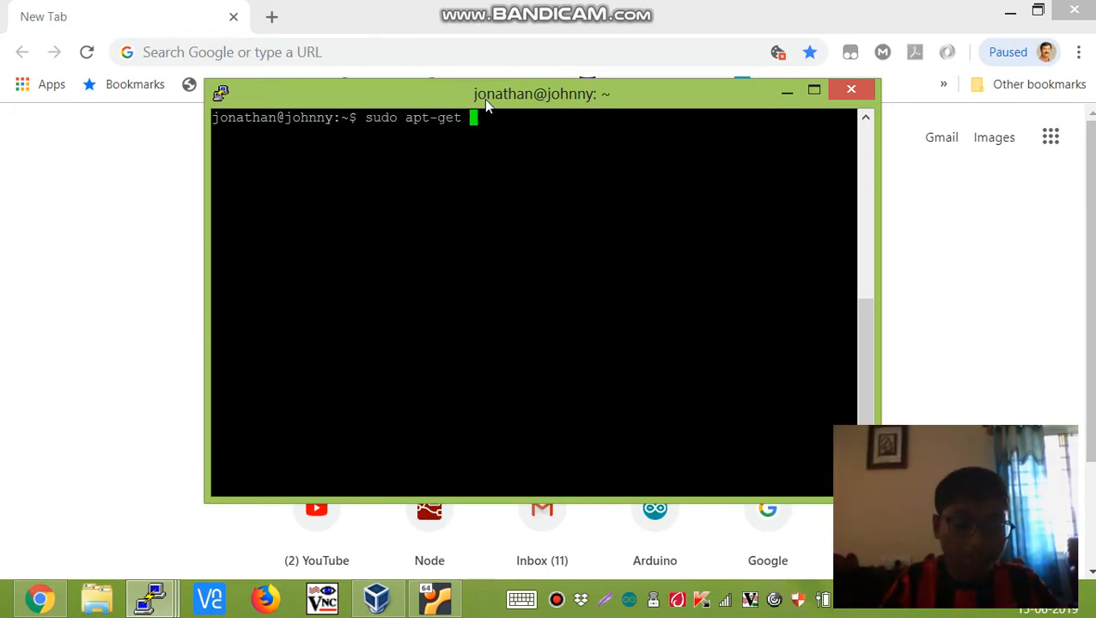
pyautogui.write('update')
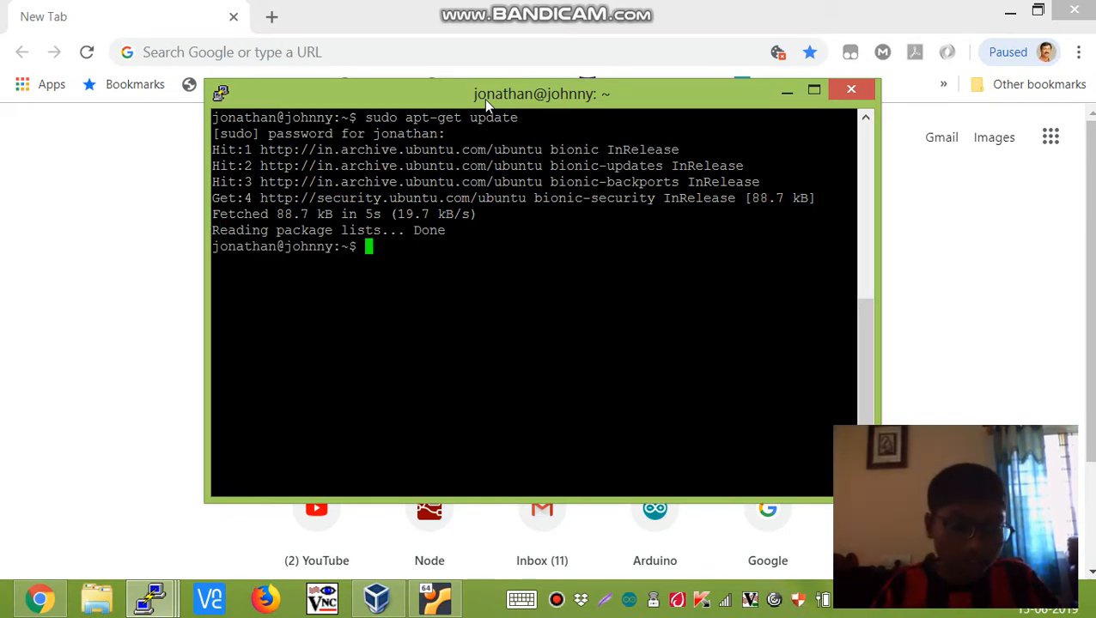
# Step: Run sudo apt-get install apache2 libapache2-mod-php php mysql-server php-mysql phpmyadmin
pyautogui.write('sudo')
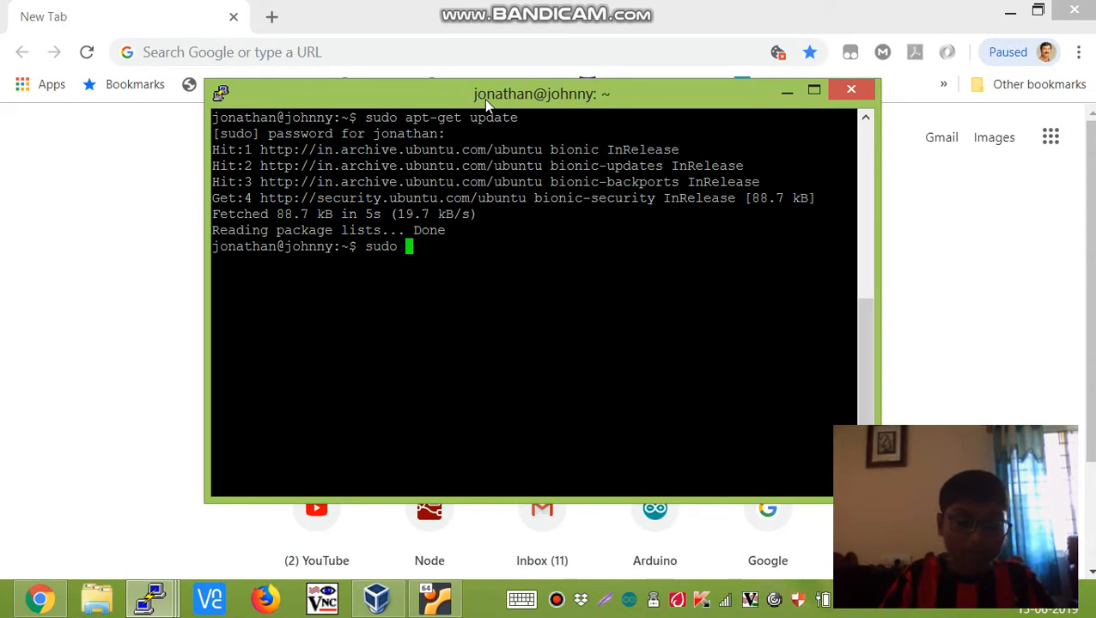
pyautogui.write('apt-get in')
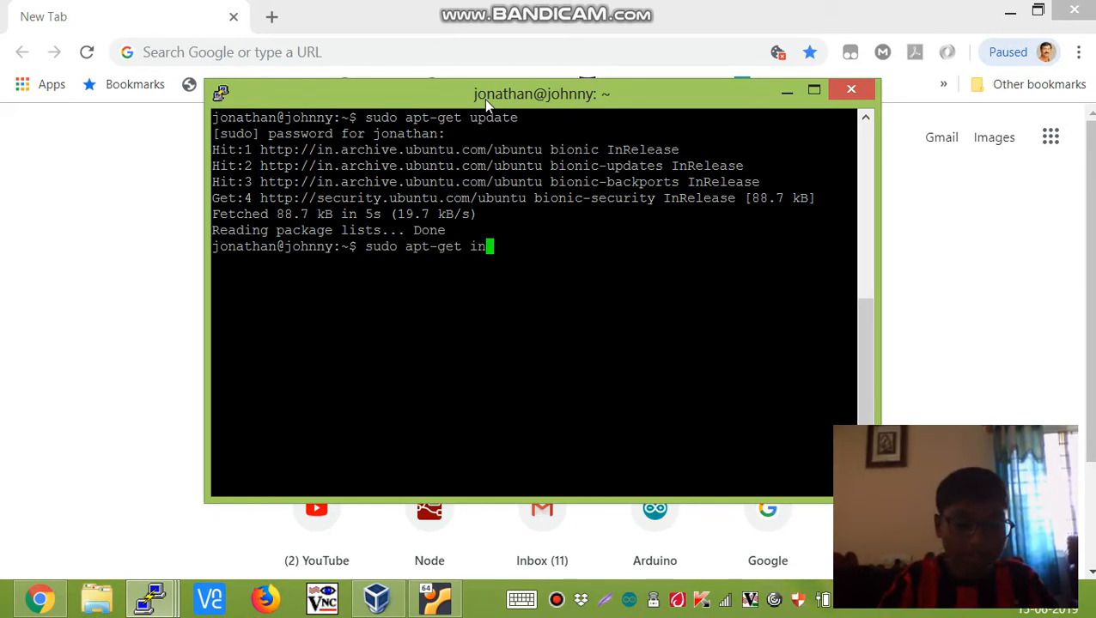
pyautogui.write('stall')
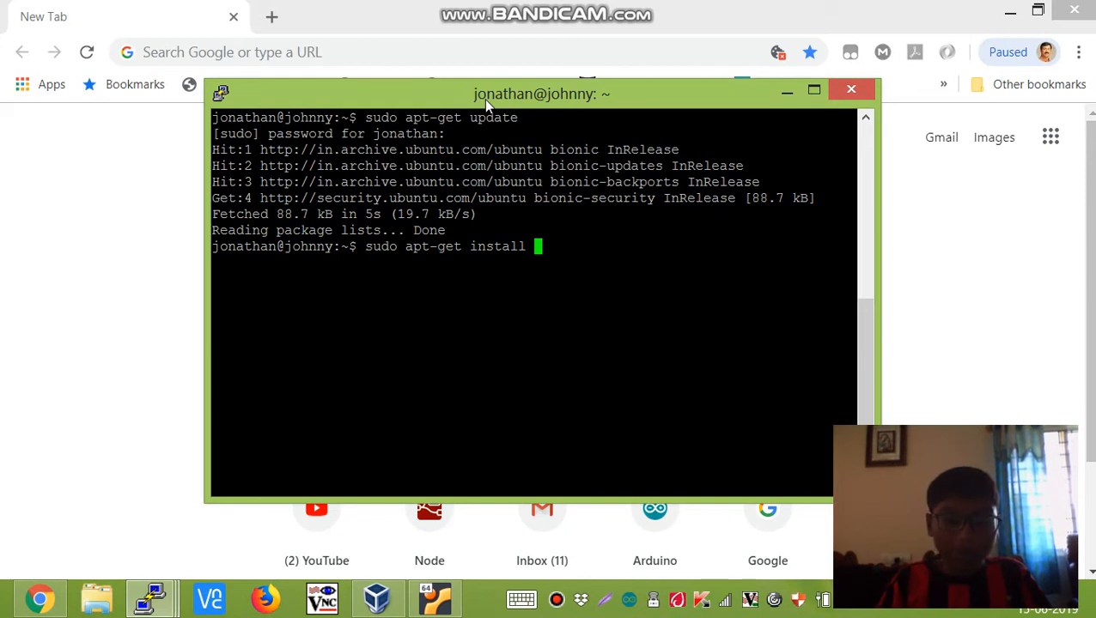
pyautogui.write('apache2')
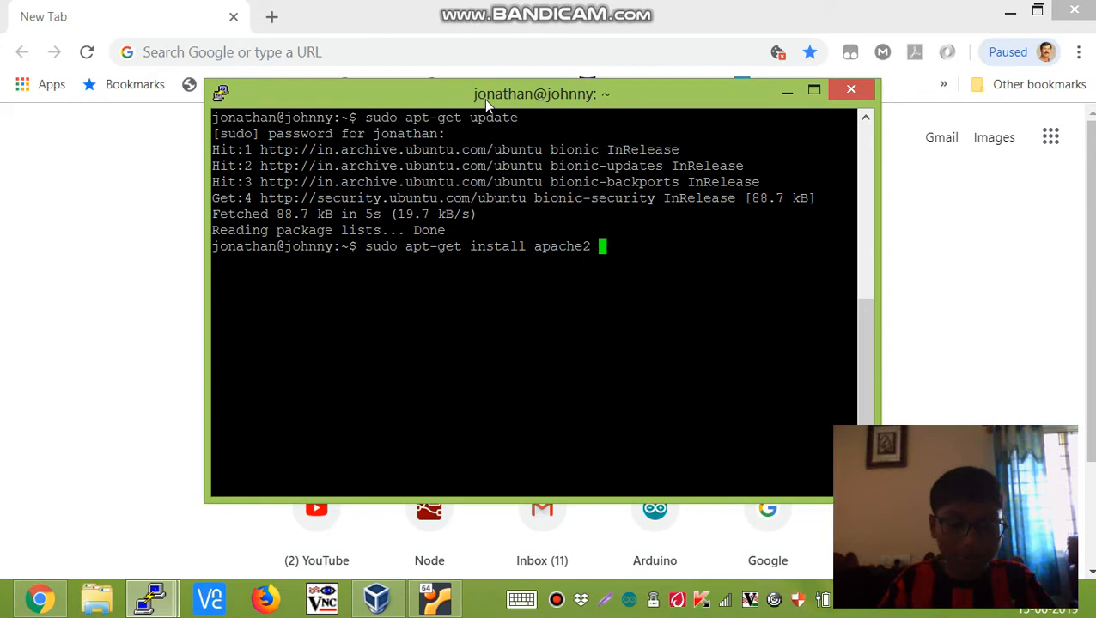
pyautogui.write('libapach')
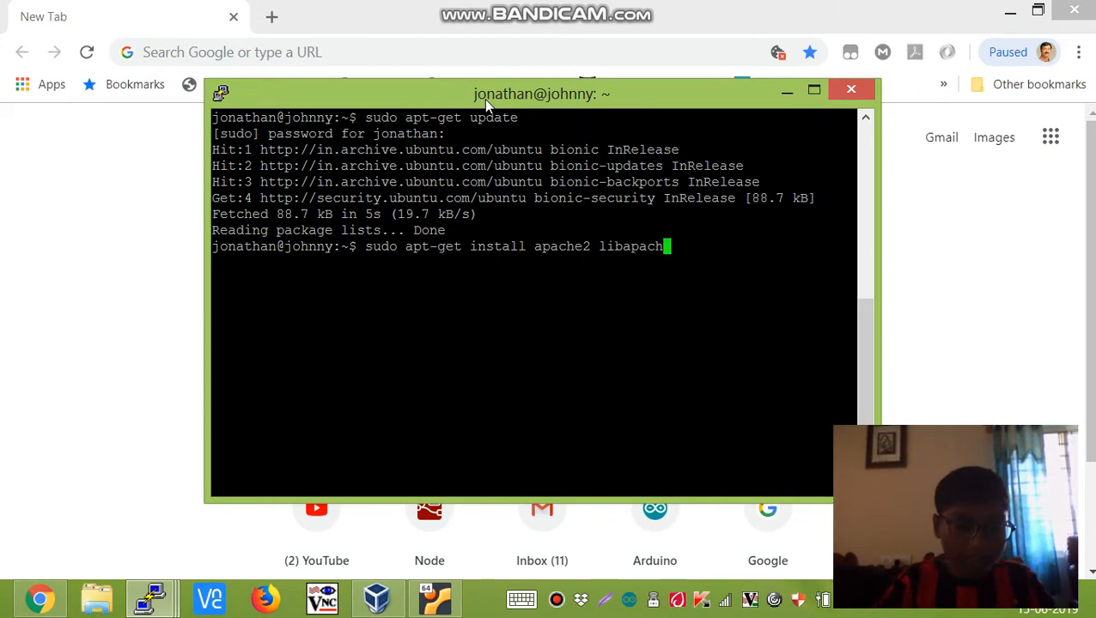
pyautogui.write('2-mod-')
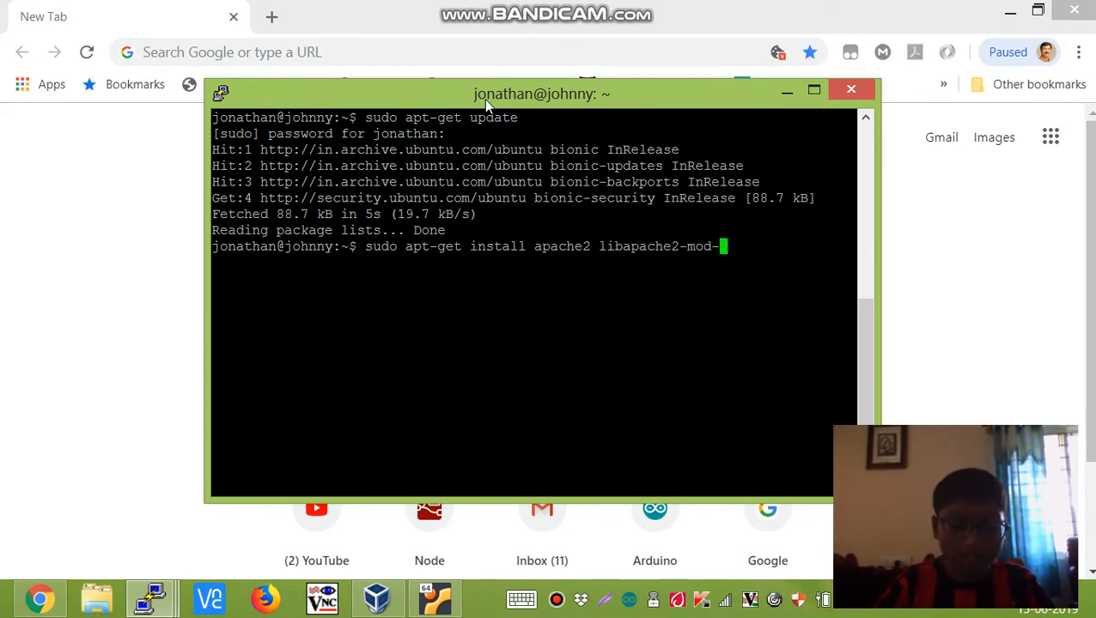
pyautogui.write('php')
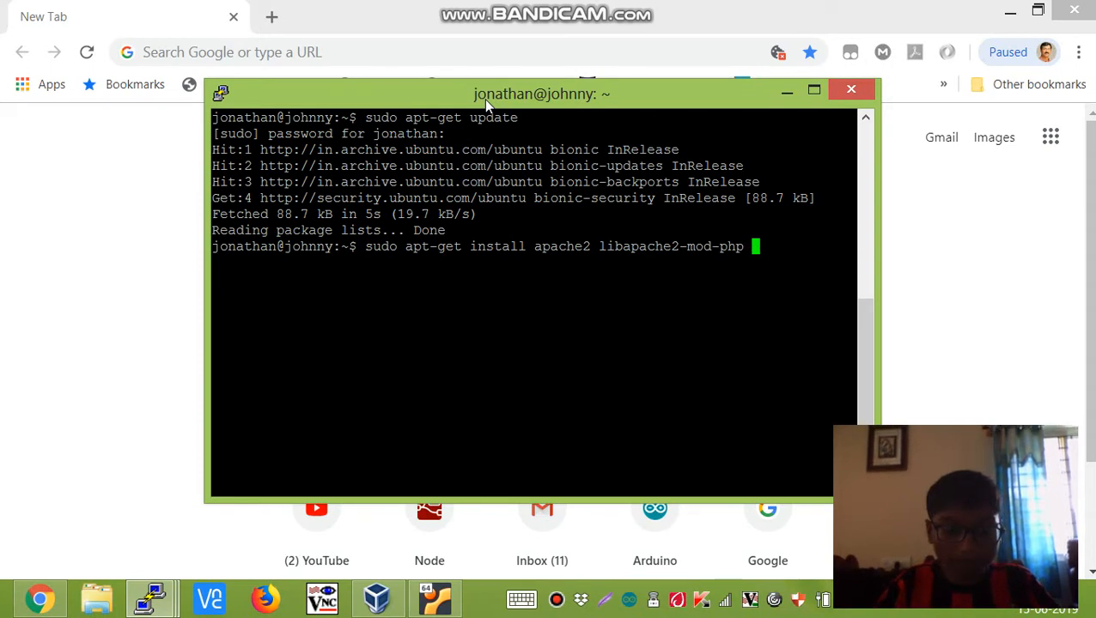
pyautogui.write('php')
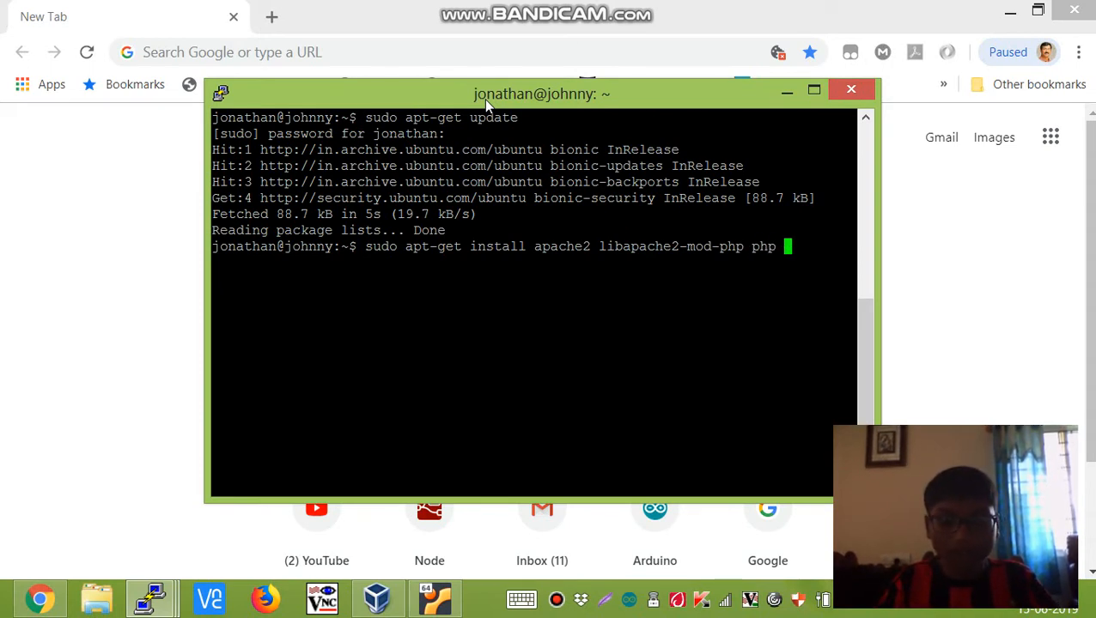
pyautogui.write('mysql-serv')
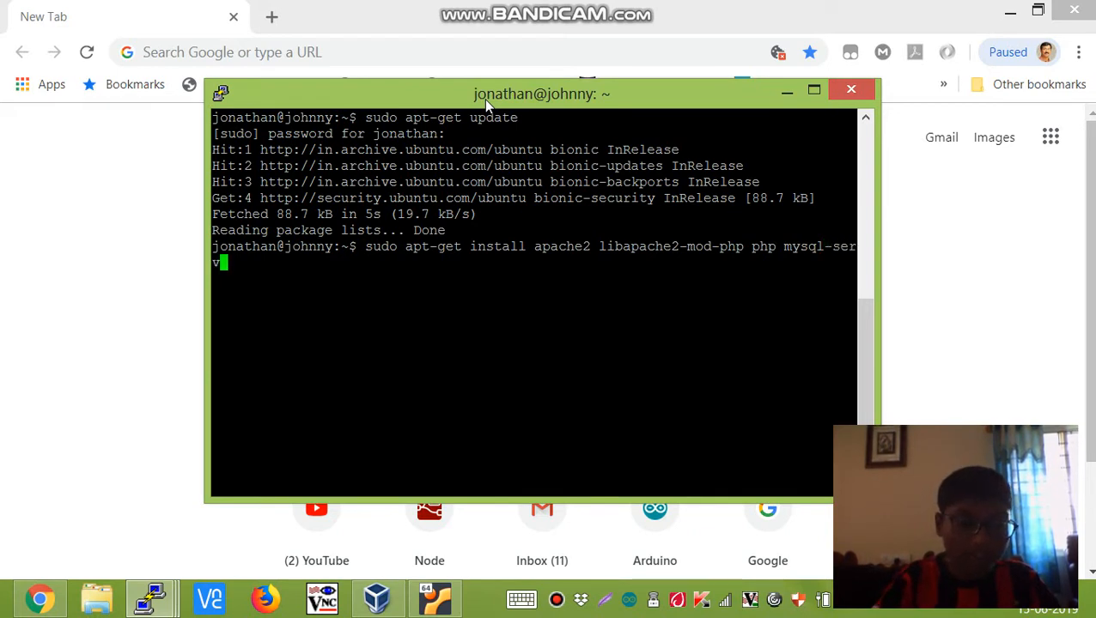
pyautogui.write('phpmy-')
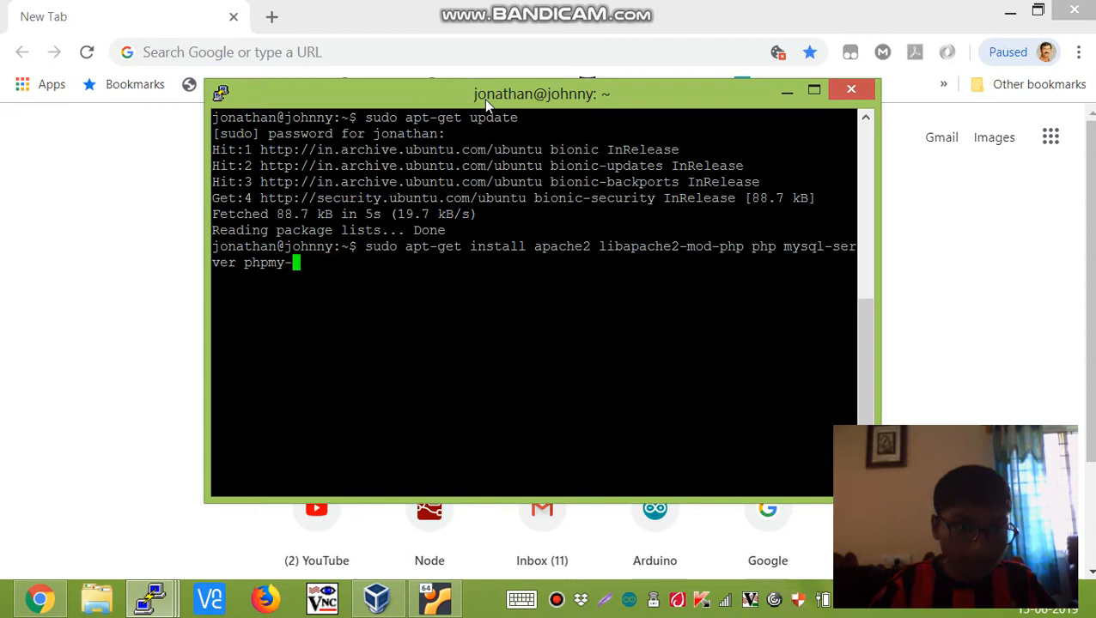
pyautogui.write('my')
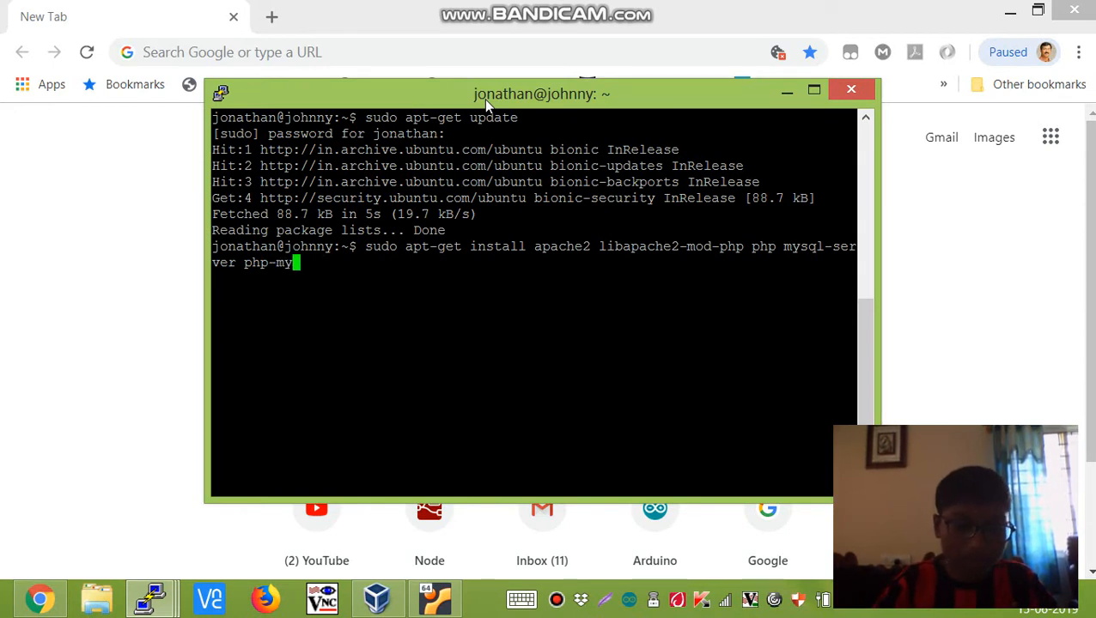
pyautogui.write('sql')
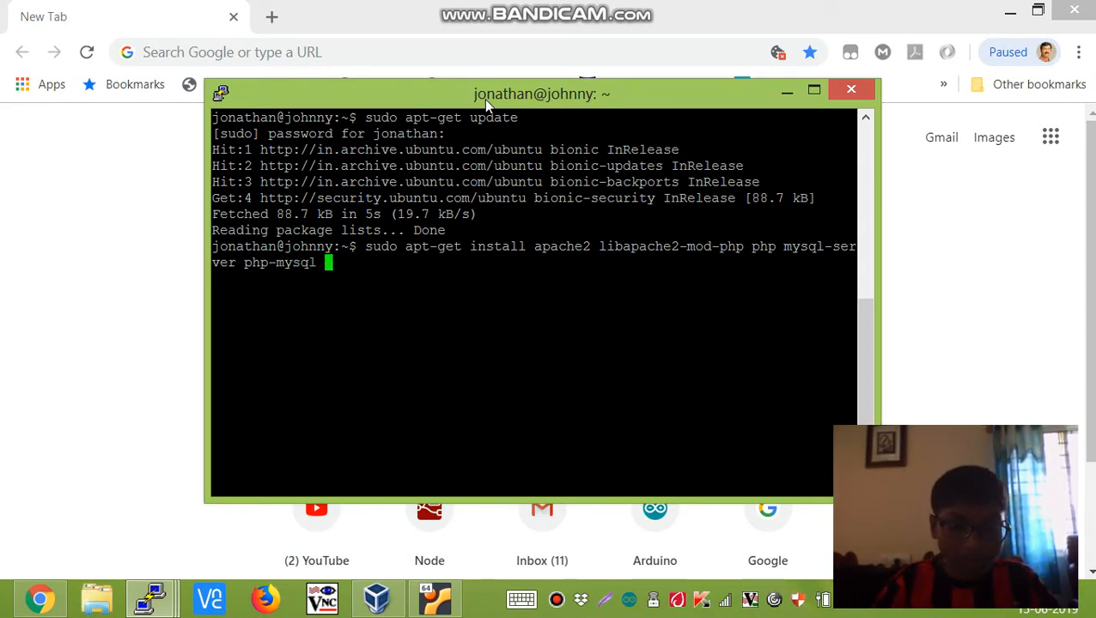
pyautogui.write('phpmya')
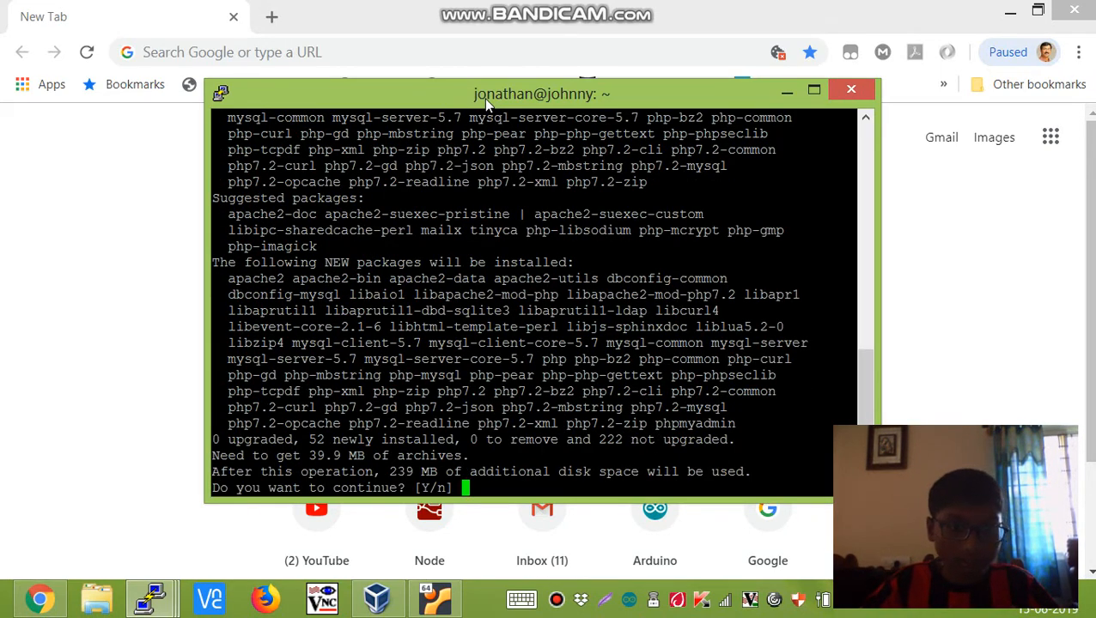
# Step: Confirm the 52-package installation with 'y' at the continue prompt
pyautogui.write('y')
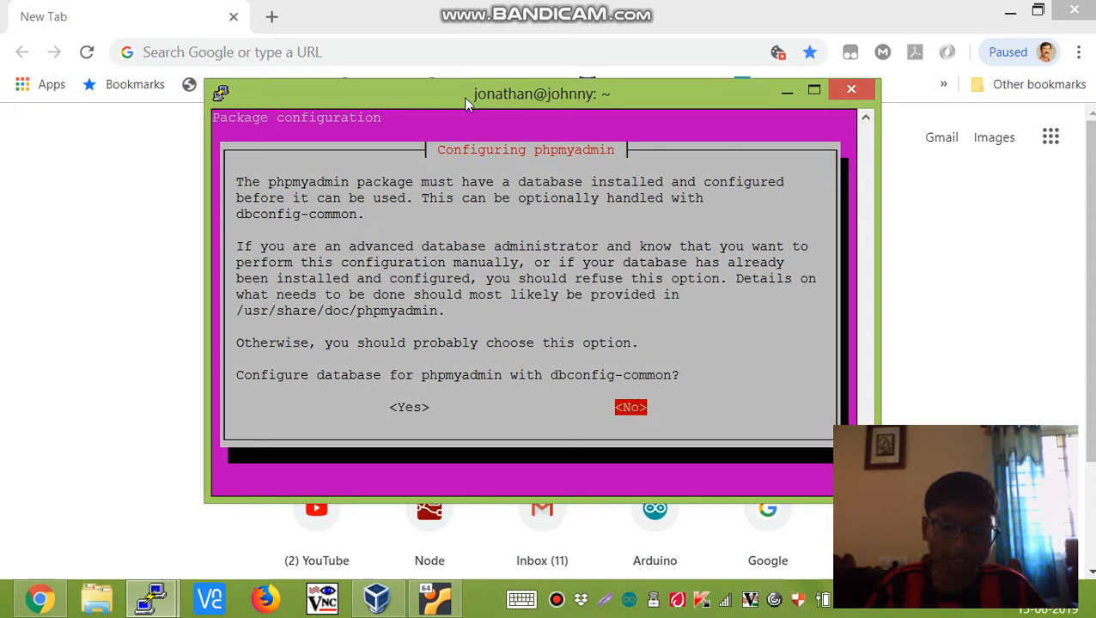
# Step: Accept dbconfig-common database configuration for phpMyAdmin in the package dialog
pyautogui.click(630, 407)
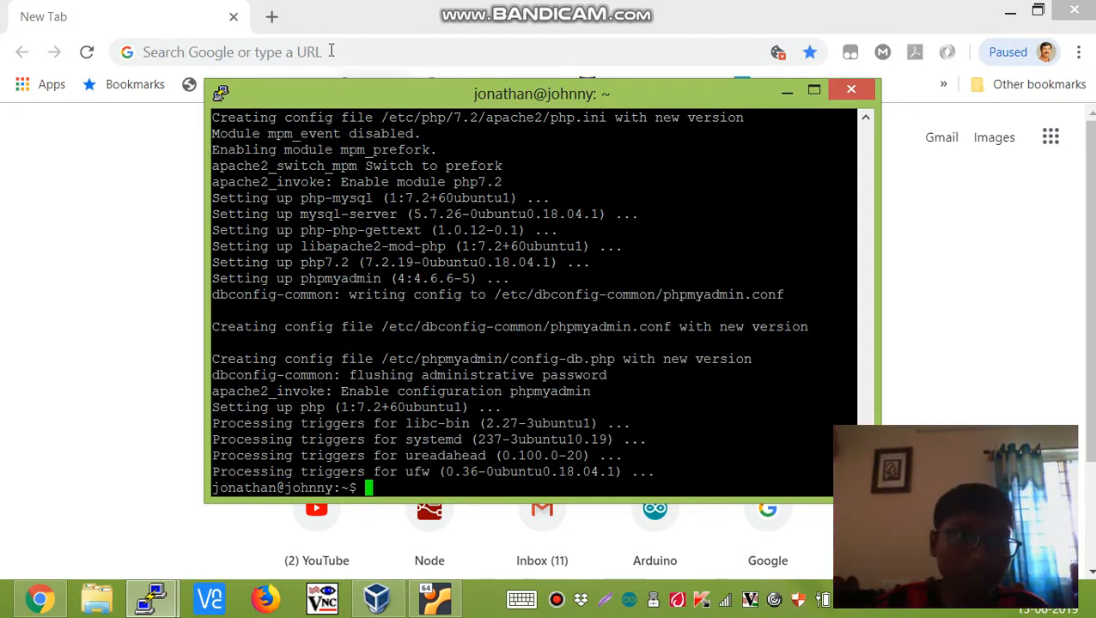
# Step: Load the server's IP in Chrome and view the Apache2 Ubuntu Default Page
pyautogui.write('192.168.1.1')
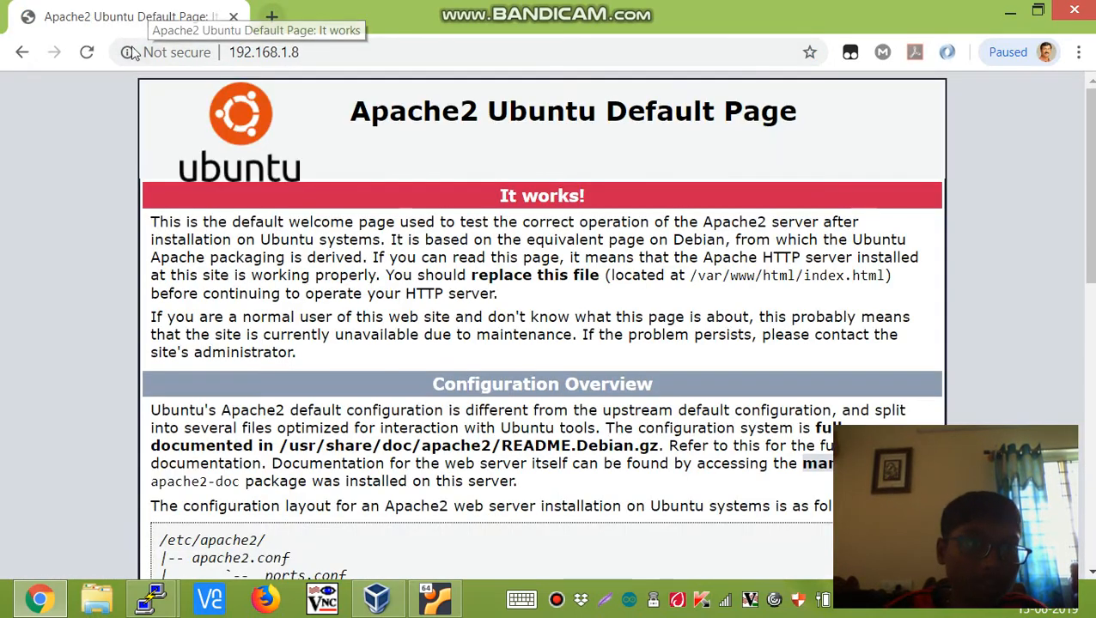
pyautogui.scroll(-3)
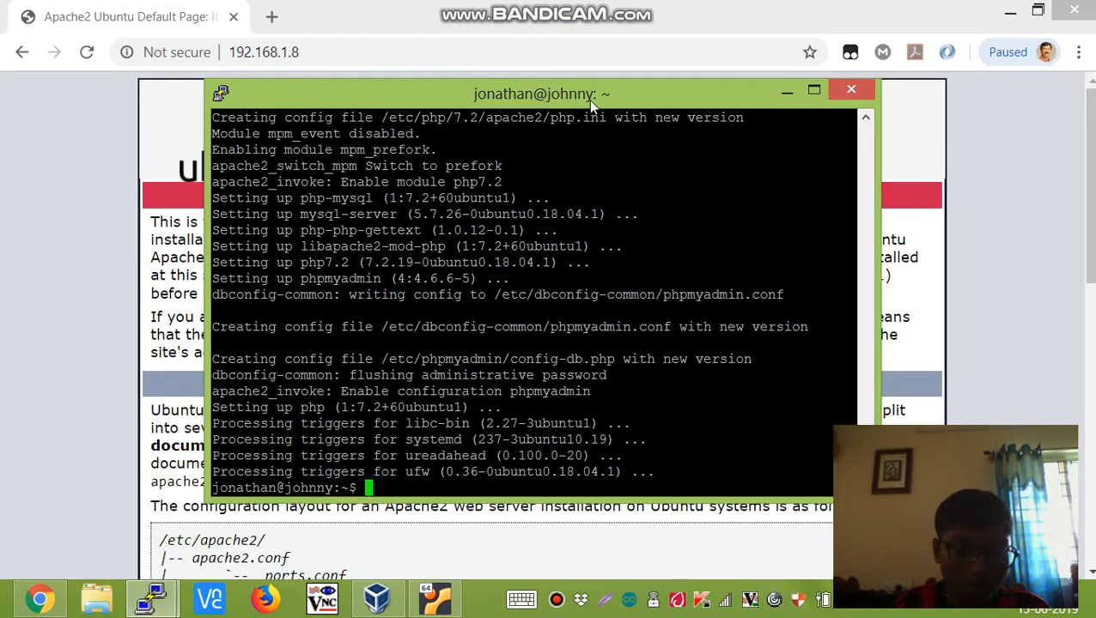
# Step: Edit /etc/apache2/apache2.conf with sudo nano and move to its end
pyautogui.write('sudo')
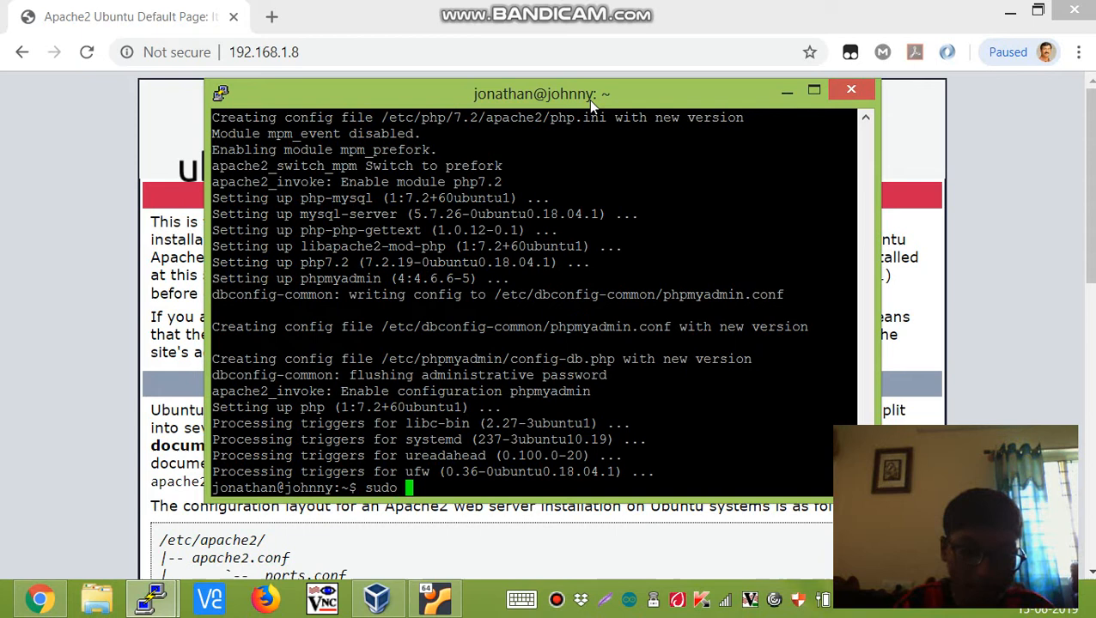
pyautogui.write('nano')
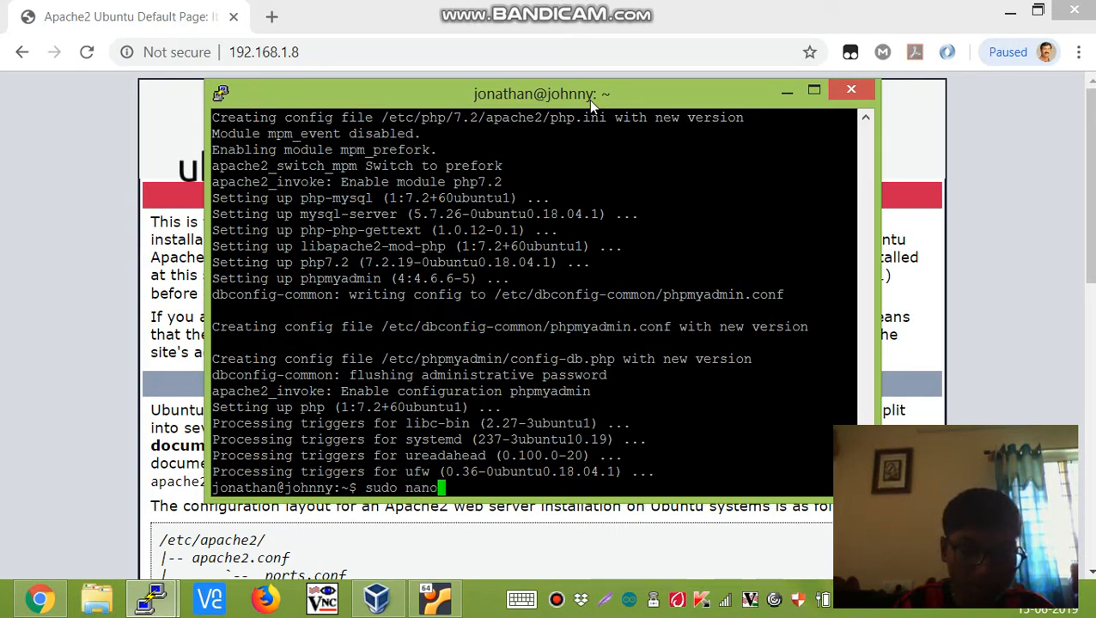
pyautogui.write('/')
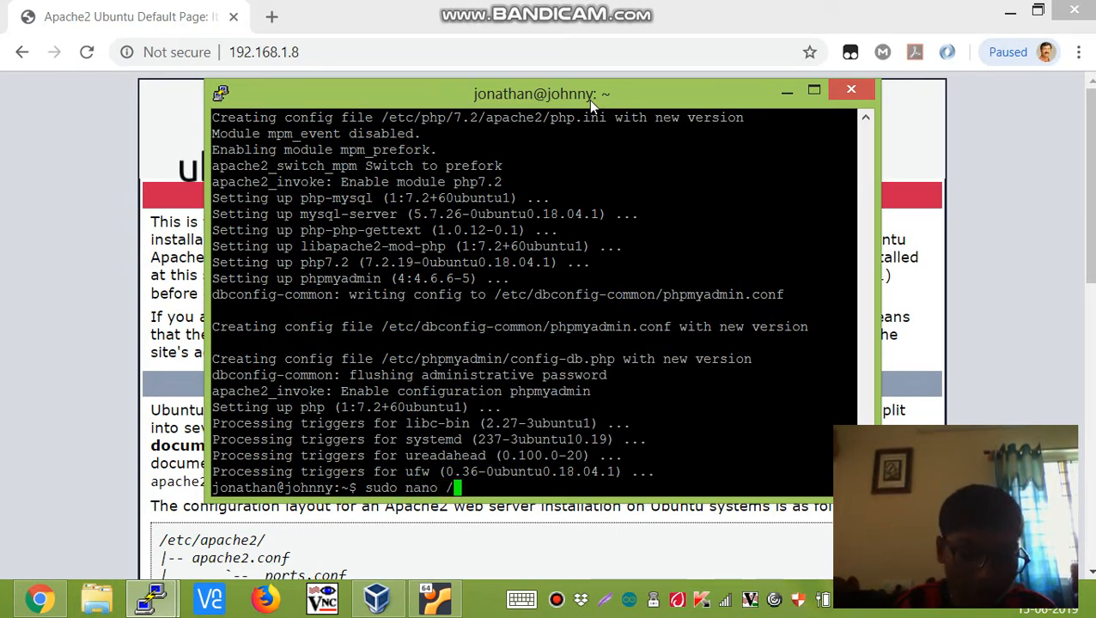
pyautogui.write('etc/apac')
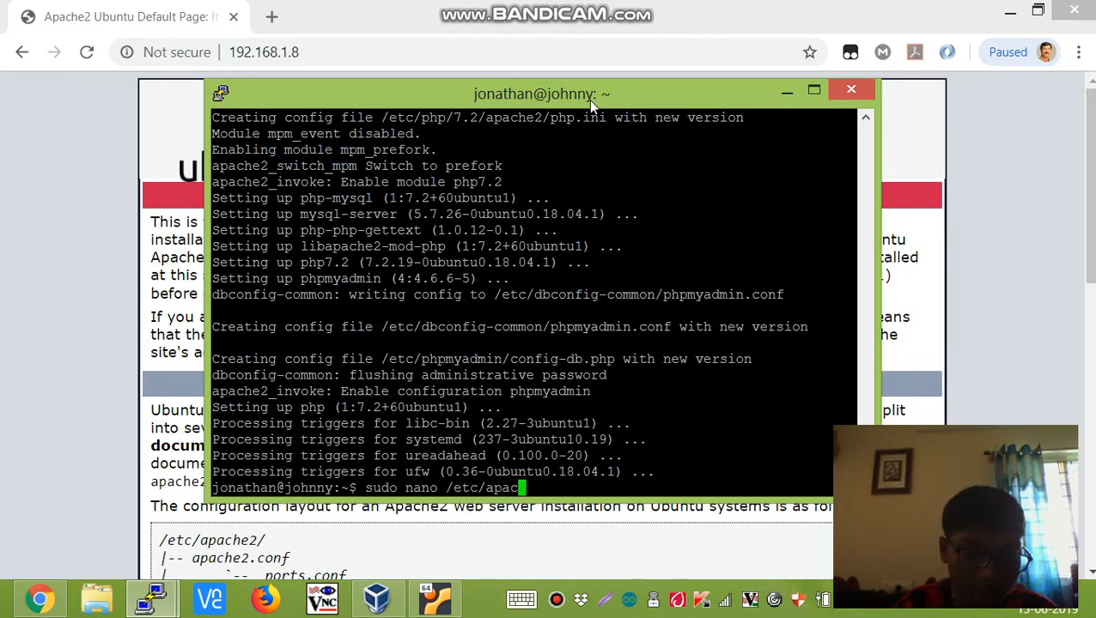
pyautogui.write('/')
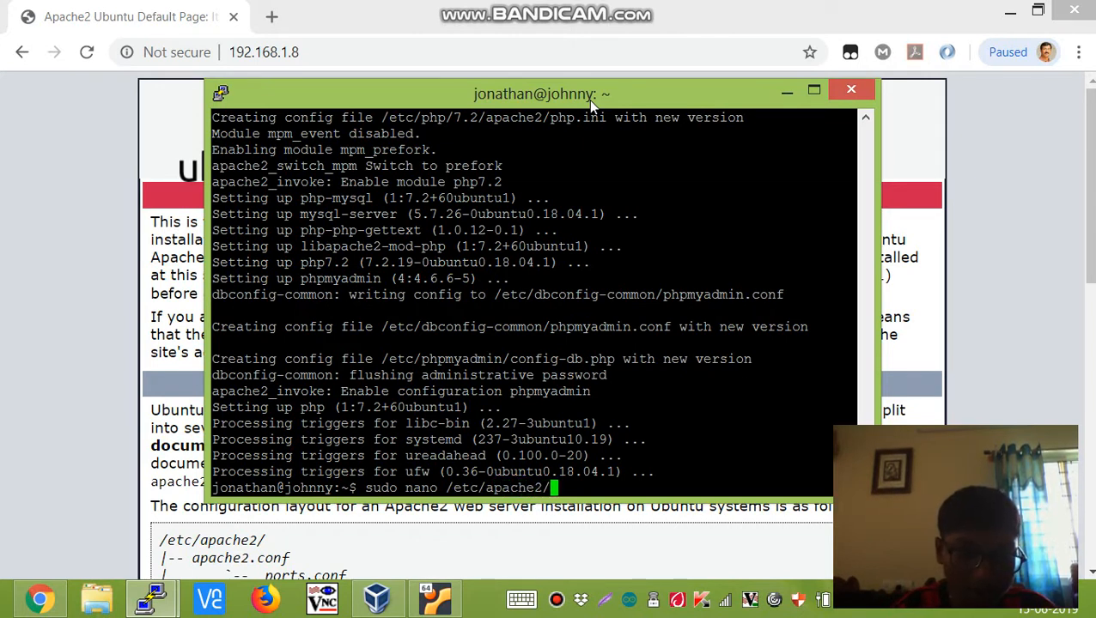
pyautogui.write('apa')
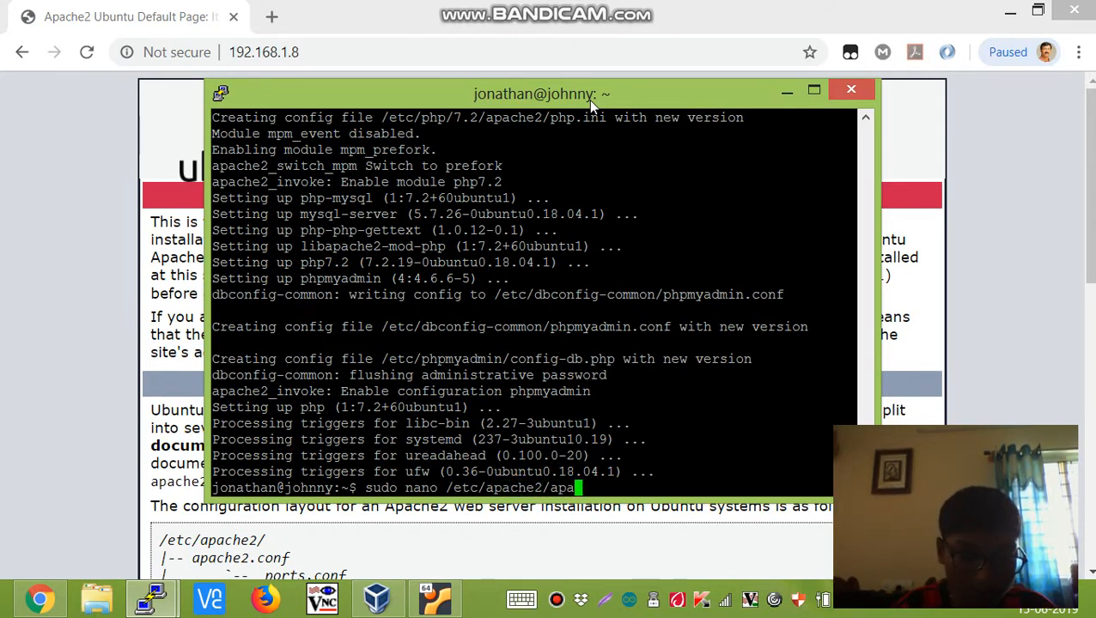
pyautogui.write('che2.conf')
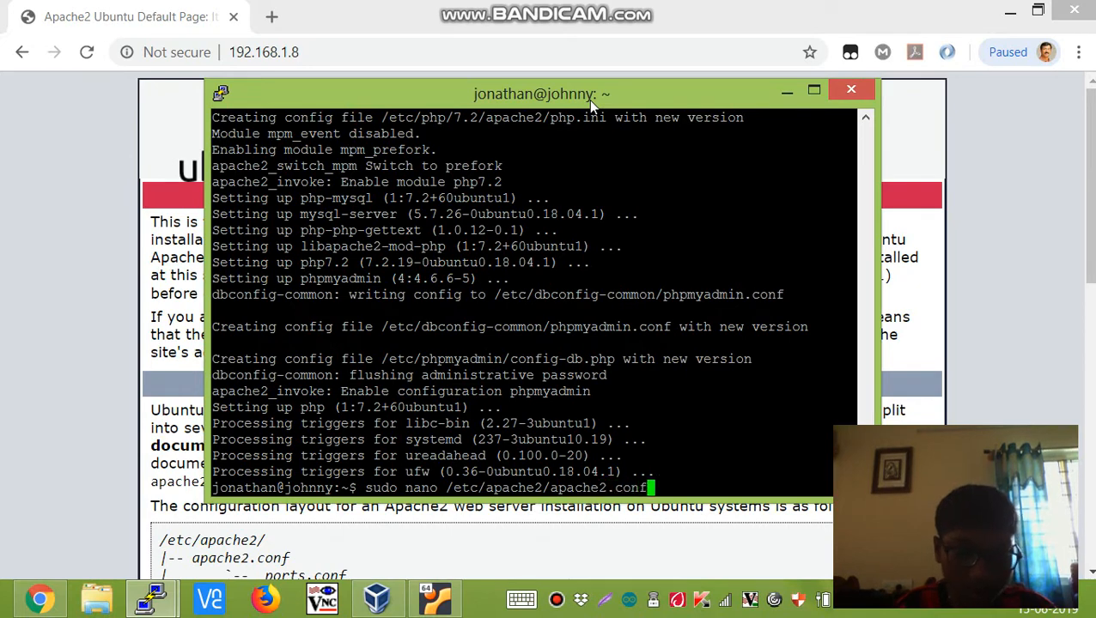
pyautogui.press('Return')
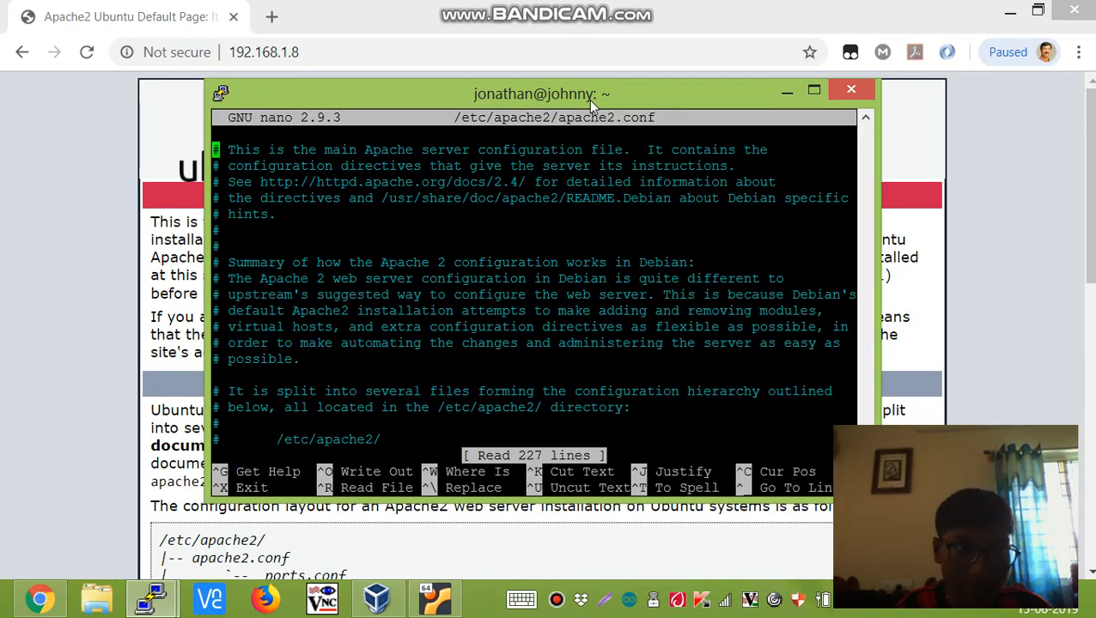
pyautogui.scroll(-3)
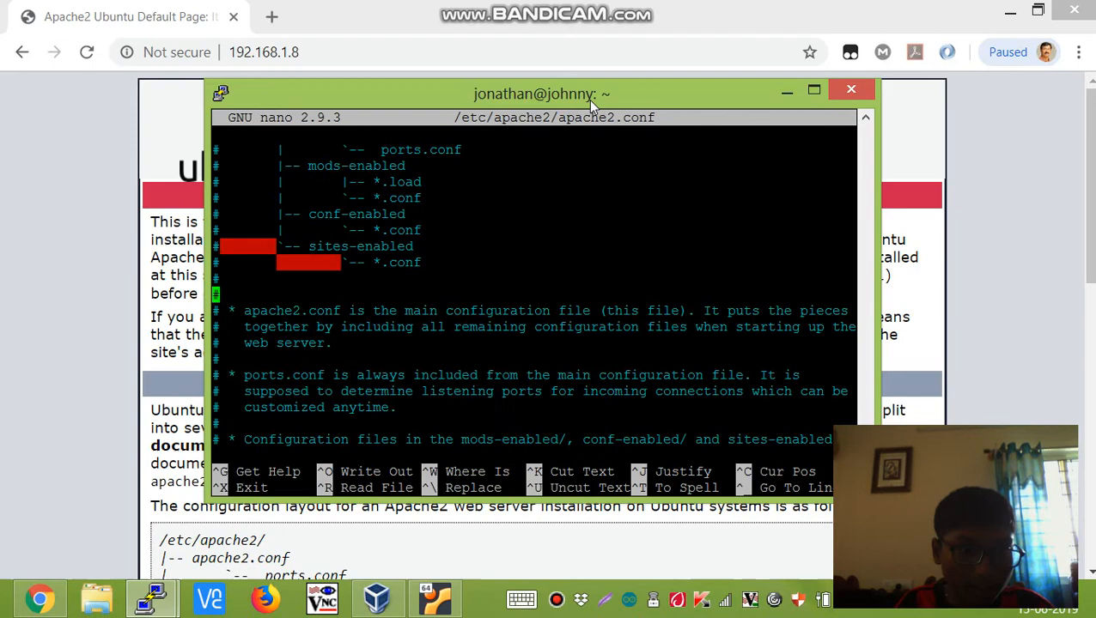
pyautogui.scroll(-3)
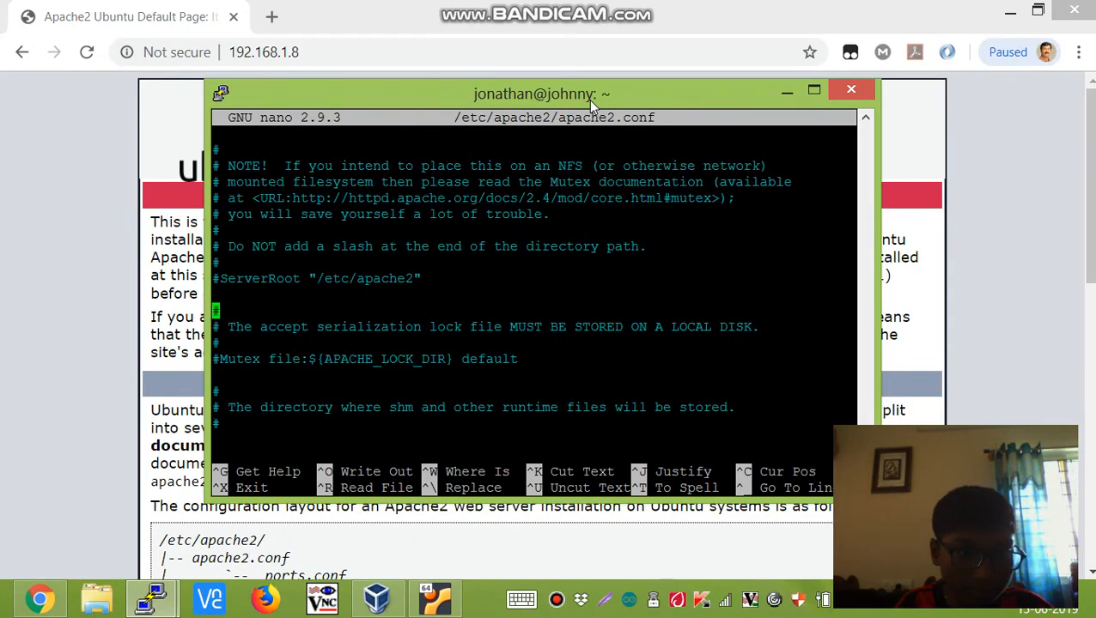
pyautogui.scroll(-3)
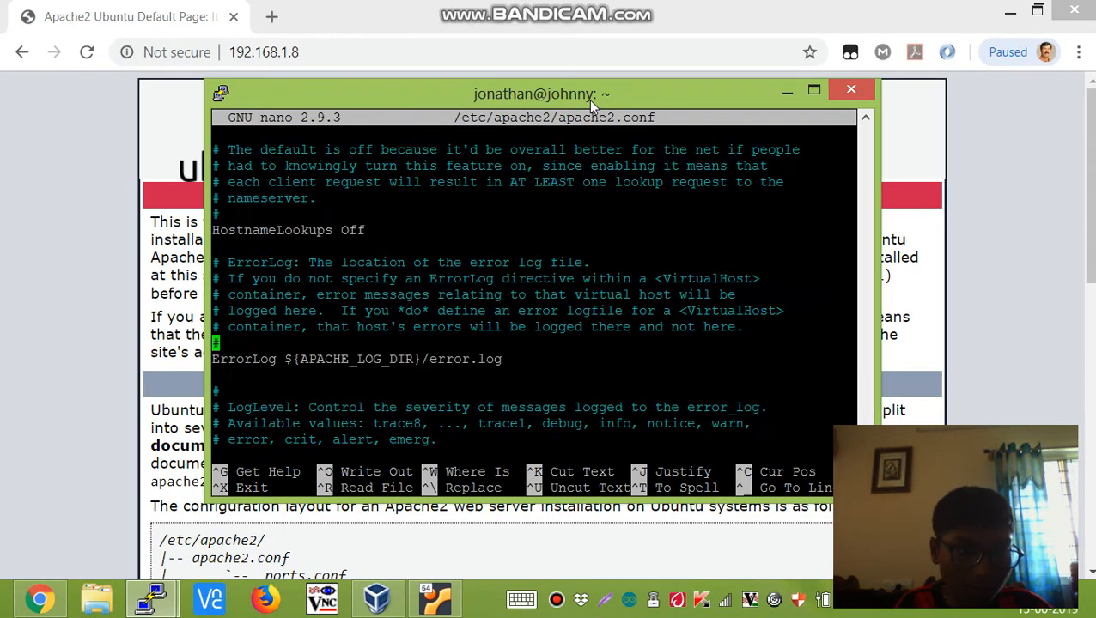
pyautogui.scroll(-3)
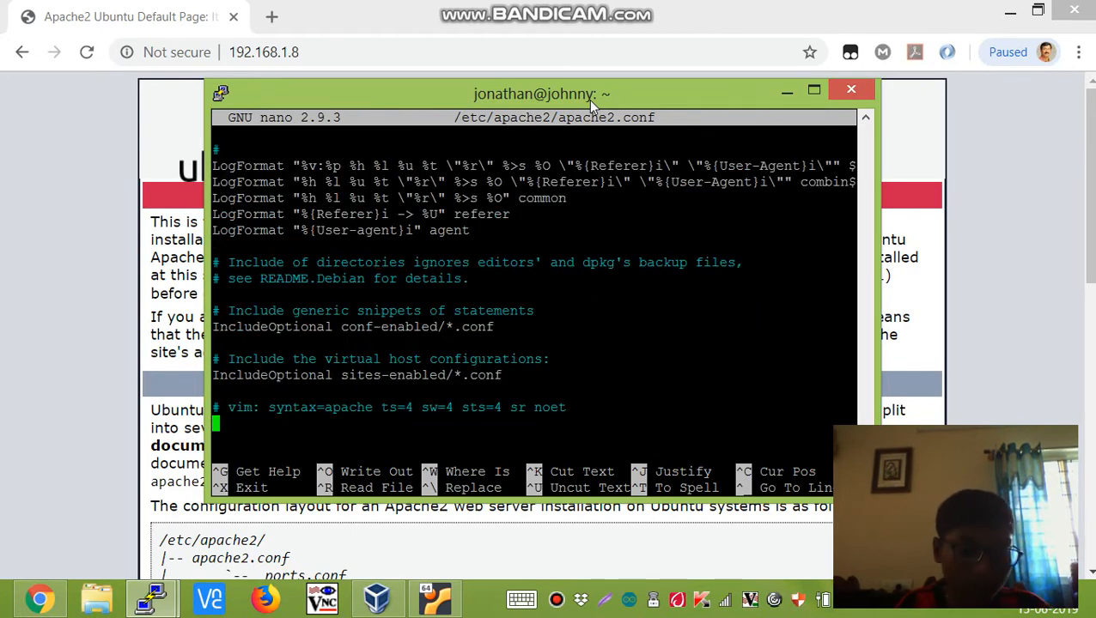
# Step: Add 'Include /etc/phpmyadmin/apache.conf' as the last line, save and exit nano
pyautogui.write('Inc')
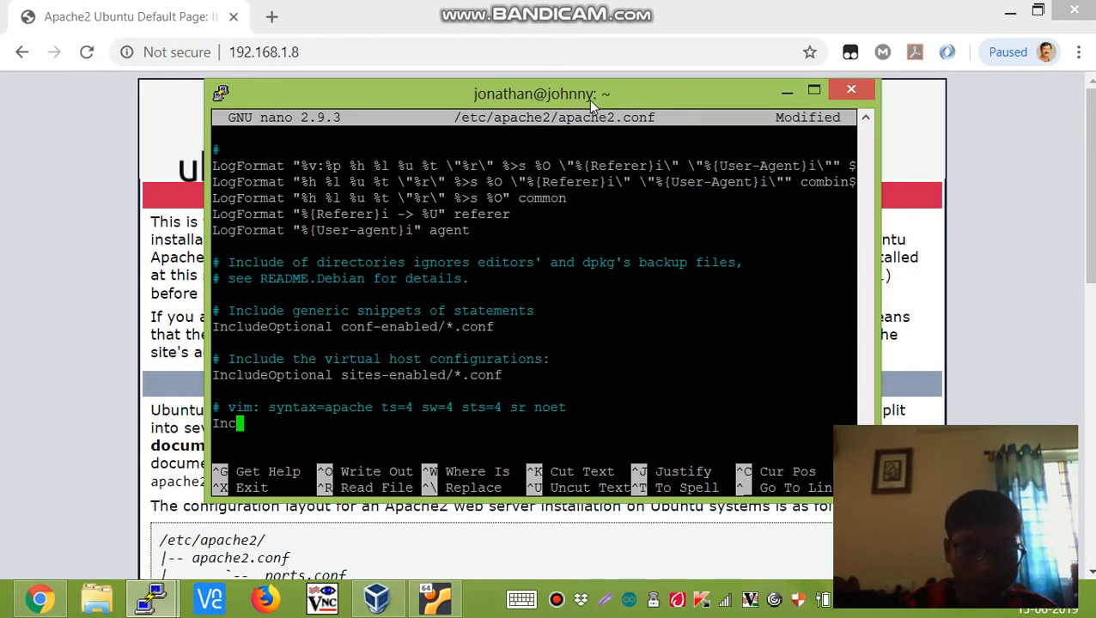
pyautogui.write('lude')
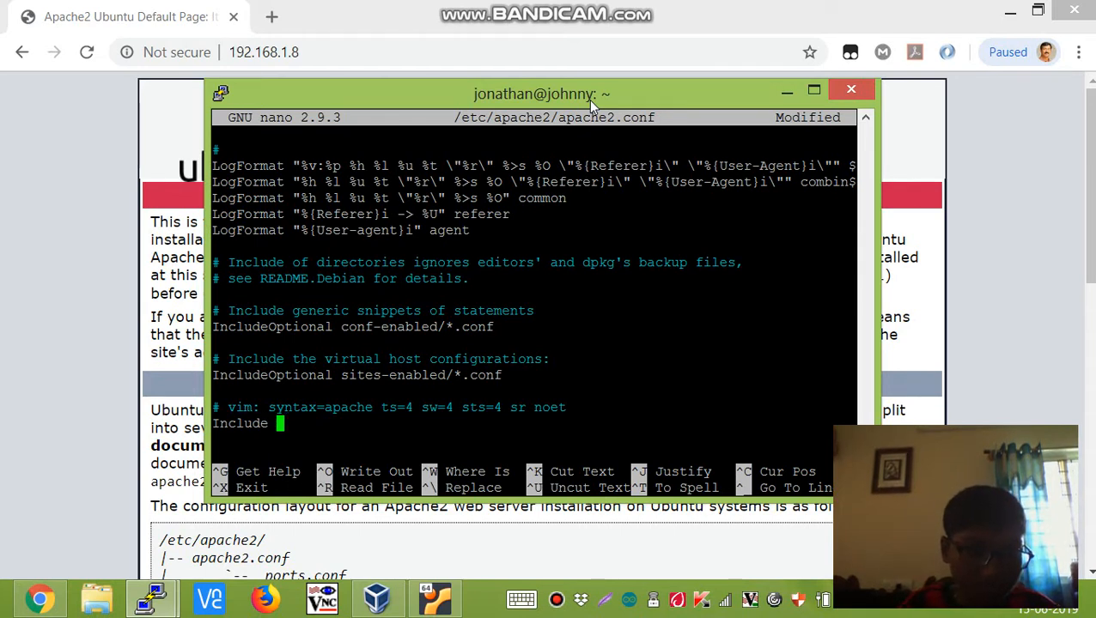
pyautogui.write('/')
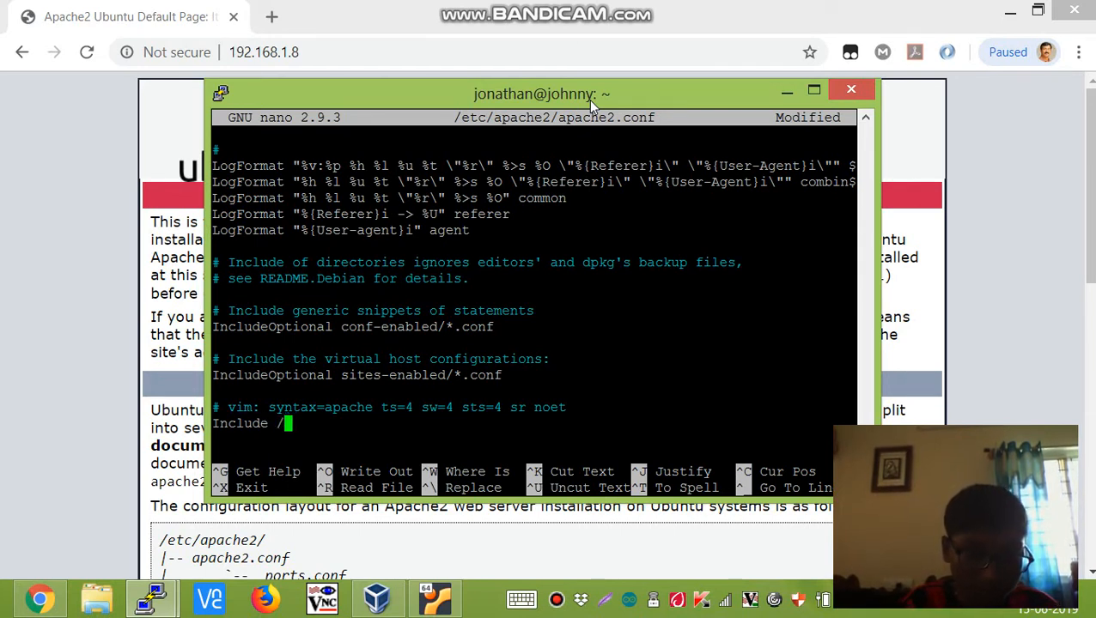
pyautogui.write('etc')
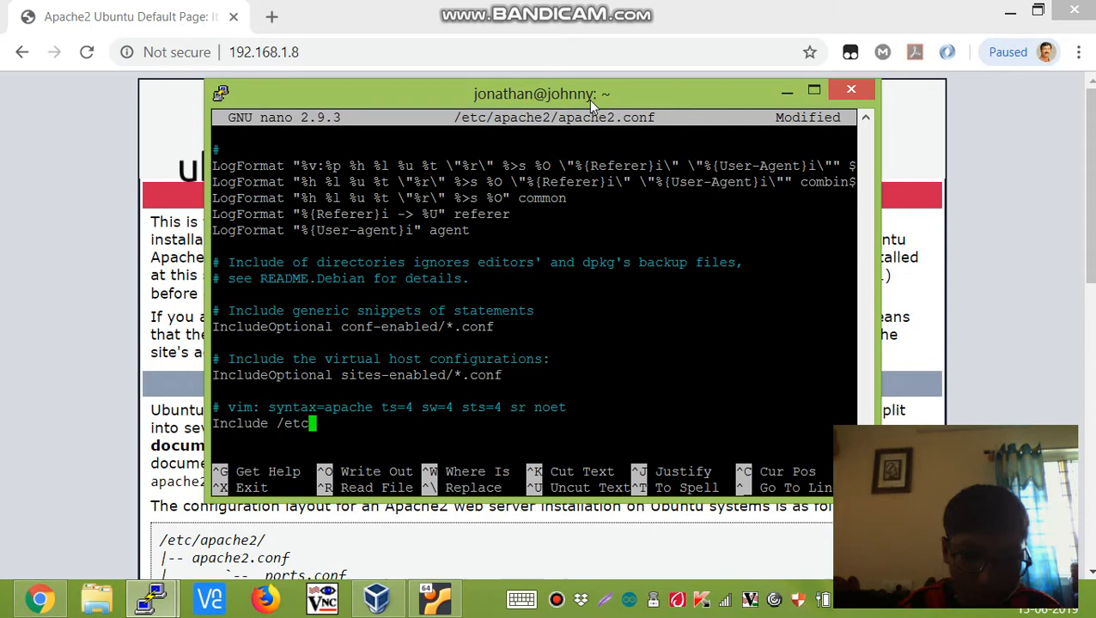
pyautogui.write('phpmyadmin/ap')
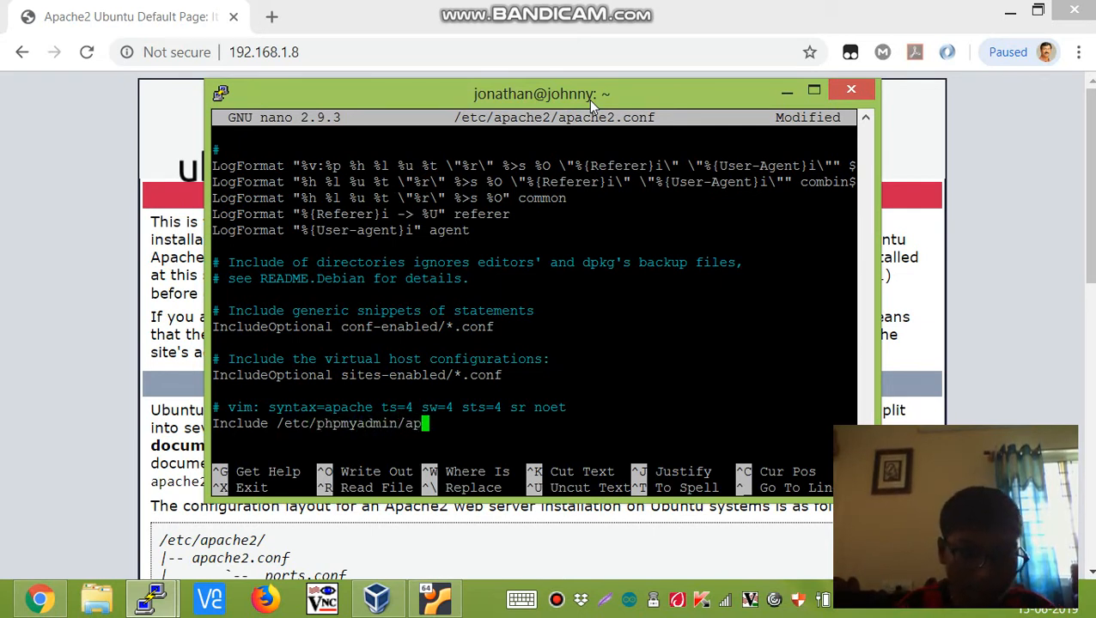
pyautogui.write('ache.conf')
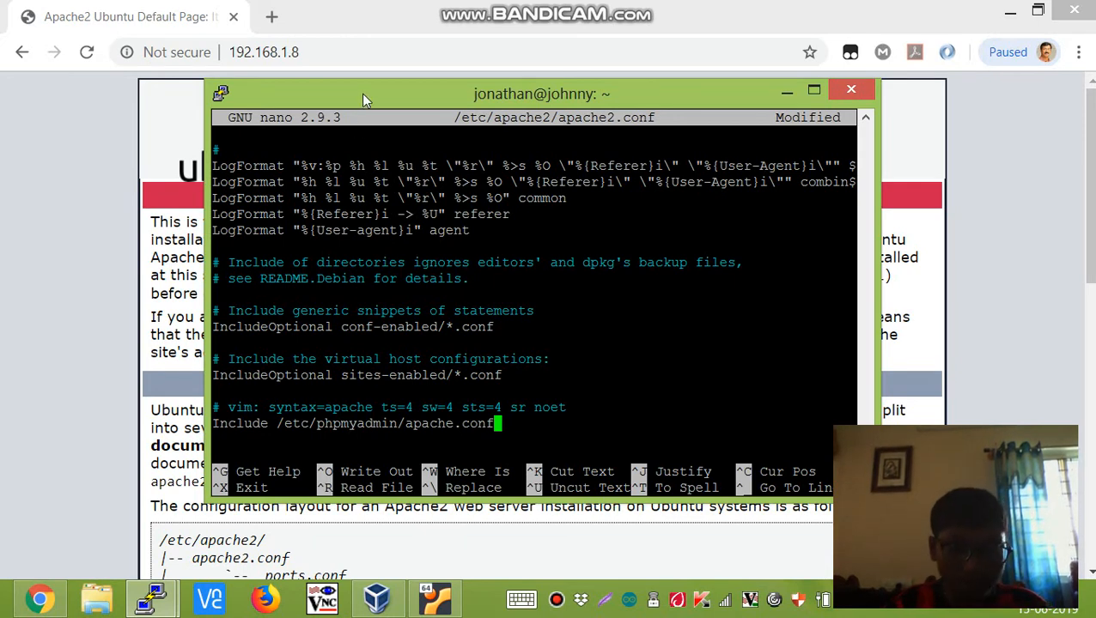
pyautogui.press('ctrl+o')
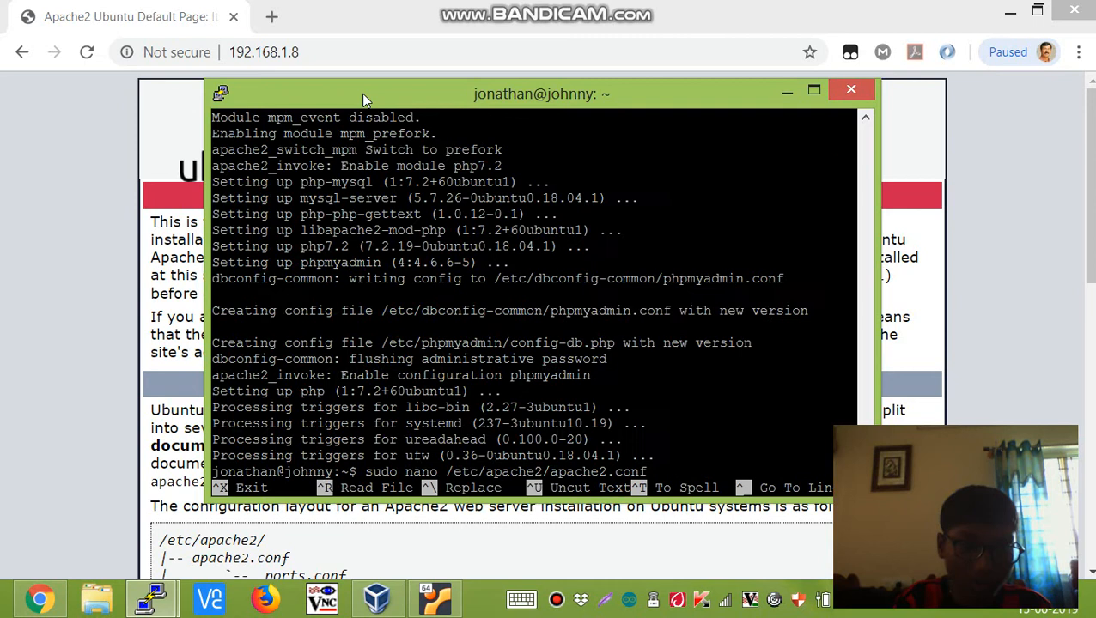
pyautogui.press('ctrl+x')
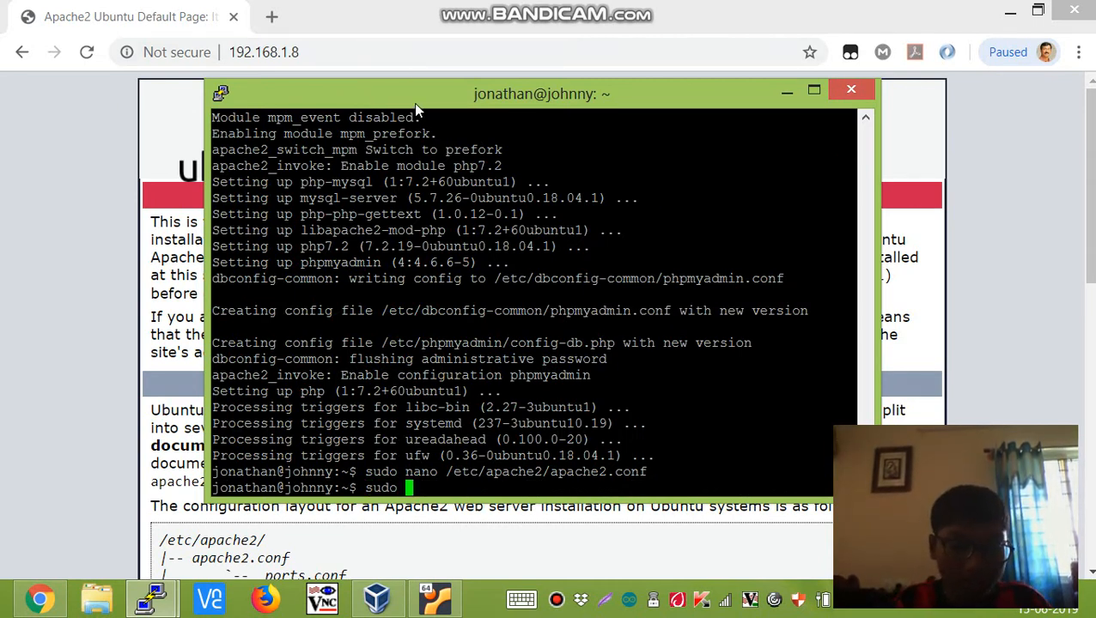
# Step: Restart Apache with sudo /etc/init.d/apache2 restart
pyautogui.write('/etc/init')
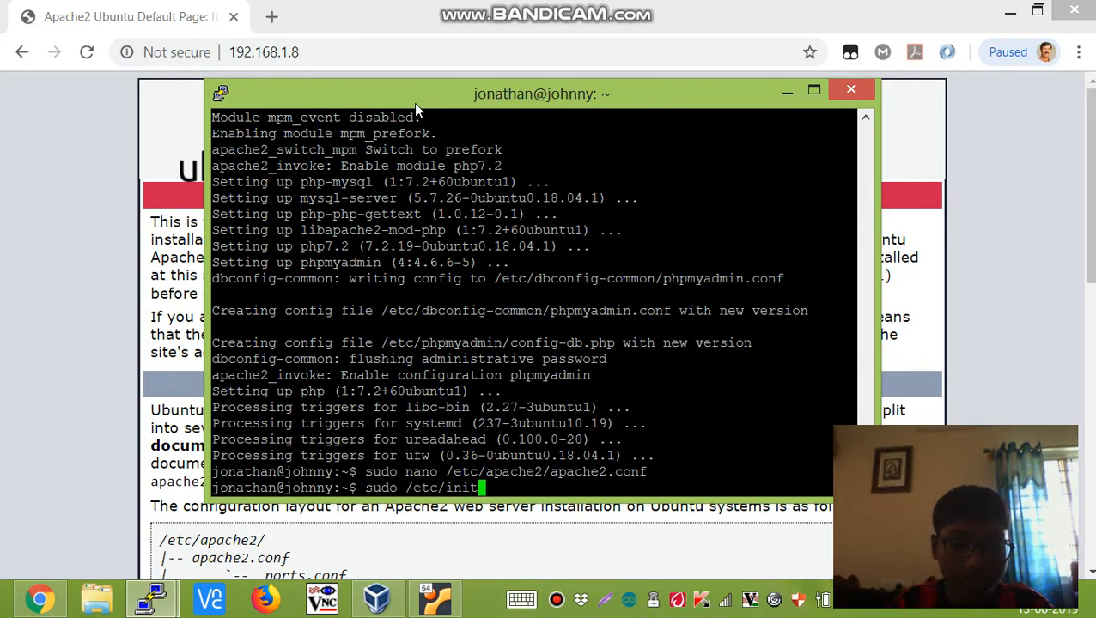
pyautogui.write('.d')
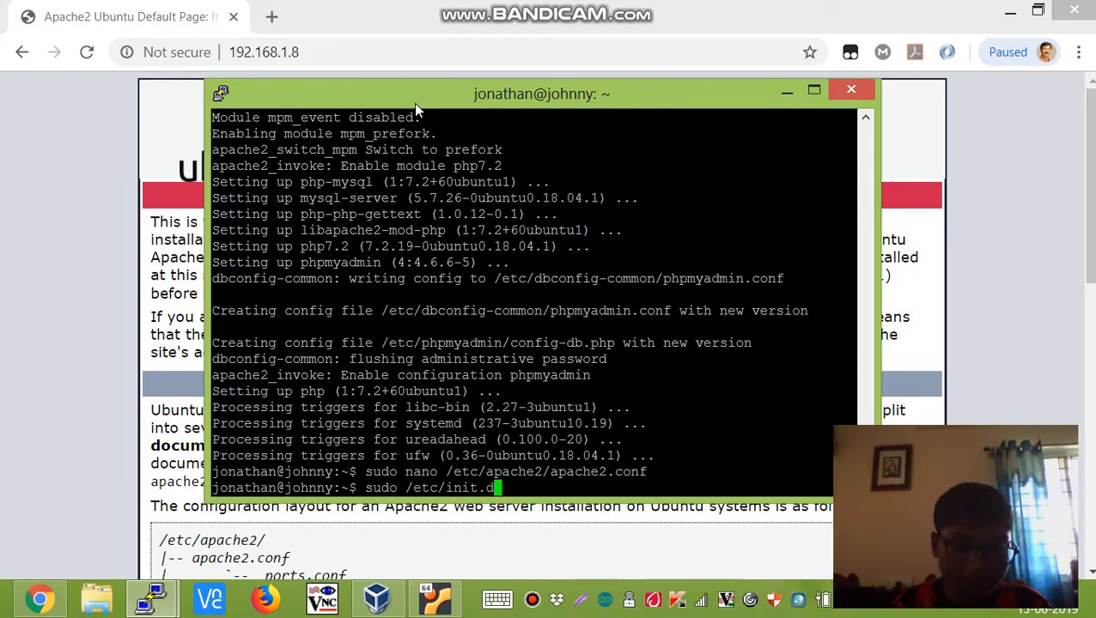
pyautogui.write('apca')
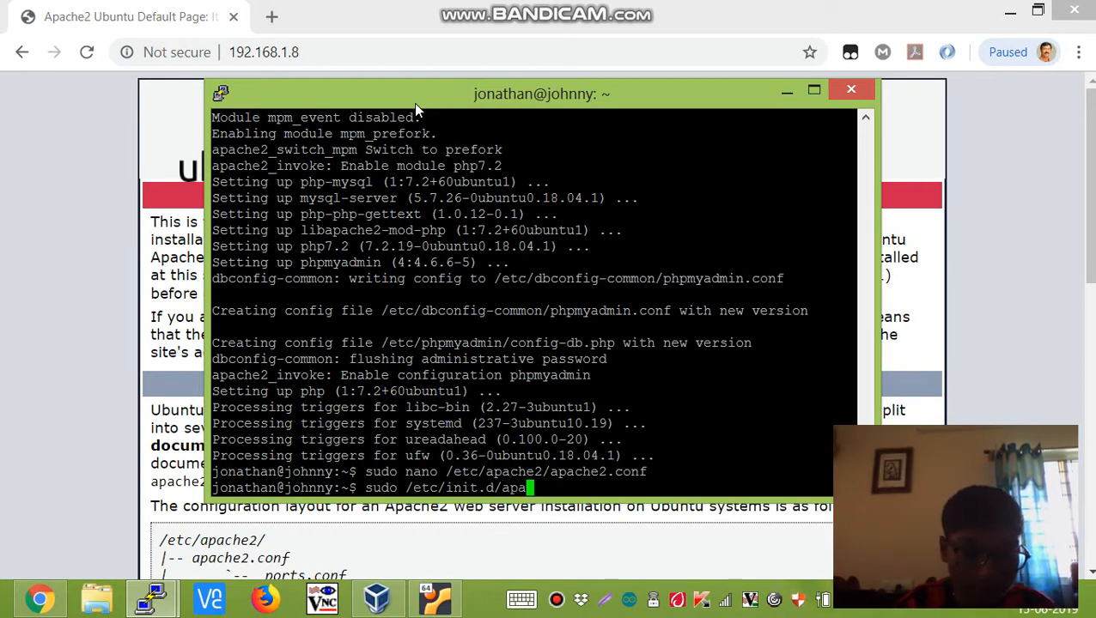
pyautogui.write('che2 restar')
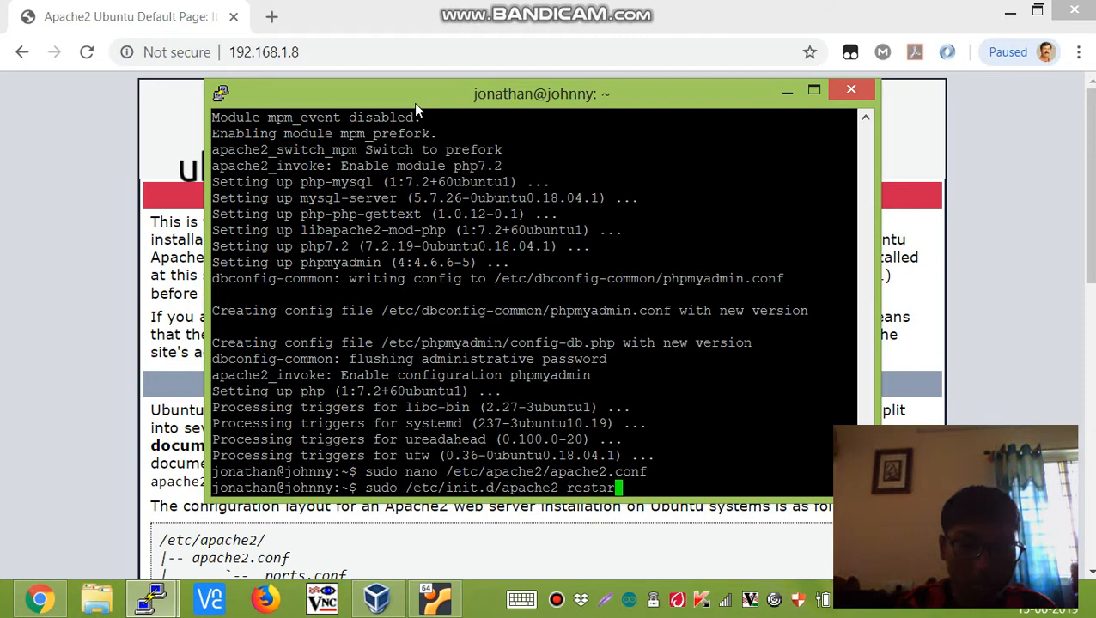
pyautogui.press('Return')
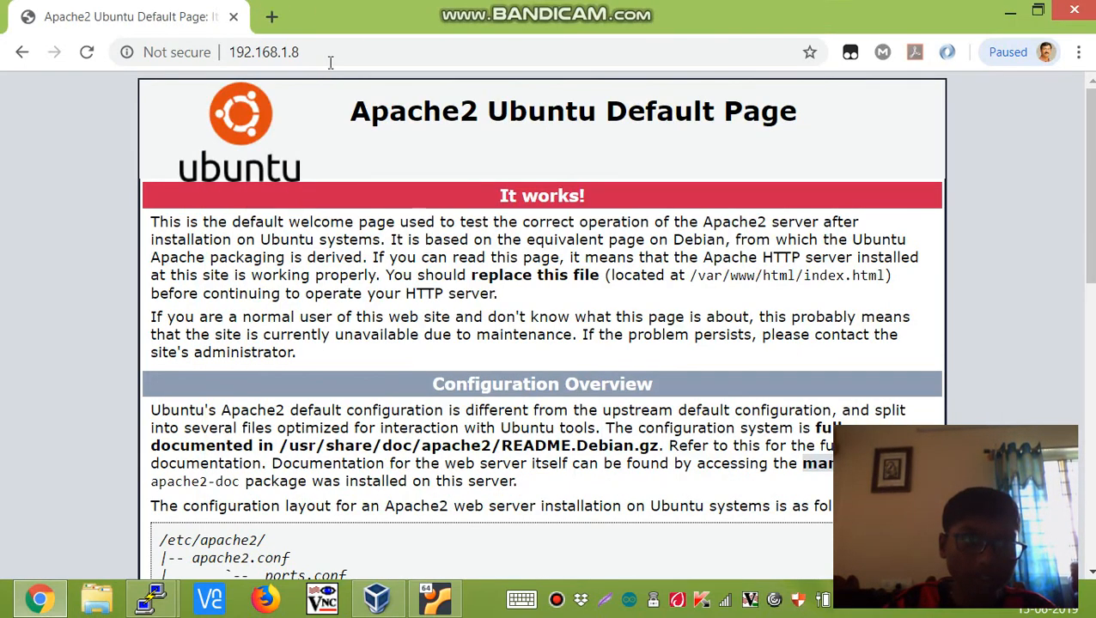
# Step: Load 192.168.1.8/phpmyadmin in Chrome, enter root as username, and return to PuTTY
pyautogui.click(265, 52)
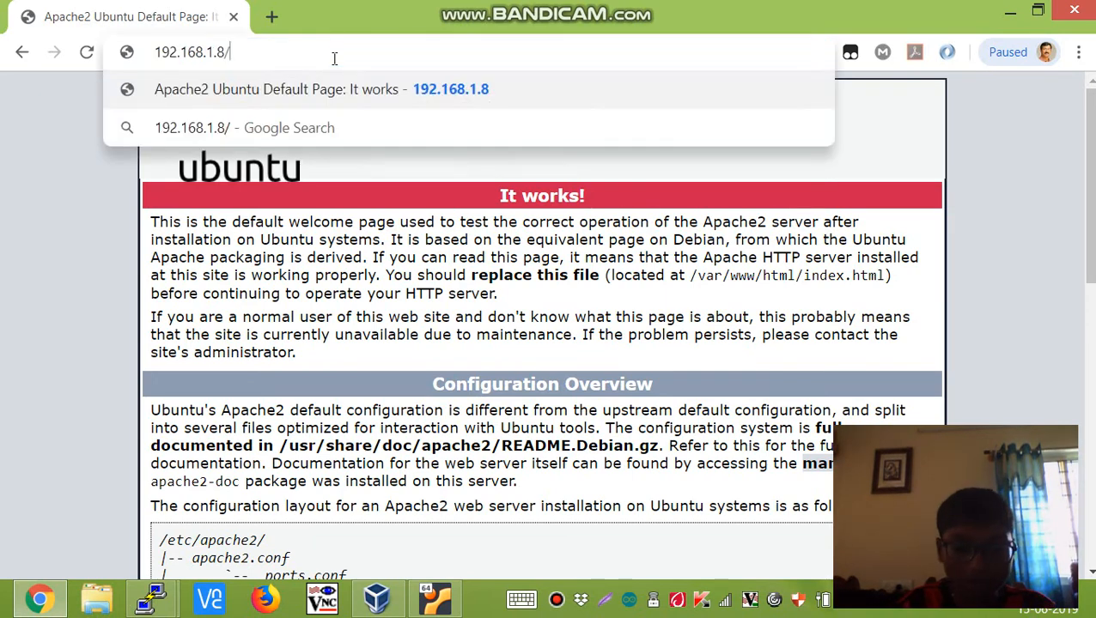
pyautogui.write('phmy')
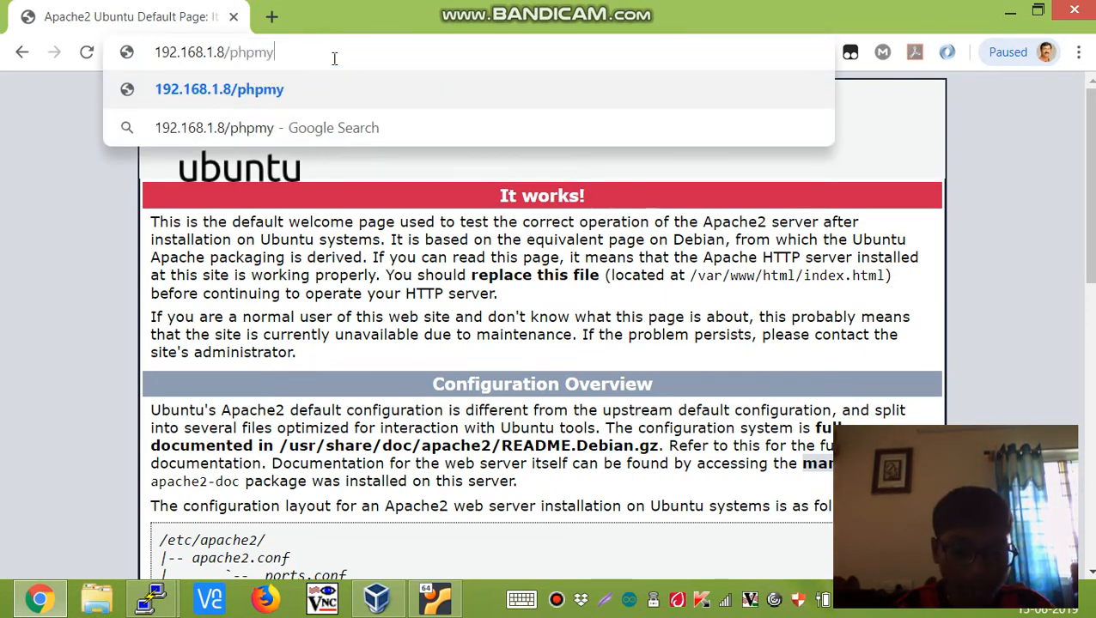
pyautogui.write('admin/')
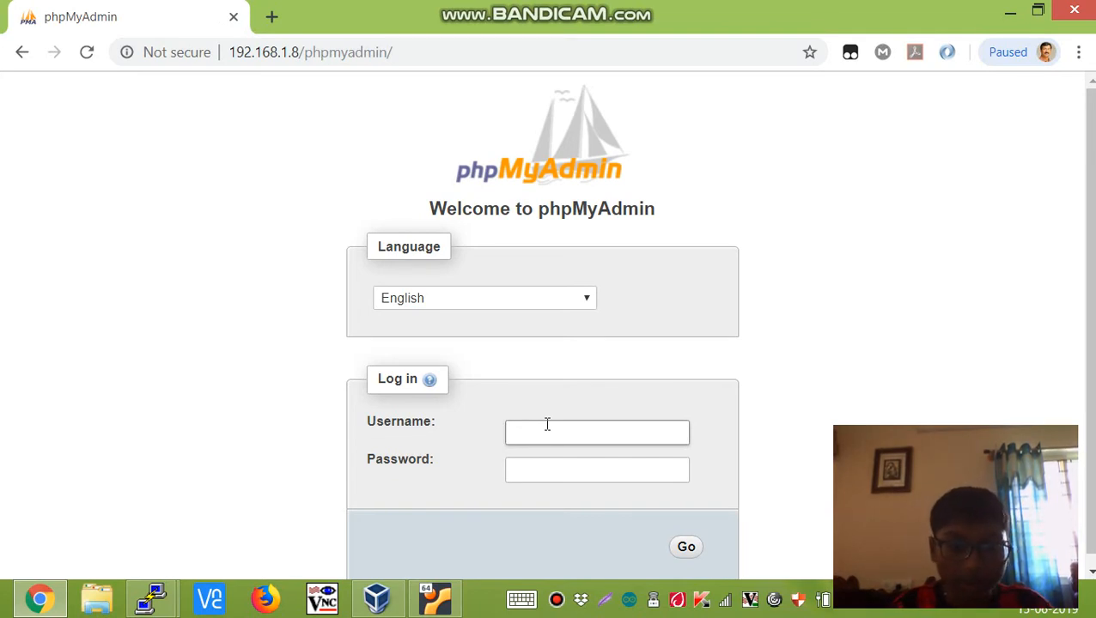
pyautogui.write('root')
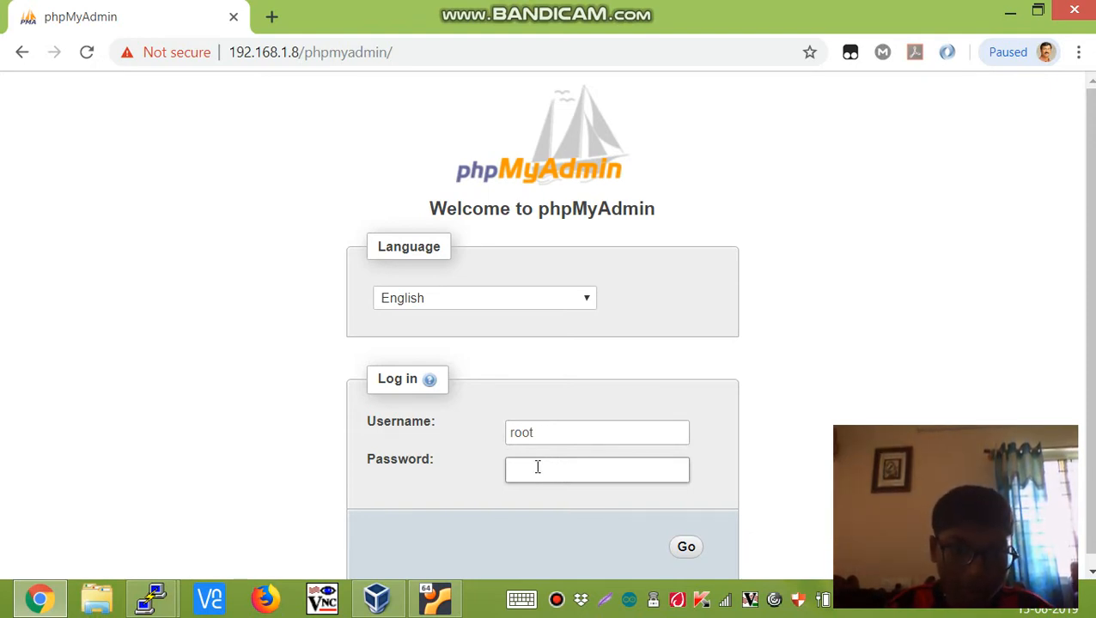
pyautogui.click(597, 471)
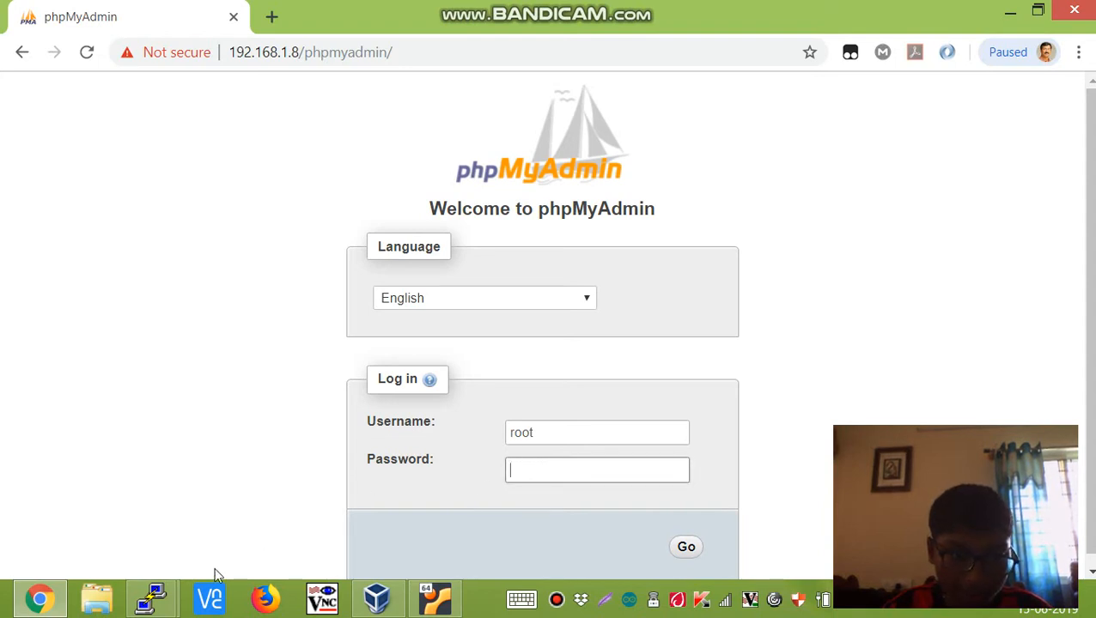
pyautogui.click(151, 598)
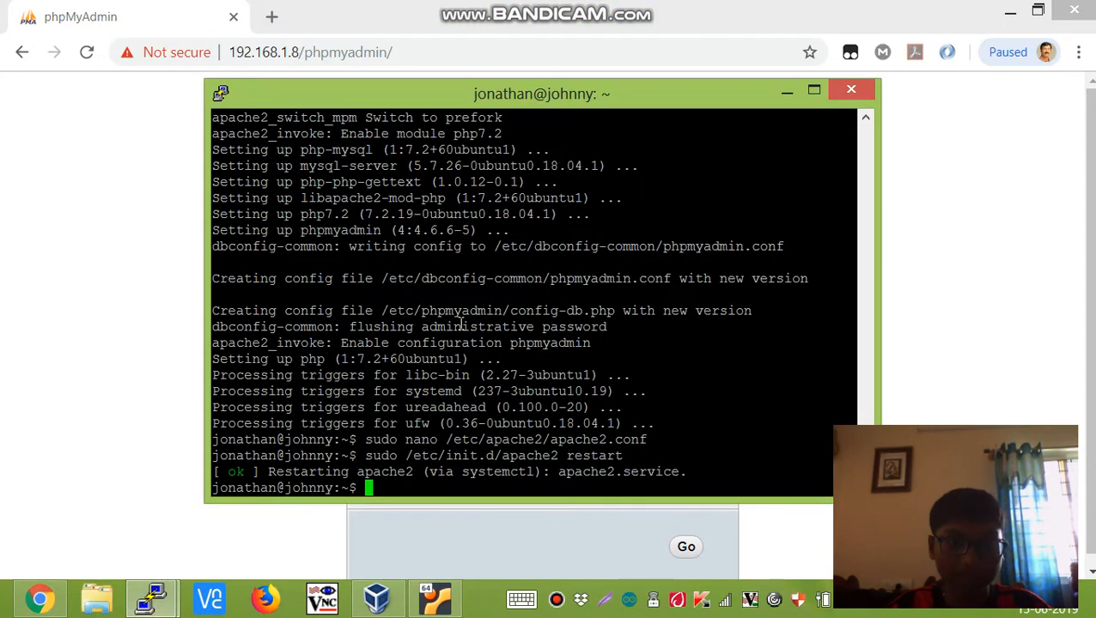
# Step: Run sudo mysql_secure_installation, declining the first prompt and answering y to the cleanup questions
pyautogui.write('sudo m')
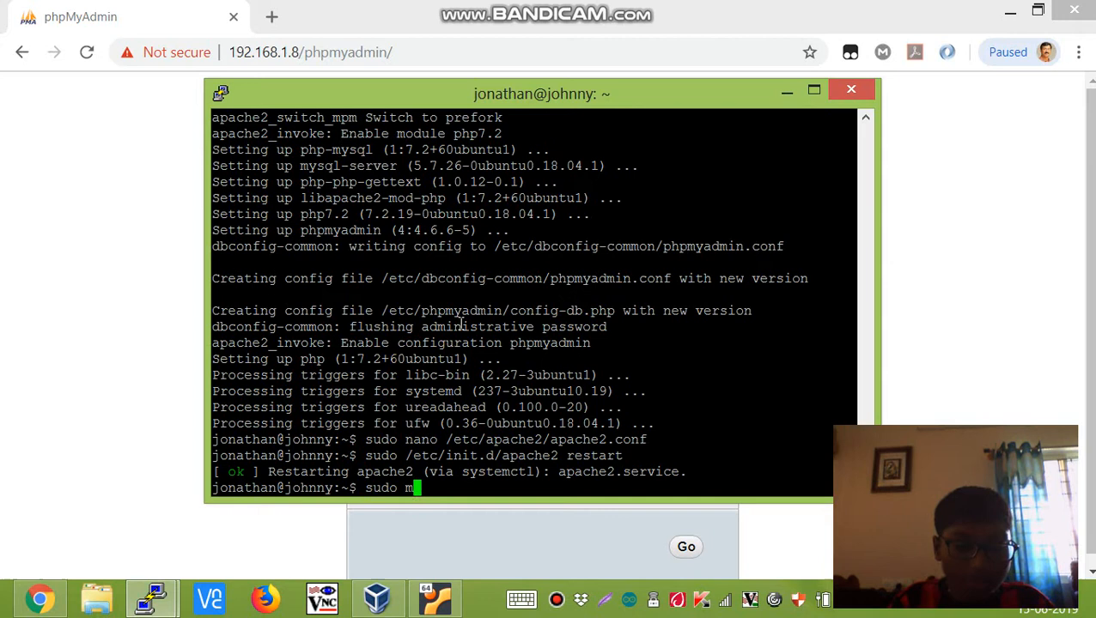
pyautogui.write('ysql')
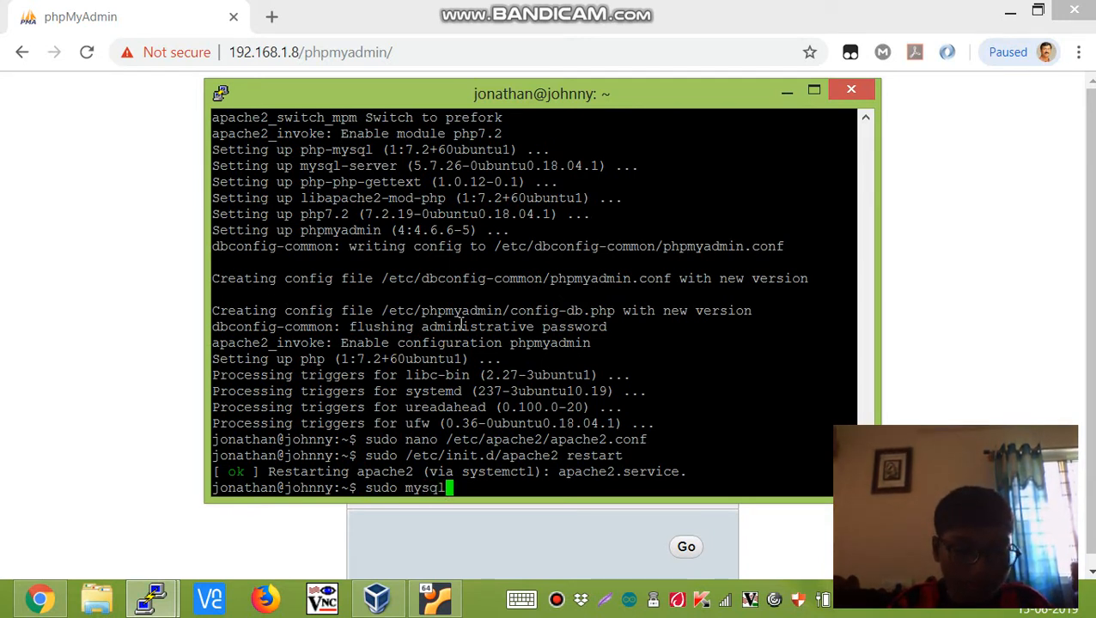
pyautogui.write('_secure')
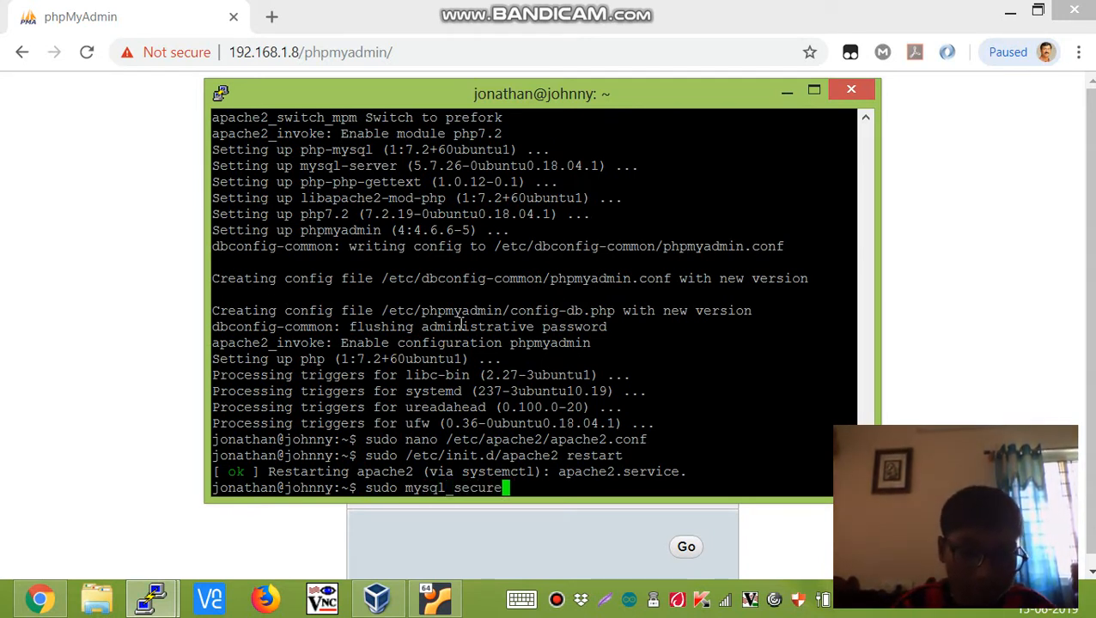
pyautogui.write('_install')
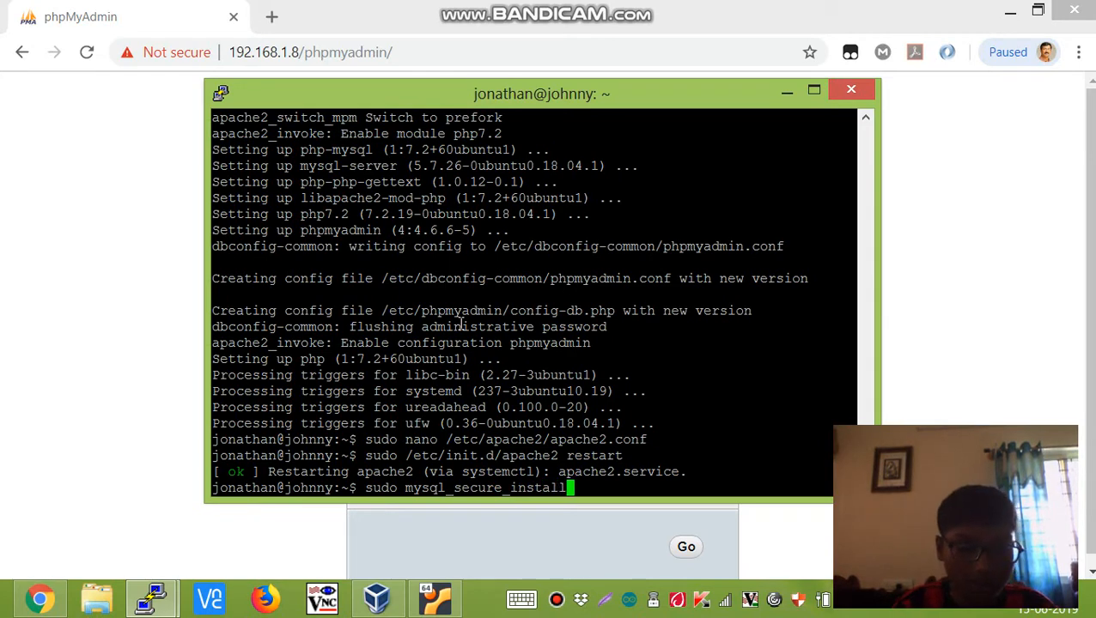
pyautogui.write('atio')
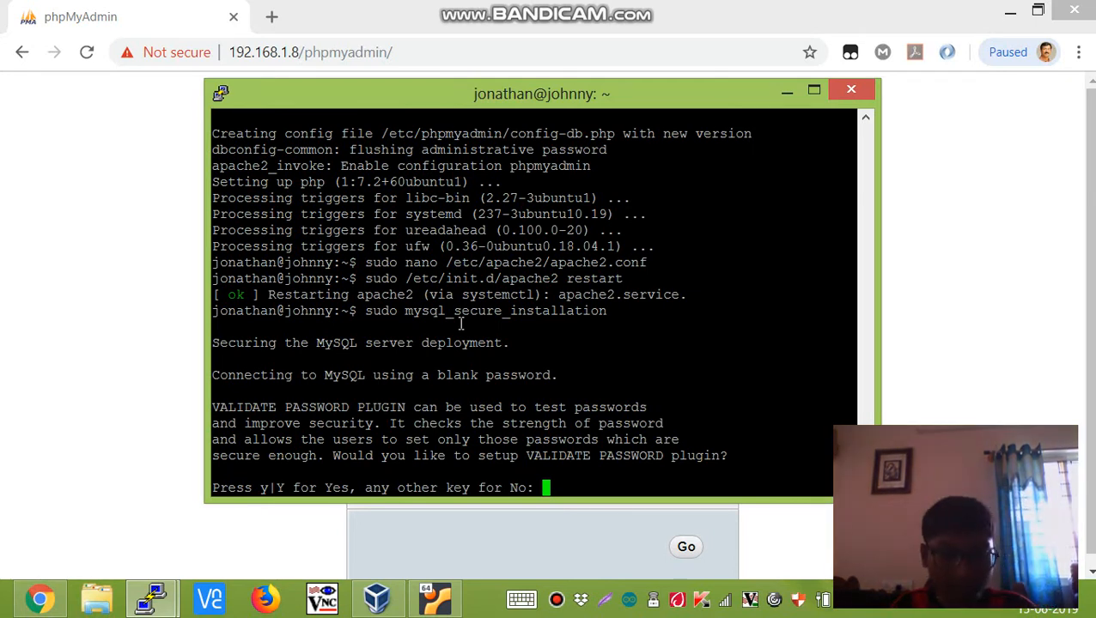
pyautogui.write('n')
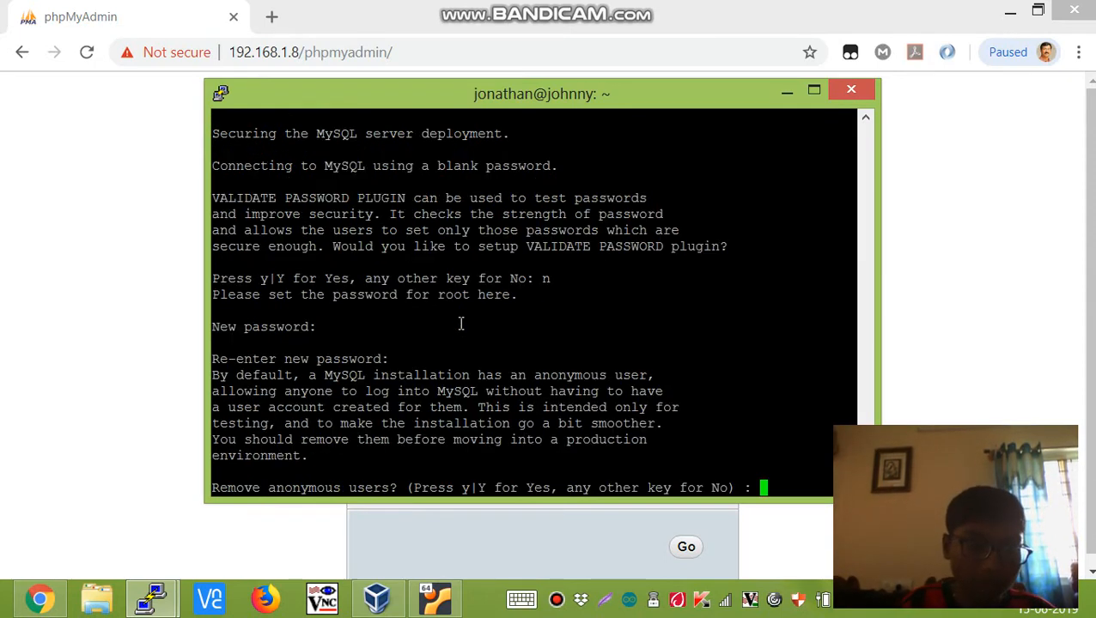
pyautogui.write('y')
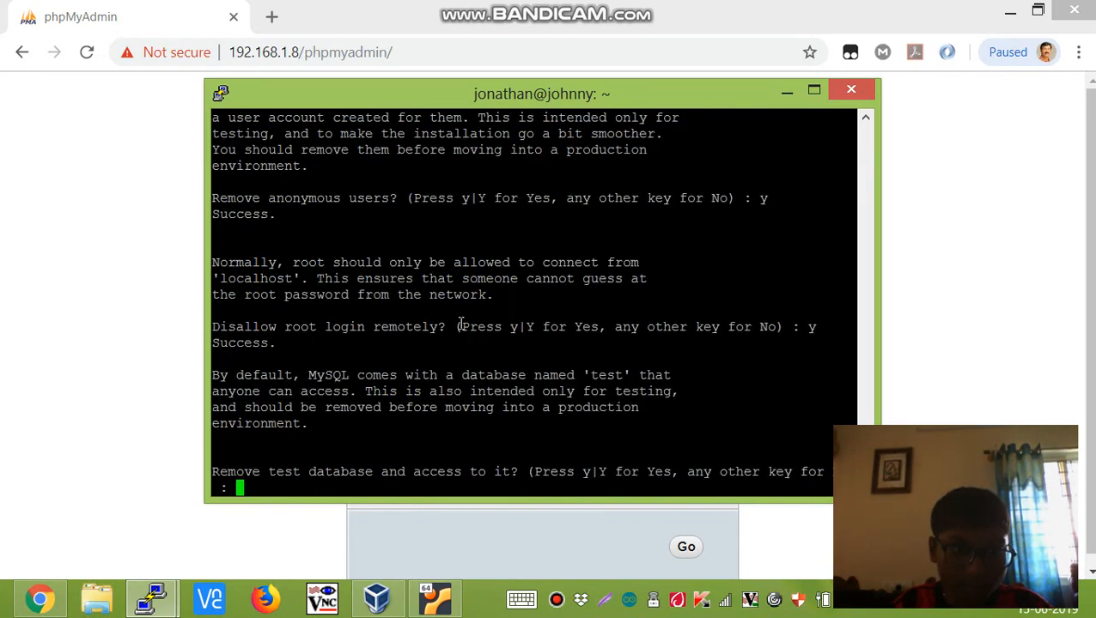
pyautogui.write('y')
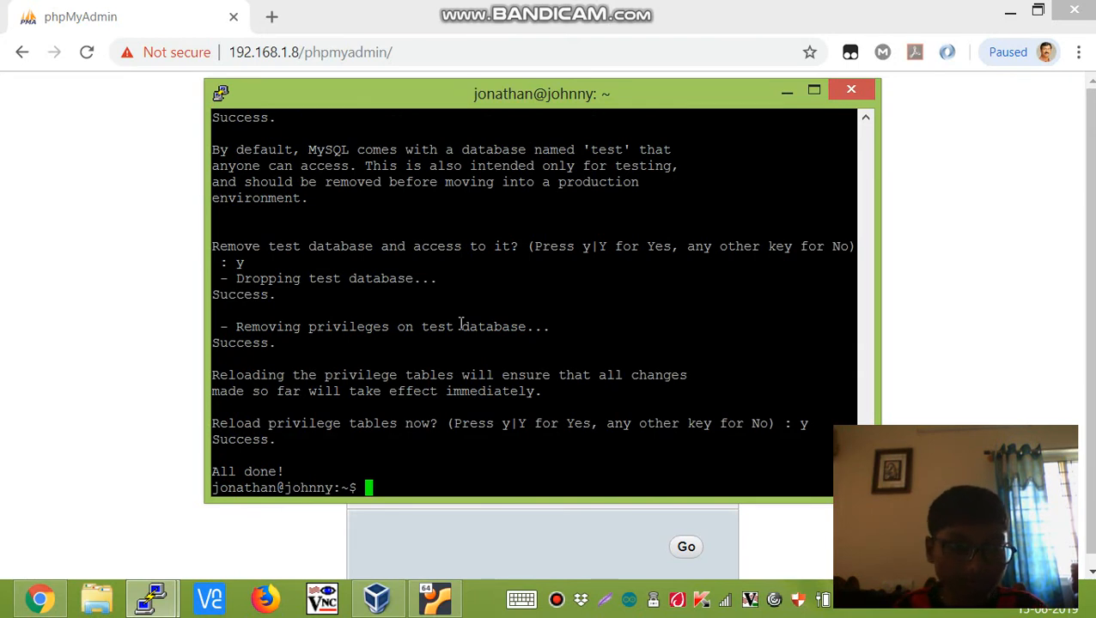
pyautogui.moveTo(151, 382)
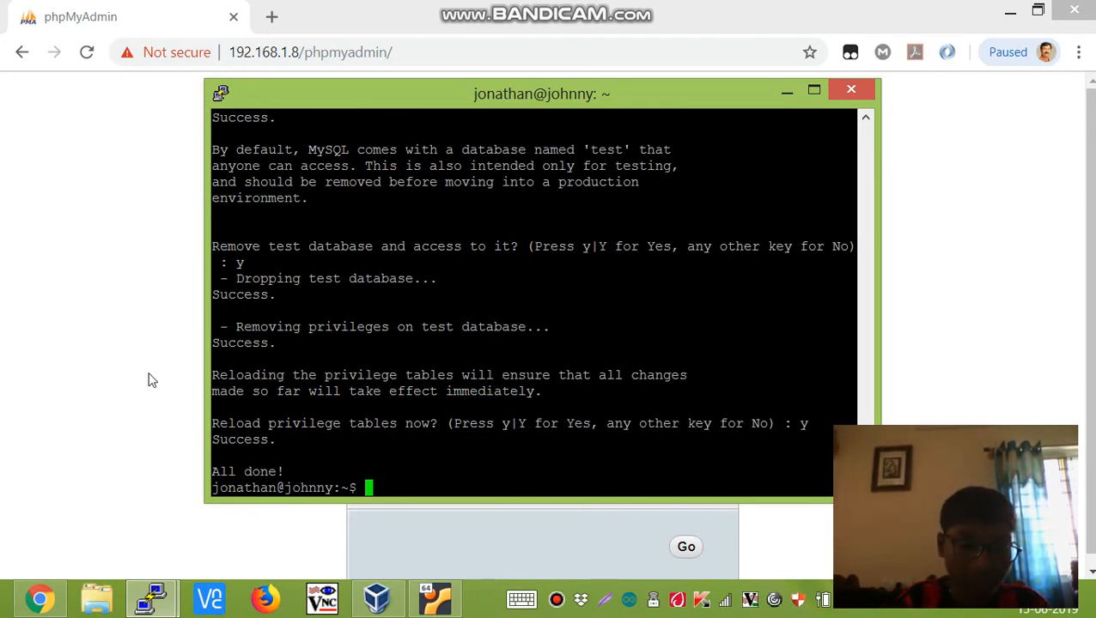
# Step: Restart MySQL with sudo service mysql restart
pyautogui.write('sudo')
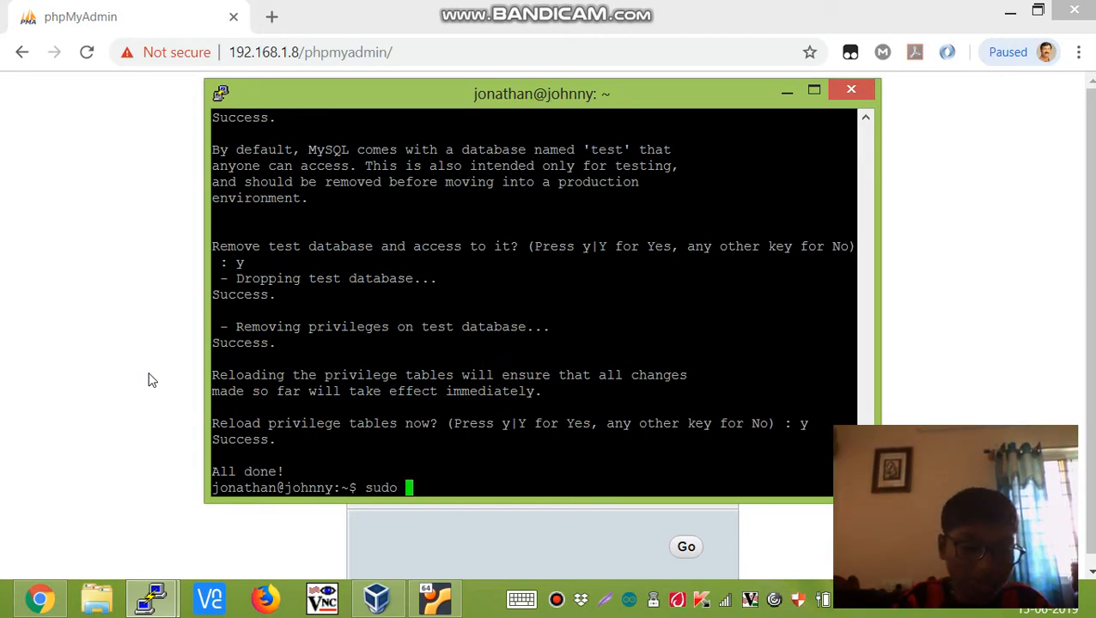
pyautogui.write('service m')
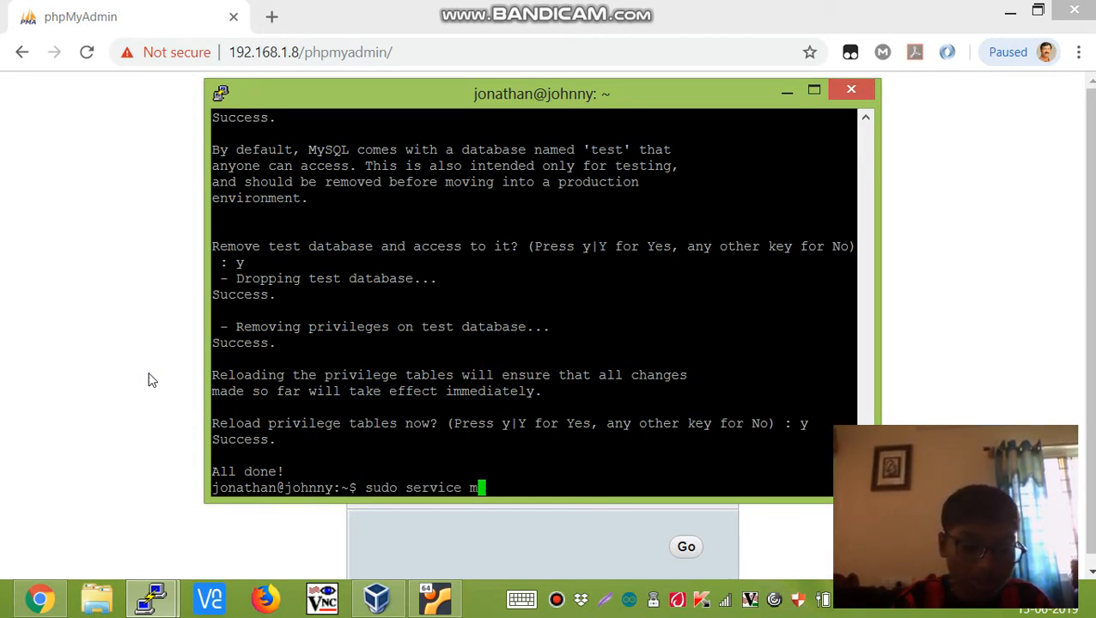
pyautogui.write('ysql restart')
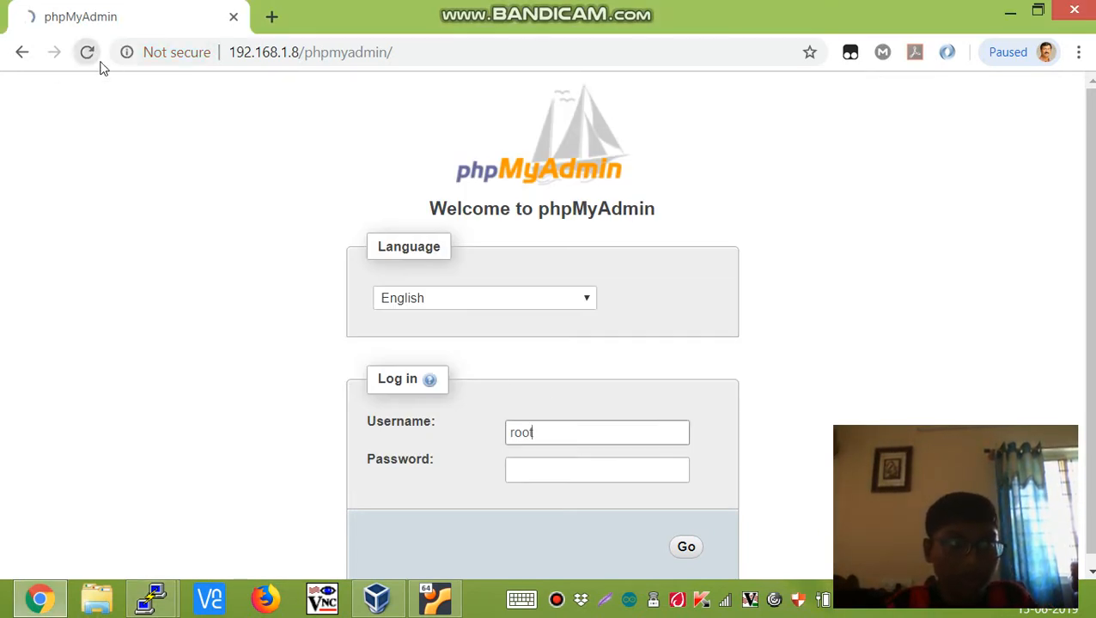
# Step: Attempt a phpMyAdmin login as root with the password; the form stays shown
pyautogui.click(86, 52)
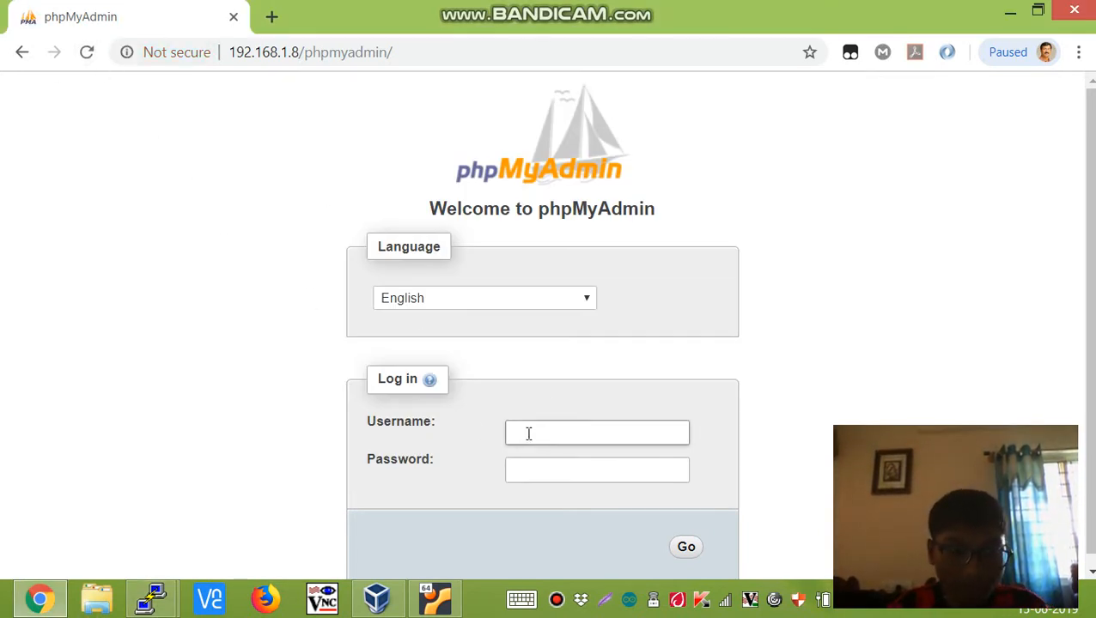
pyautogui.write('root')
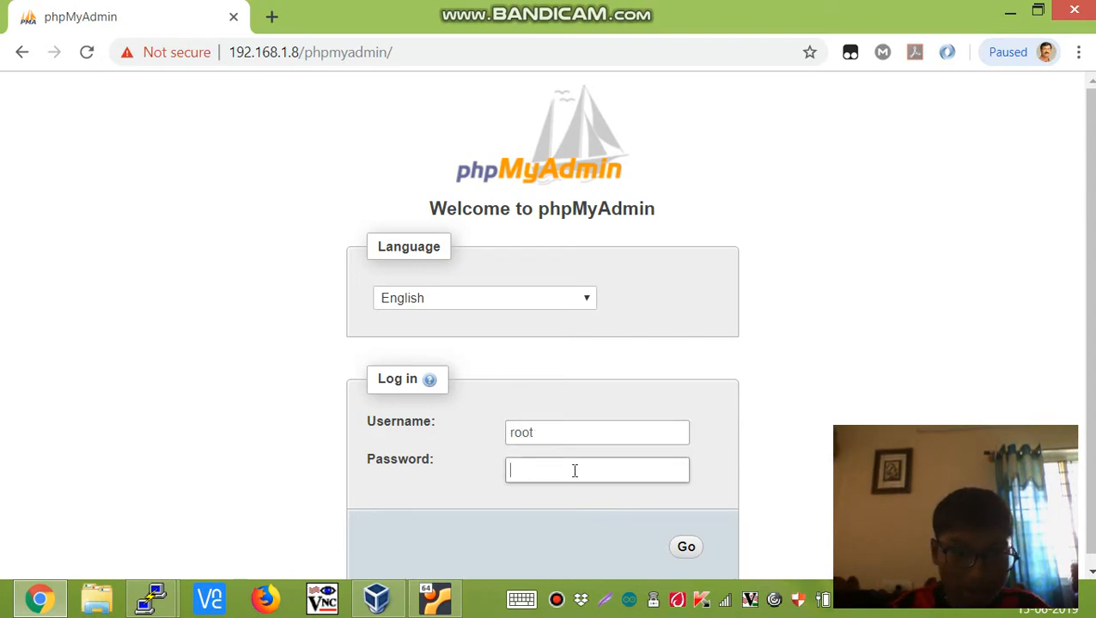
pyautogui.write('password')
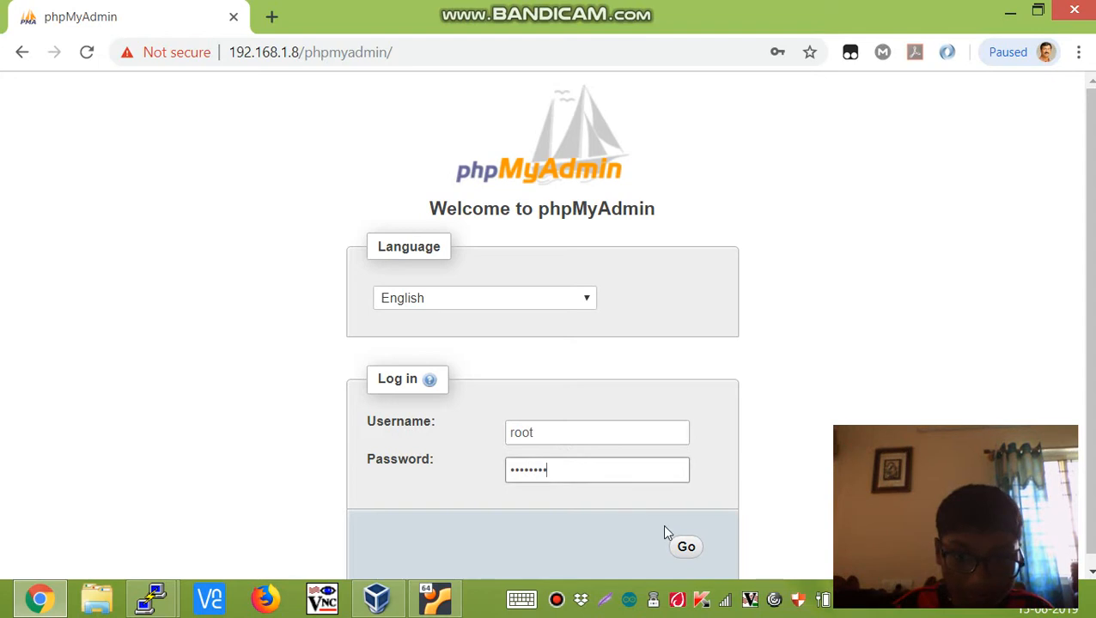
pyautogui.click(687, 546)
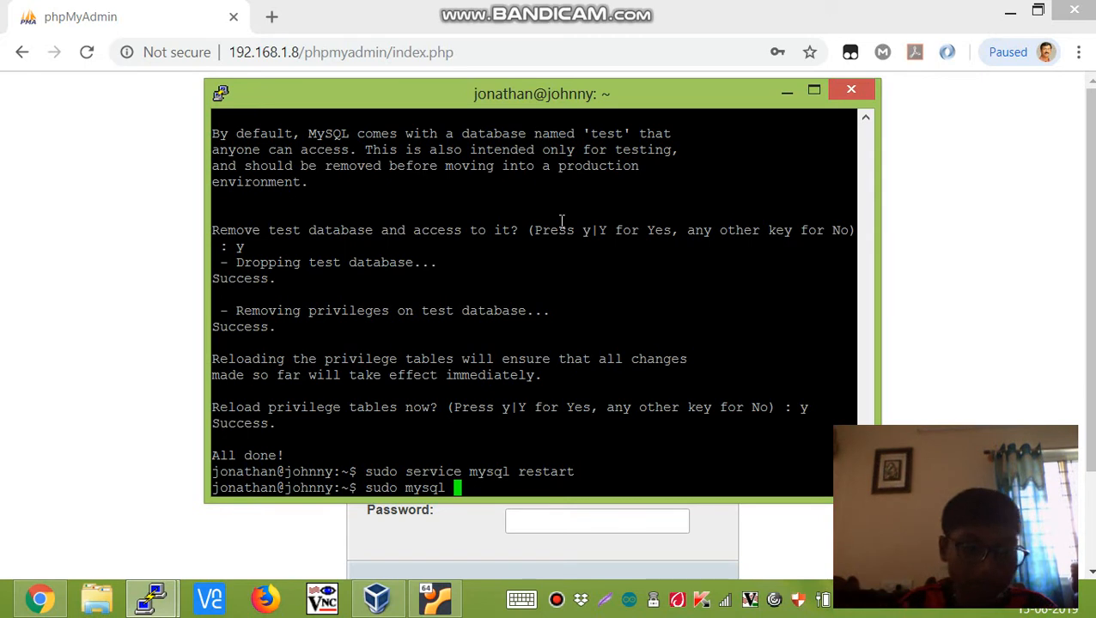
# Step: Run sudo mysql -u root -p and enter the password to reach the mysql> prompt
pyautogui.write('-u')
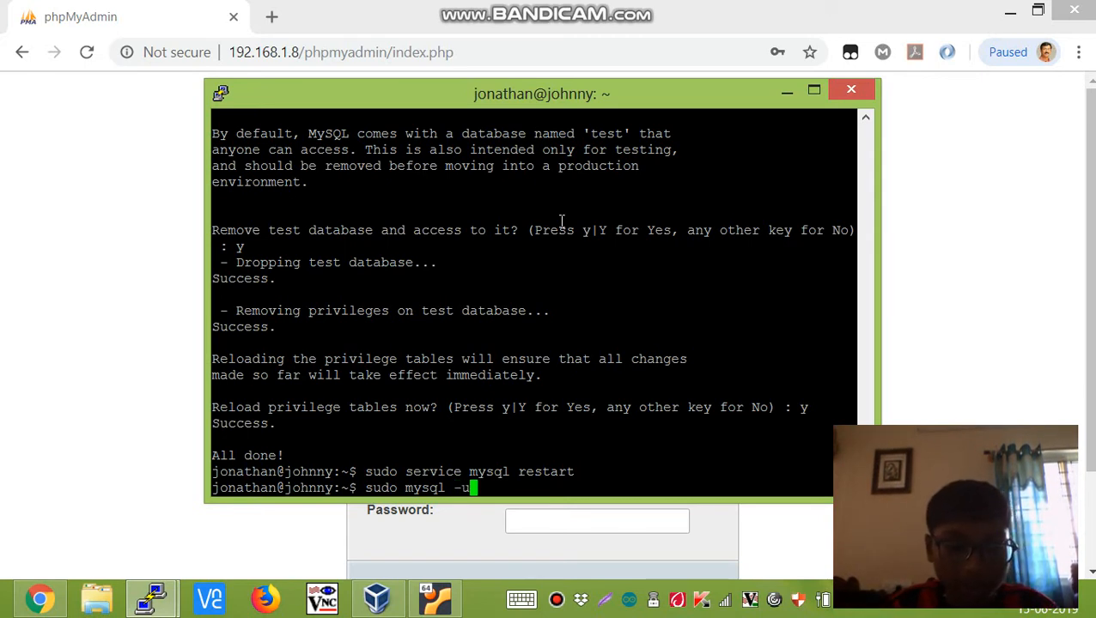
pyautogui.write('root')
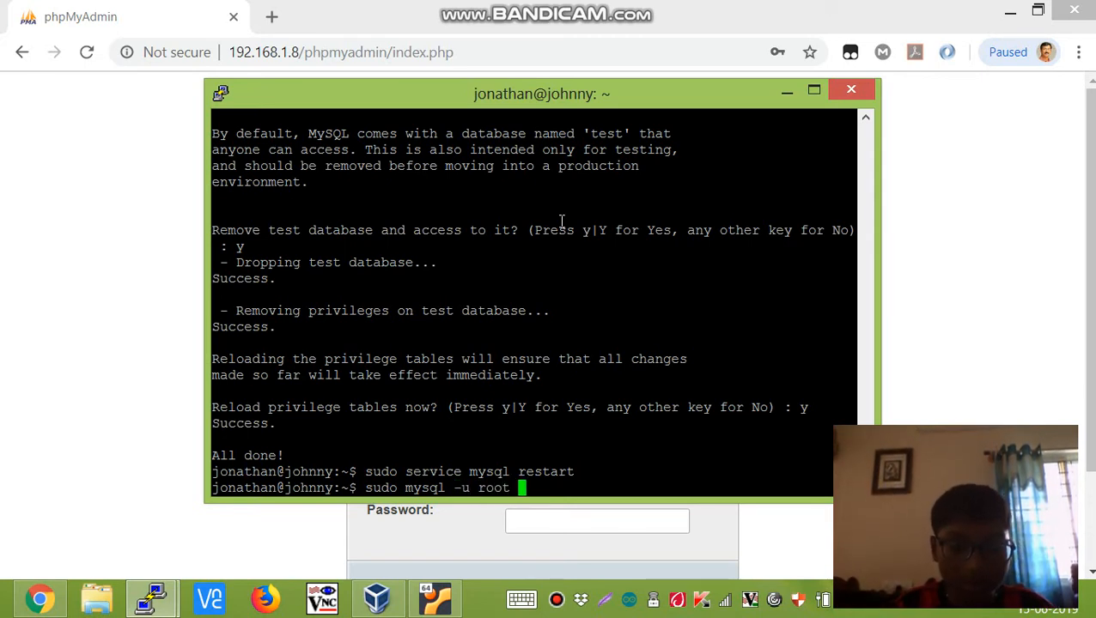
pyautogui.write('-p')
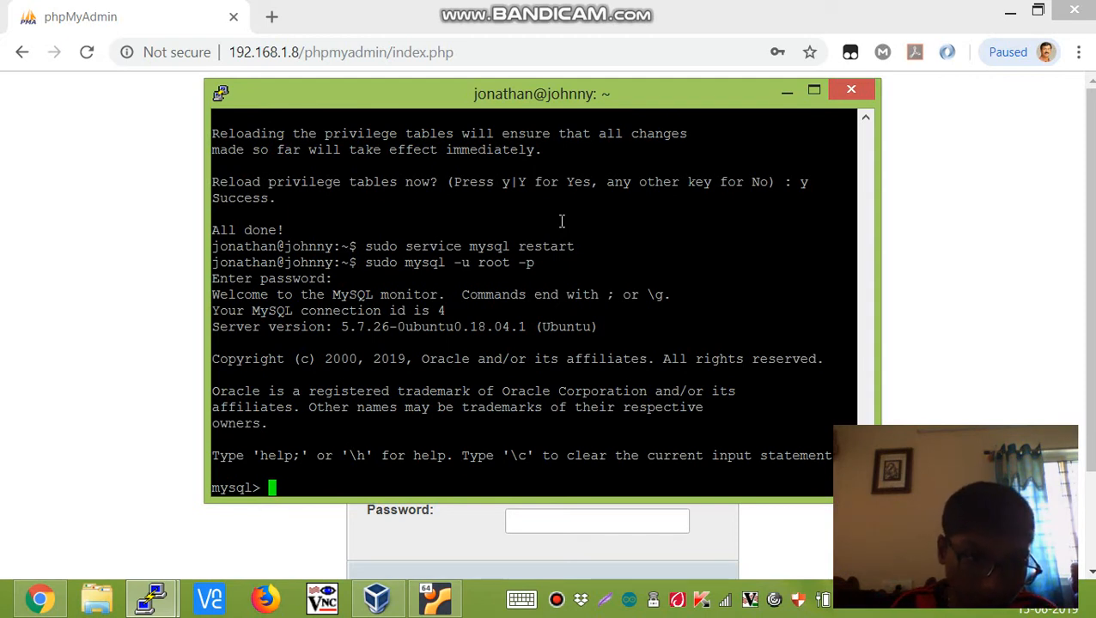
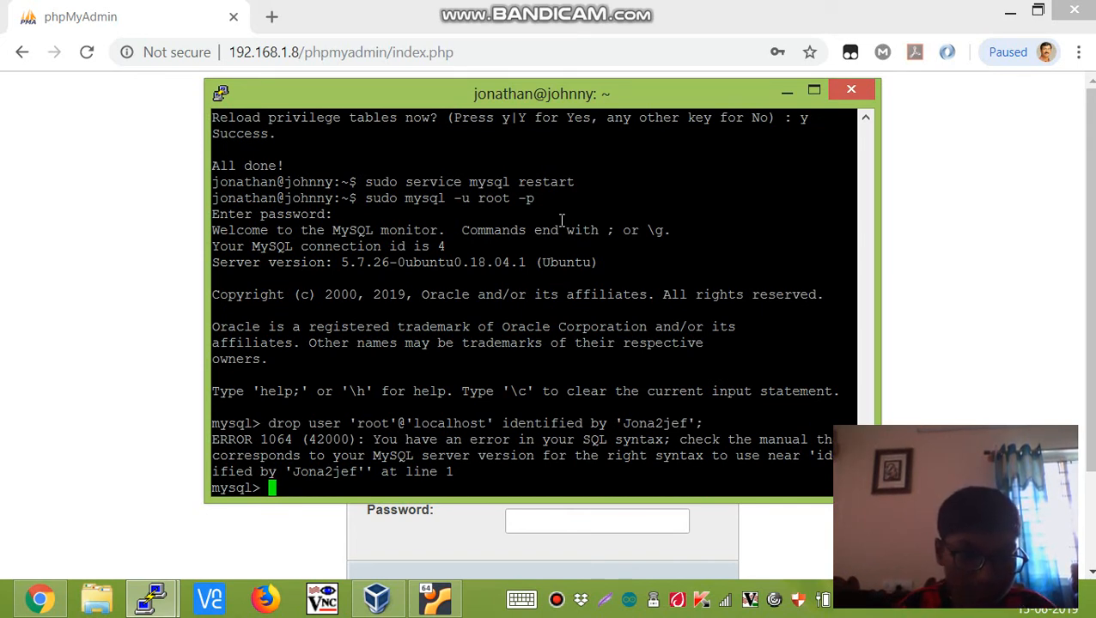
# Step: Run DROP USER 'root'@'localhost'; without the IDENTIFIED clause, getting Query OK
pyautogui.write("drop user '")
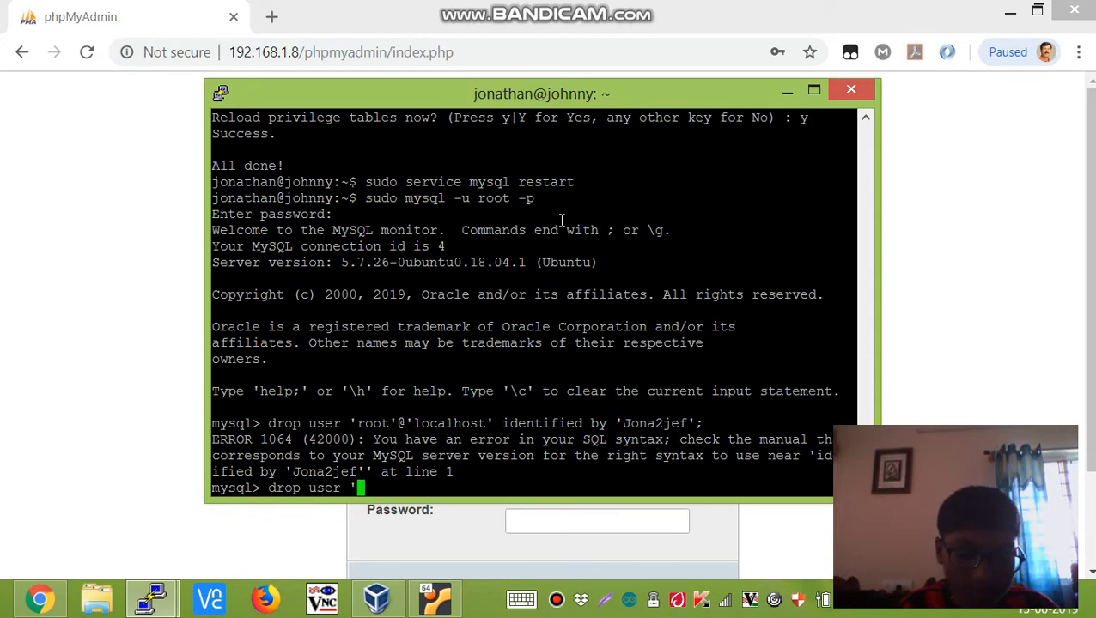
pyautogui.write("root'")
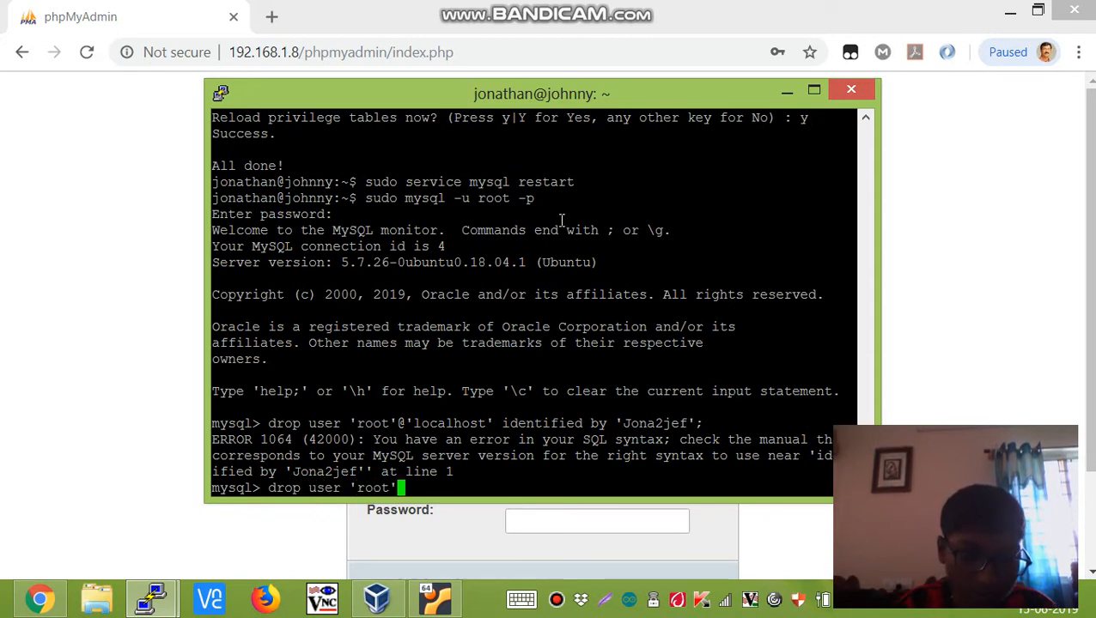
pyautogui.write("@'loca")
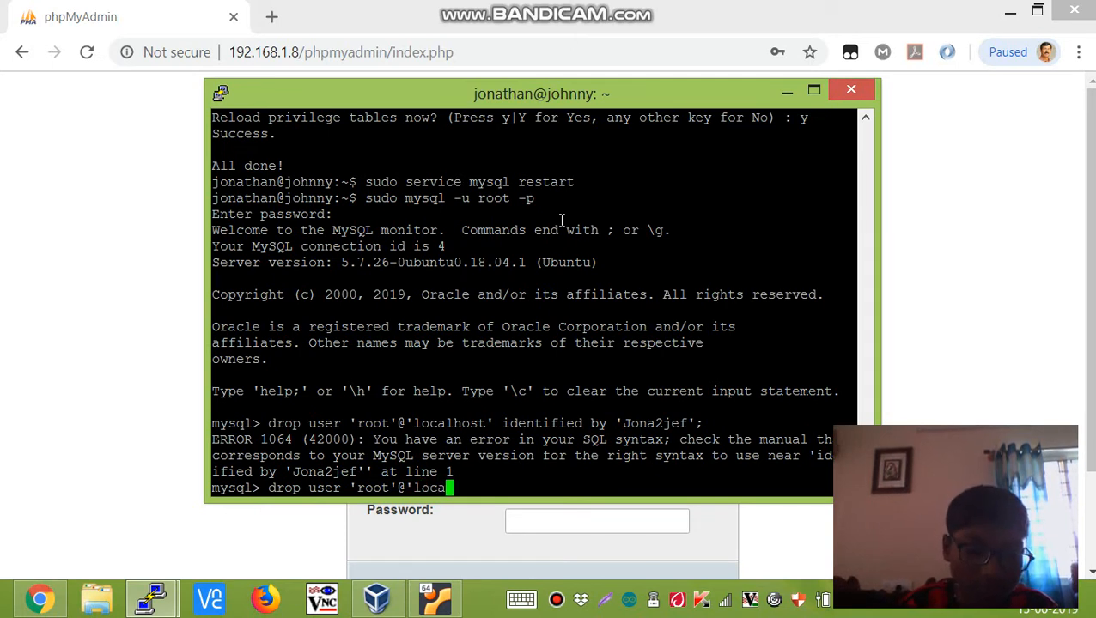
pyautogui.write("host';")
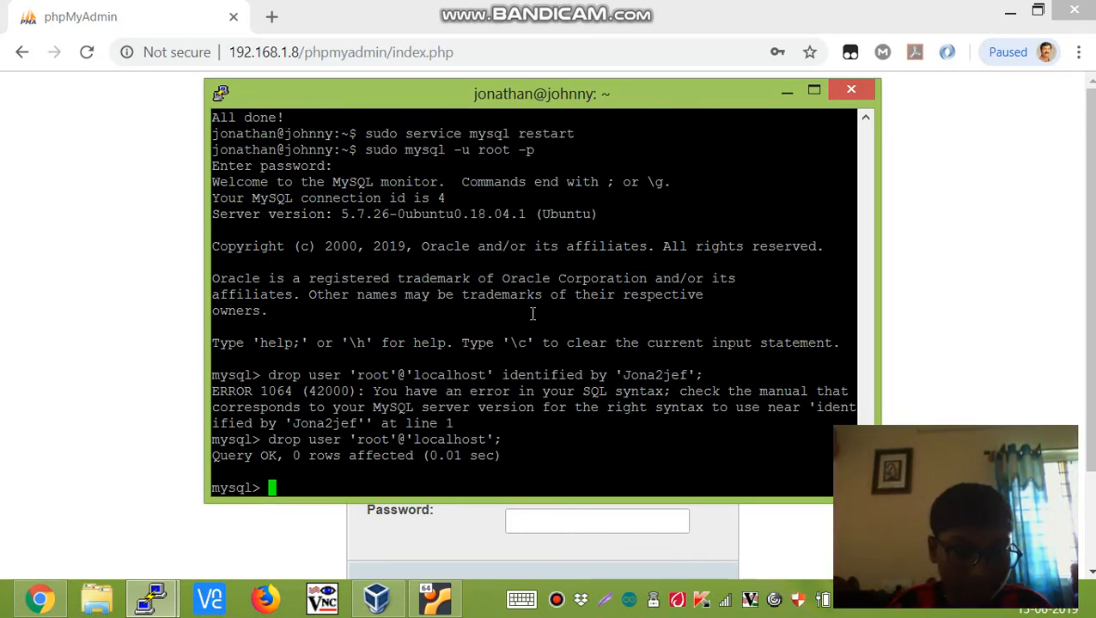
# Step: Run CREATE USER 'root'@'localhost' IDENTIFIED BY '<password>'; reporting Query OK, 0 rows affected
pyautogui.write('create user')
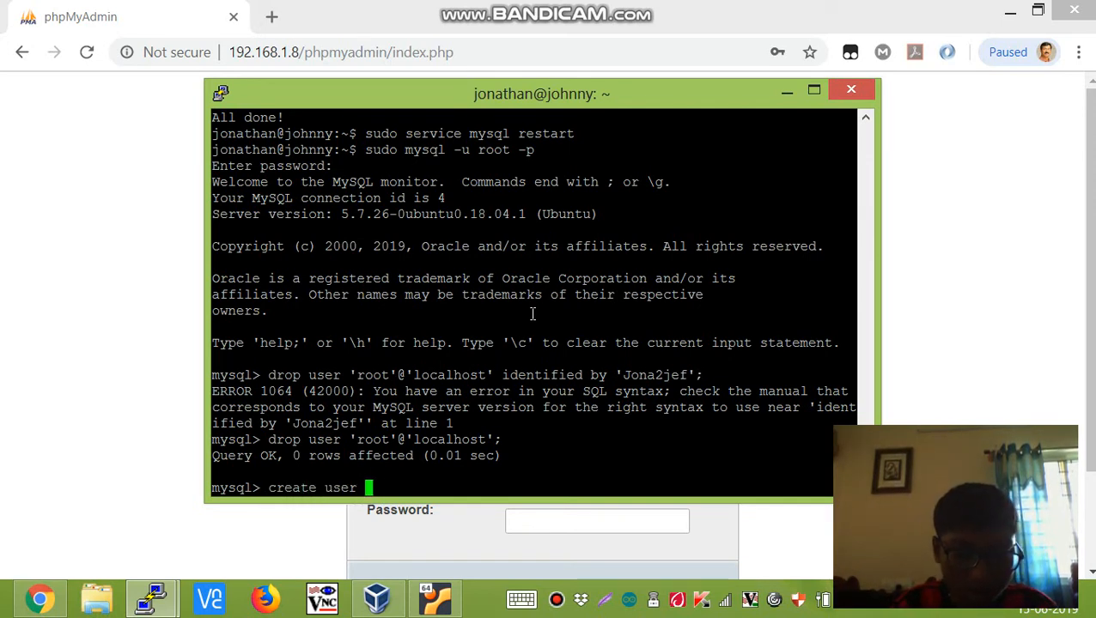
pyautogui.write("'root'@'l")
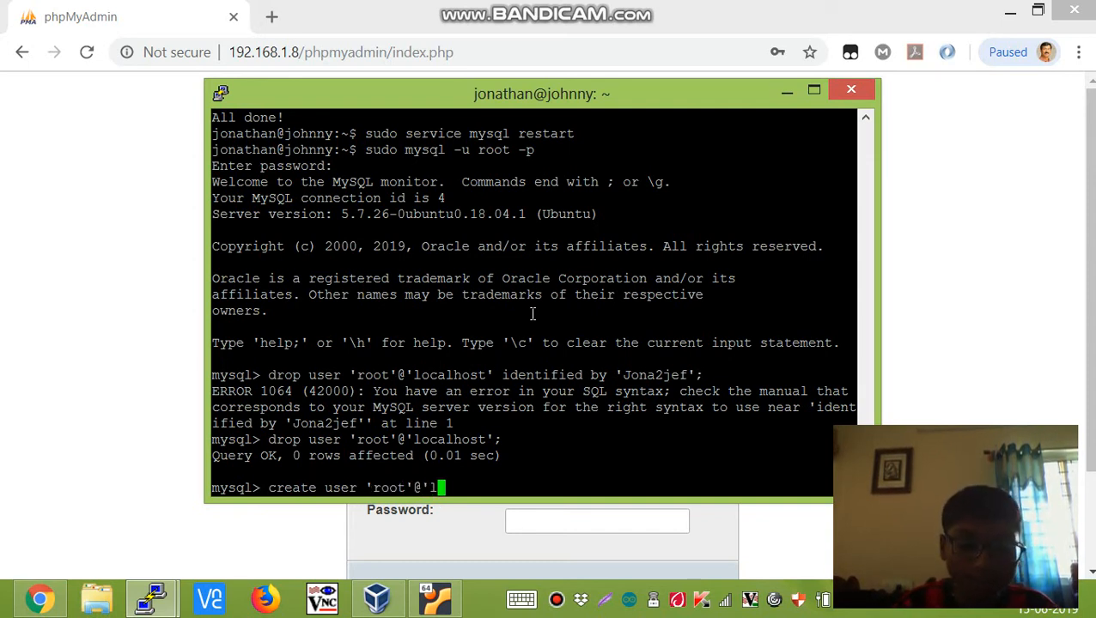
pyautogui.write("ocalhost' ide")
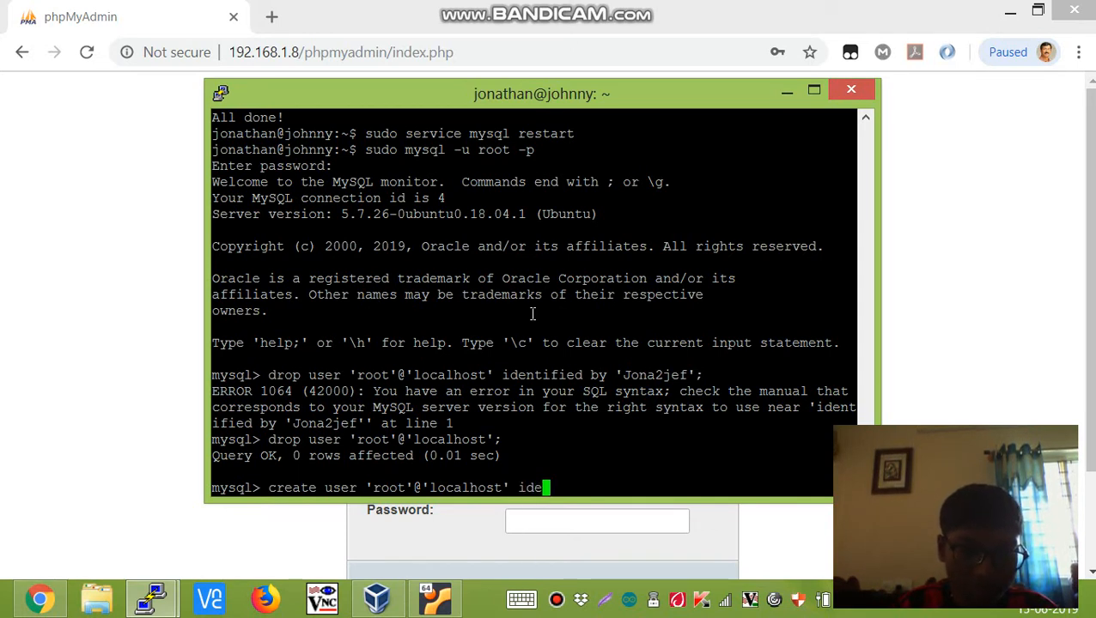
pyautogui.write('ntified by')
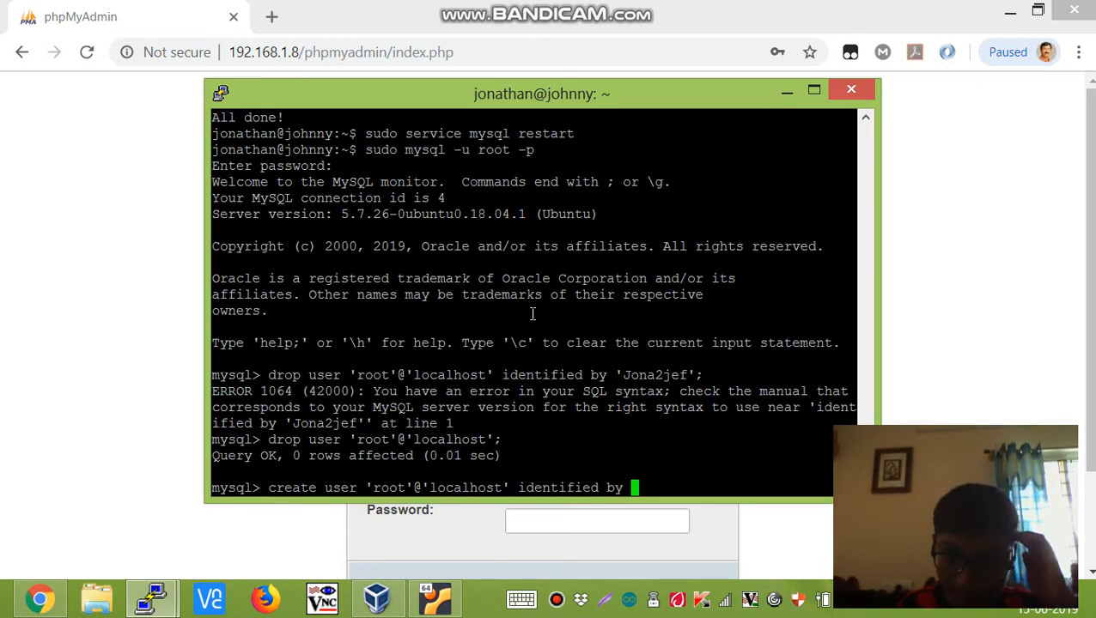
pyautogui.write("'")
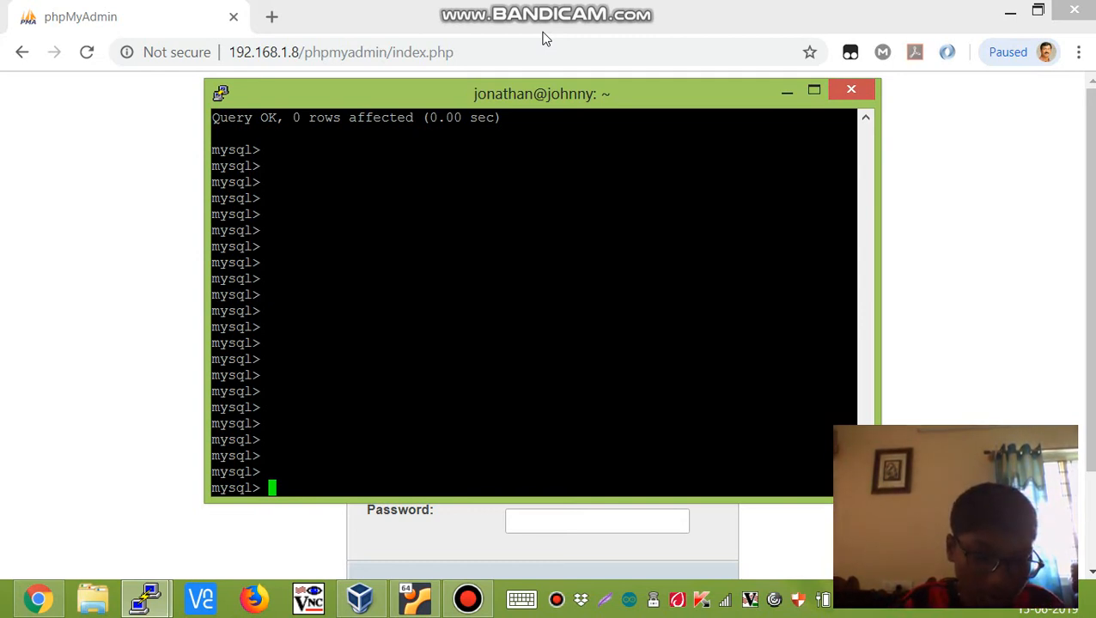
# Step: Run GRANT ALL PRIVILEGES ON *.* TO 'root'@'localhost' IDENTIFIED BY '<password>'; until Query OK
pyautogui.write('grant')
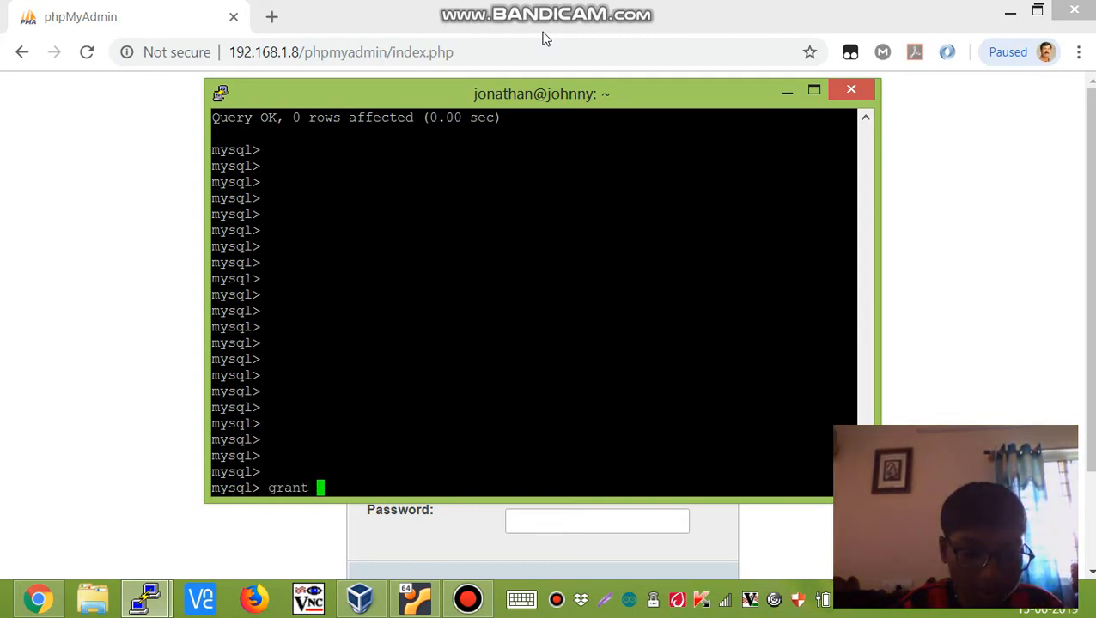
pyautogui.write('privileges')
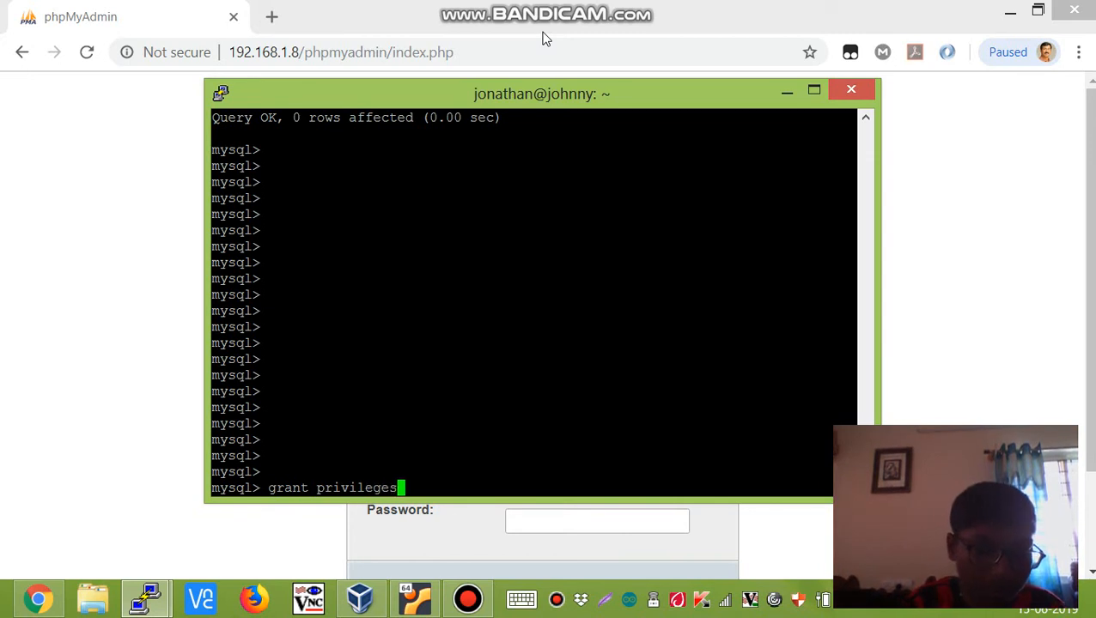
pyautogui.write("on '")
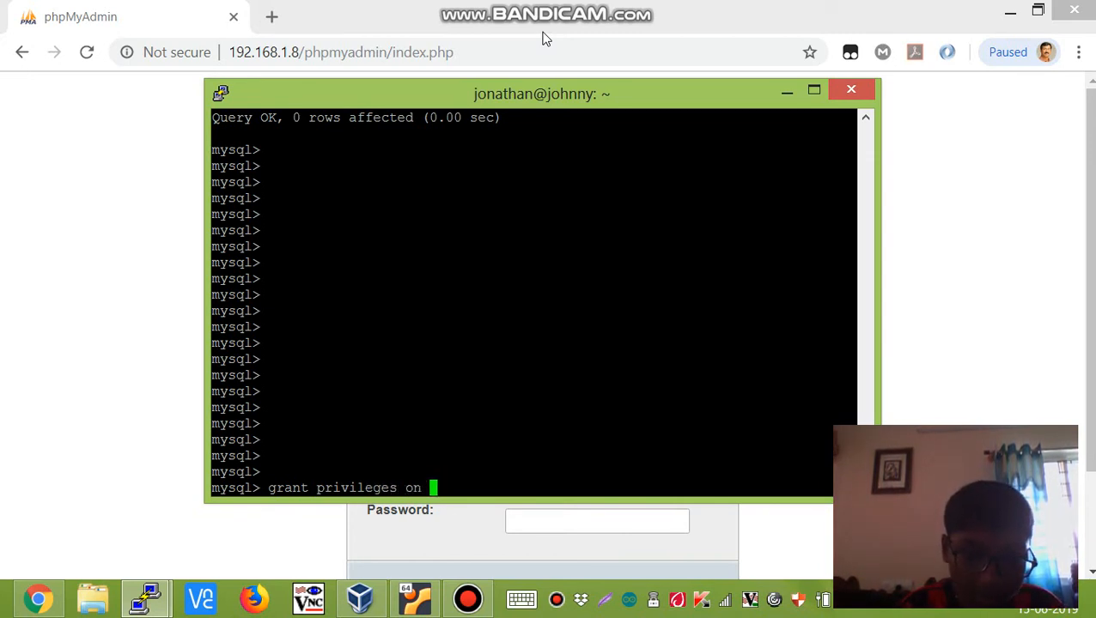
pyautogui.write('*.*')
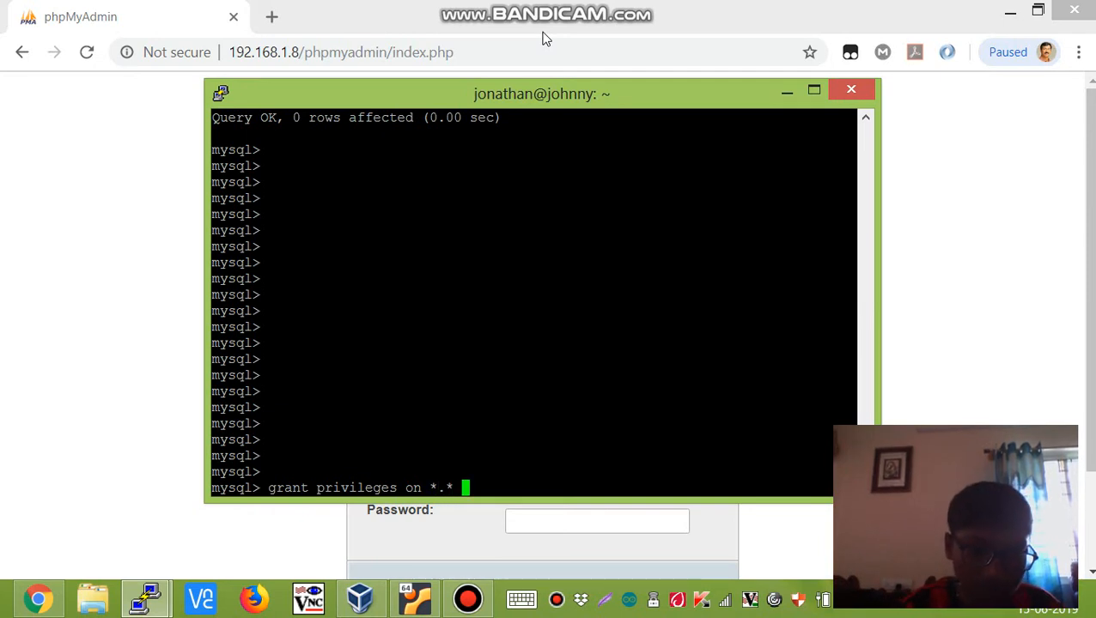
pyautogui.write('to')
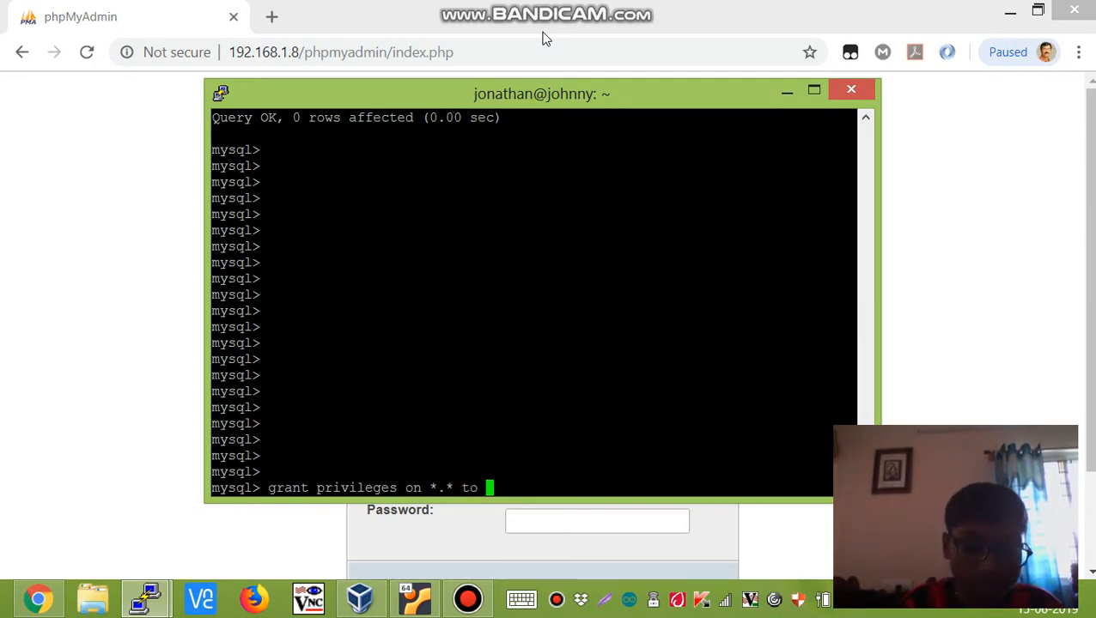
pyautogui.write("'root")
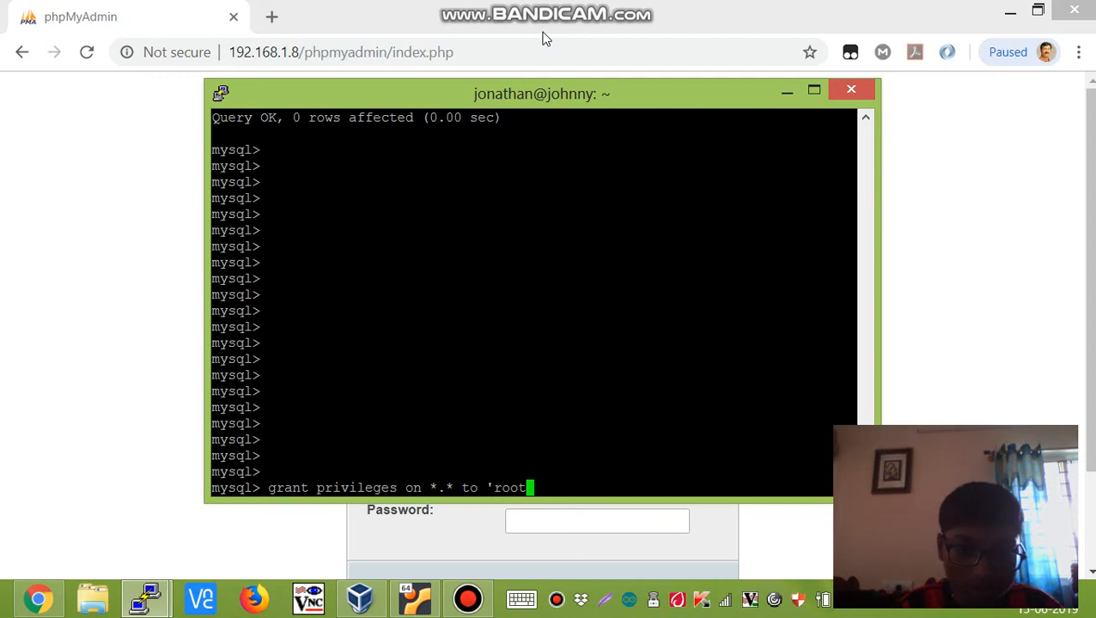
pyautogui.write("'@")
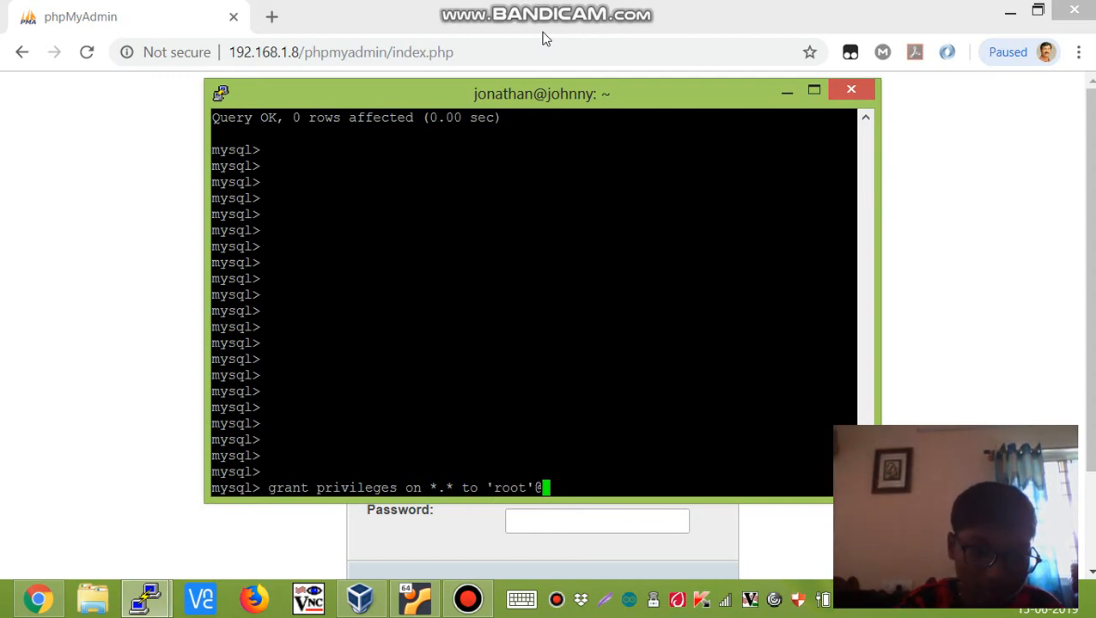
pyautogui.write("'localh")
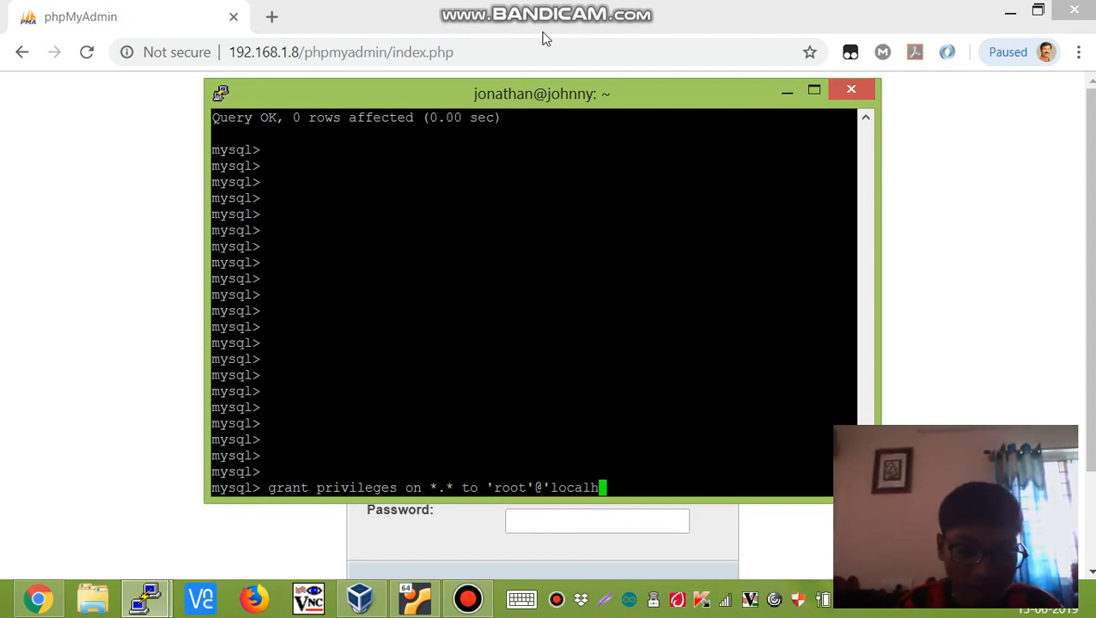
pyautogui.write("ost' identi")
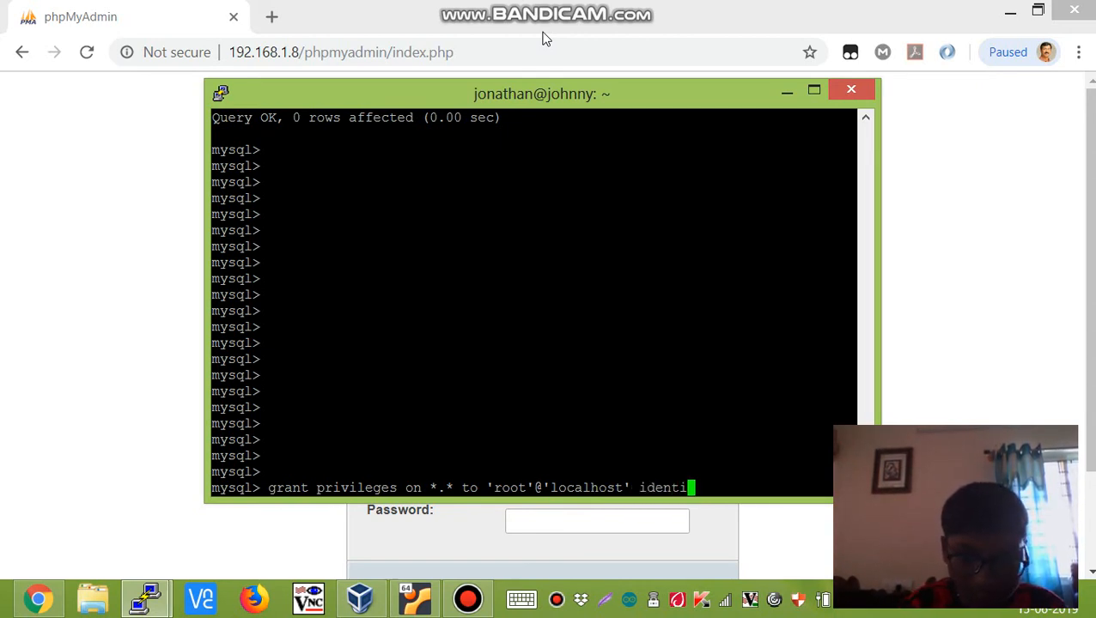
pyautogui.write('fied by')
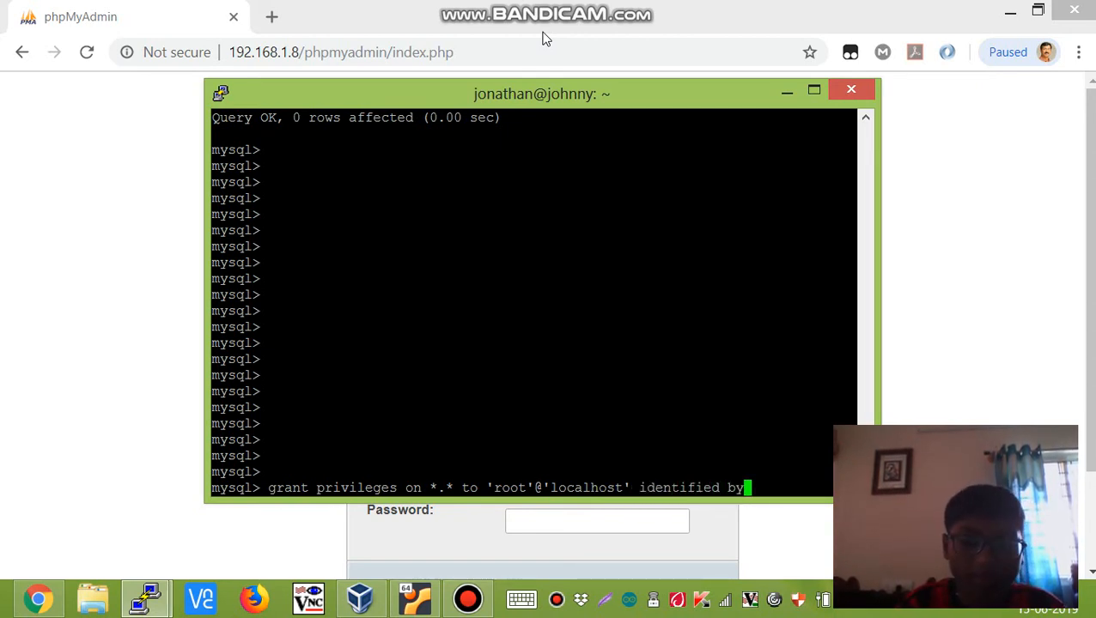
pyautogui.write("''")
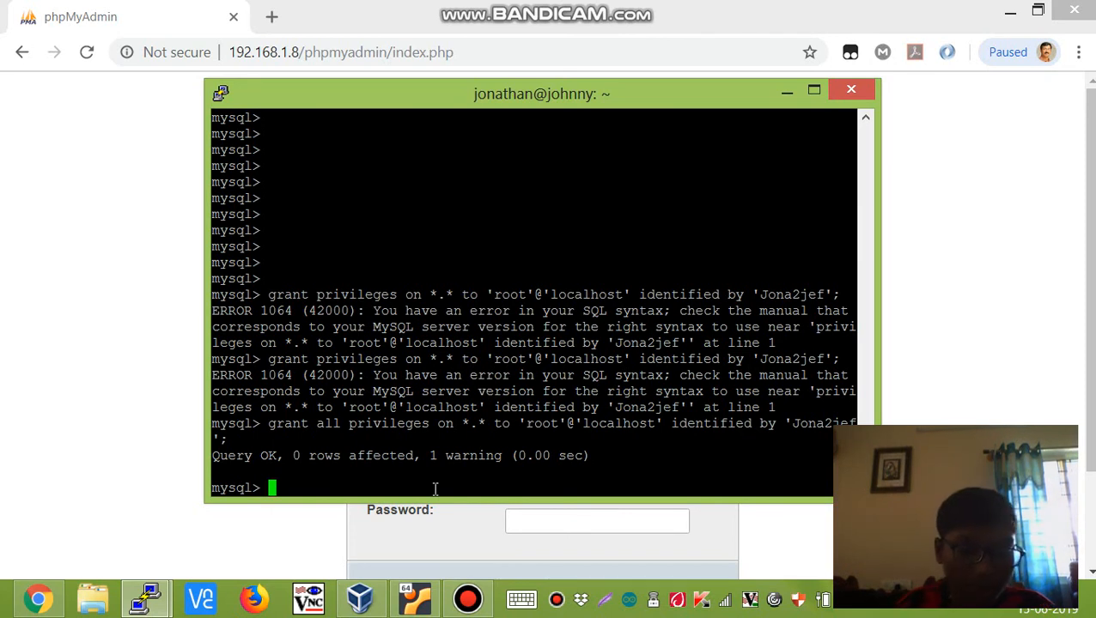
# Step: Run FLUSH PRIVILEGES; and exit the MySQL client back to the shell
pyautogui.write('flush')
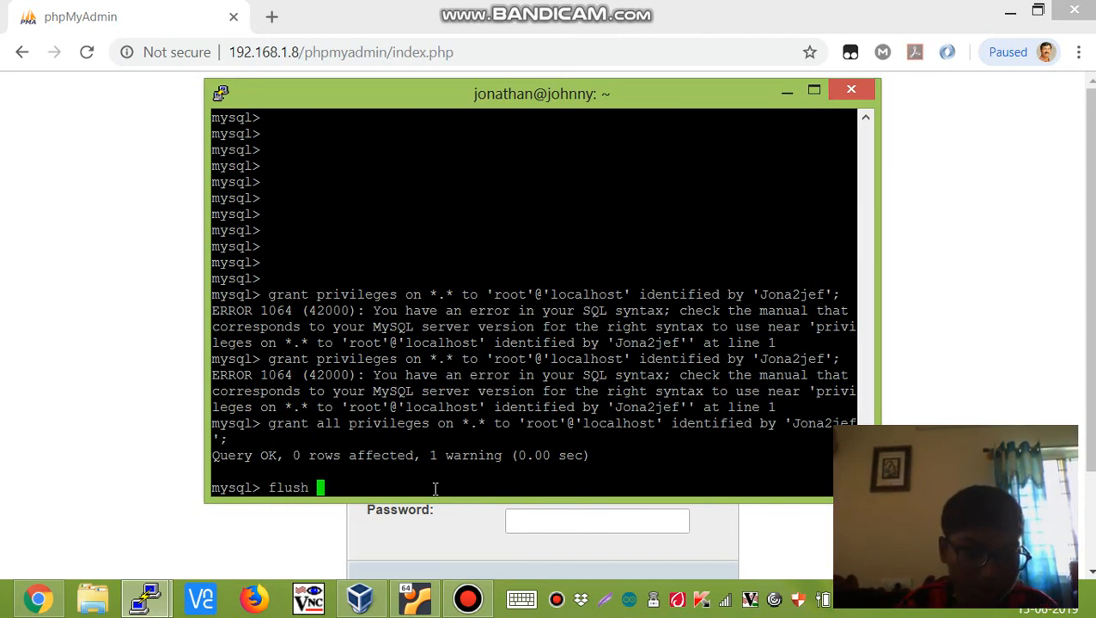
pyautogui.write('privi')
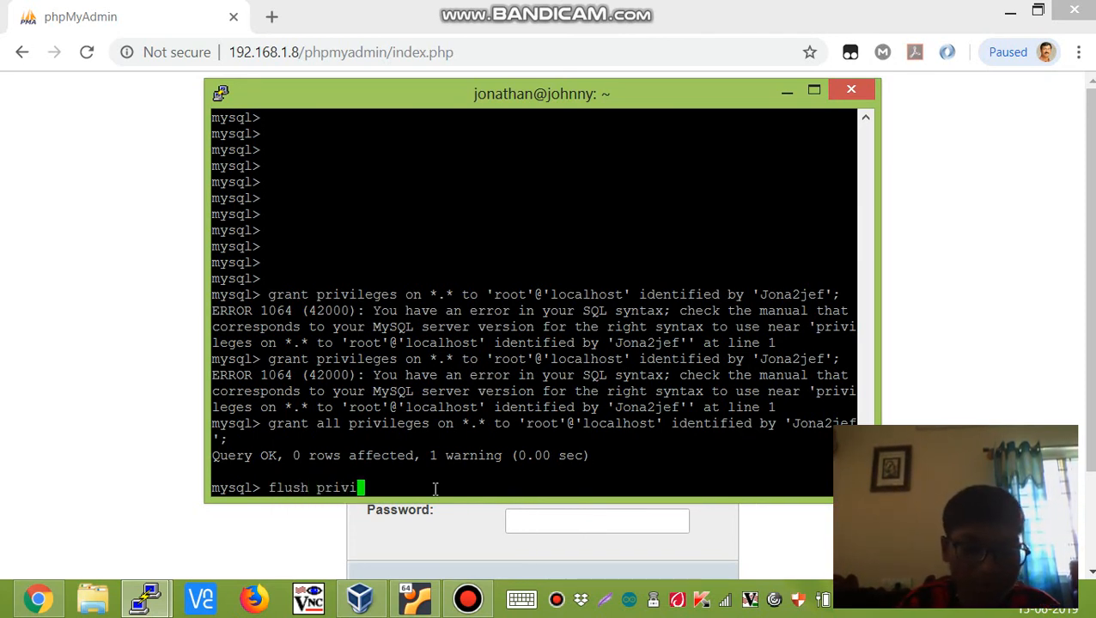
pyautogui.write('leges;')
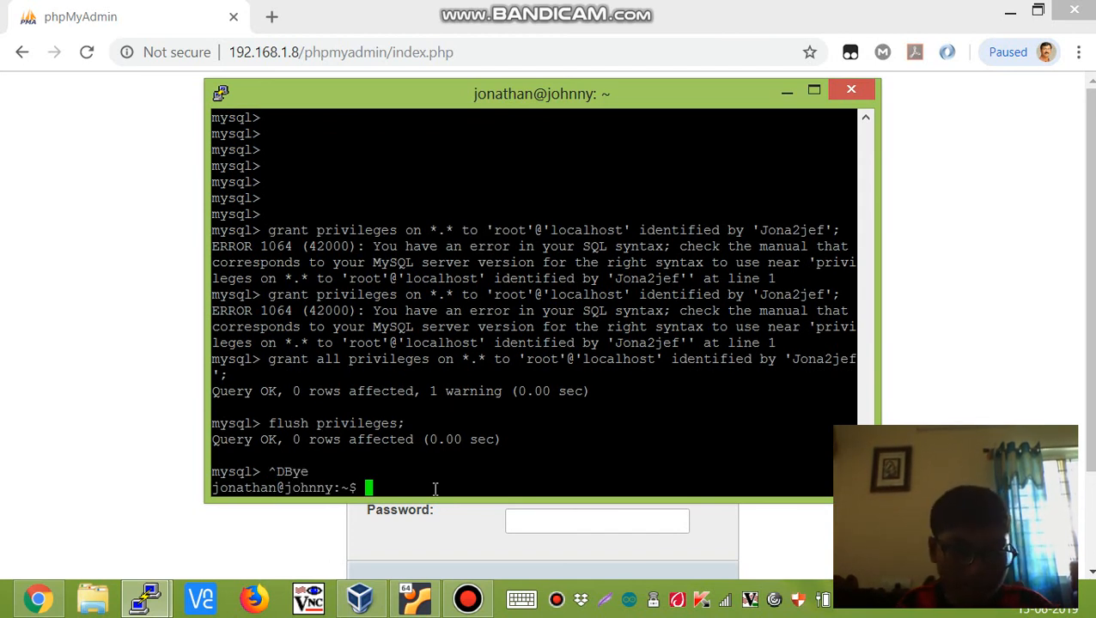
# Step: Enter sudo service mysql restart at the shell prompt
pyautogui.write('sudo s')
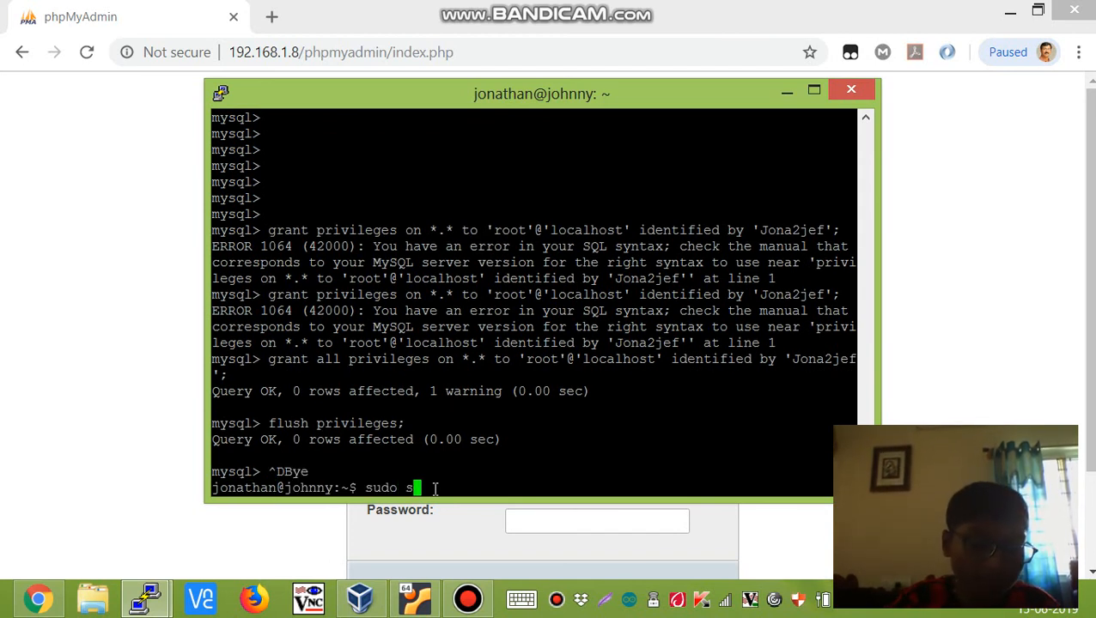
pyautogui.write('ervice mys')
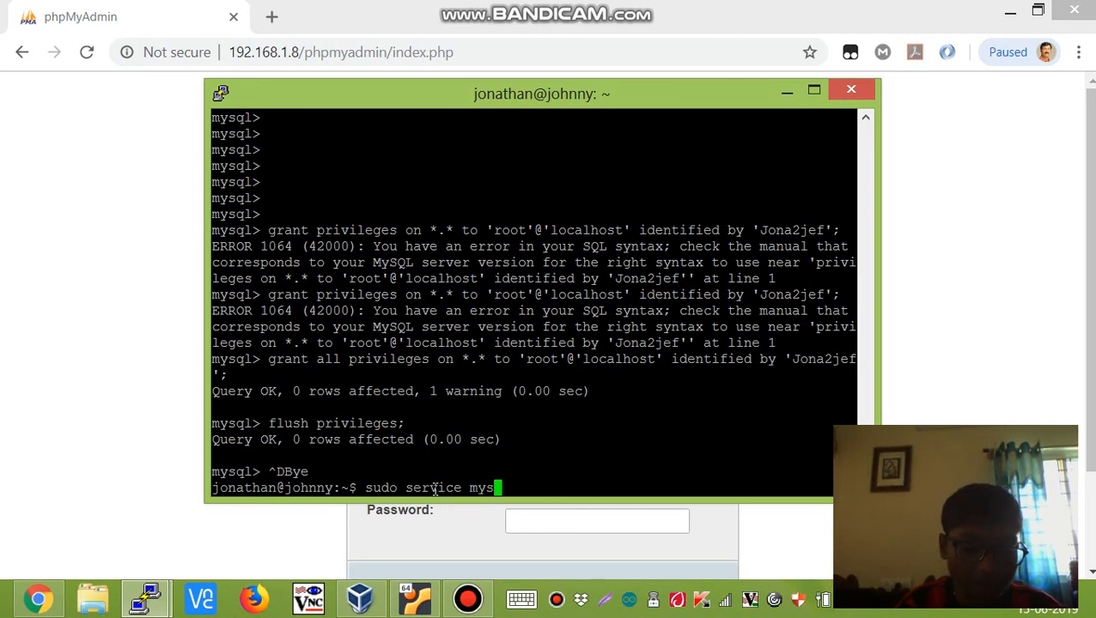
pyautogui.write('ql restart')
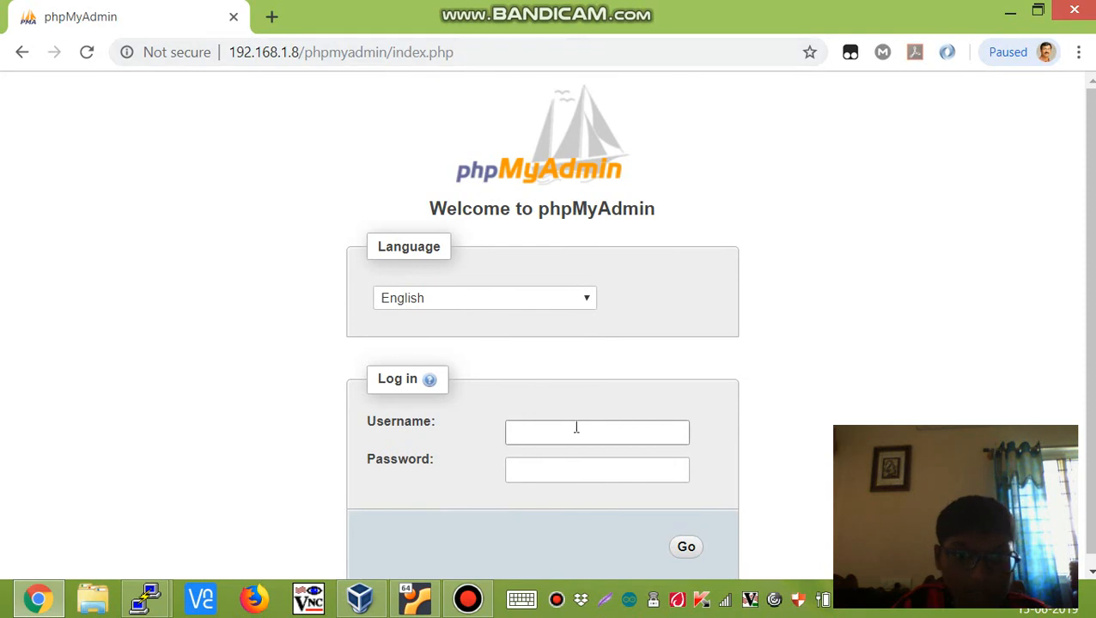
# Step: Log in to phpMyAdmin as root with the password, reaching the server dashboard
pyautogui.write('root')
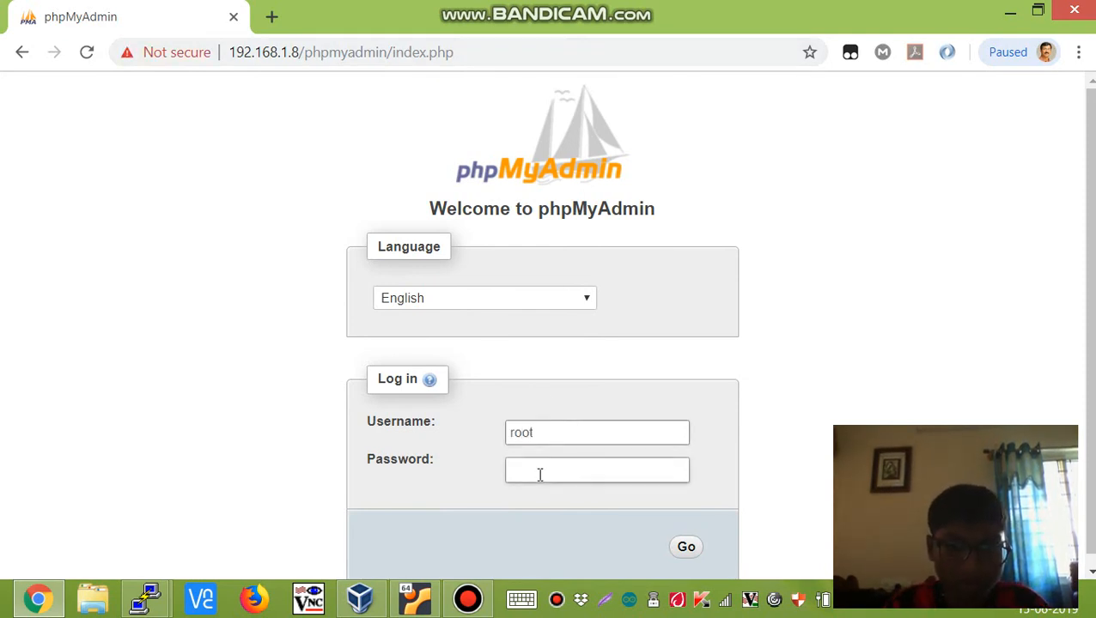
pyautogui.write('password')
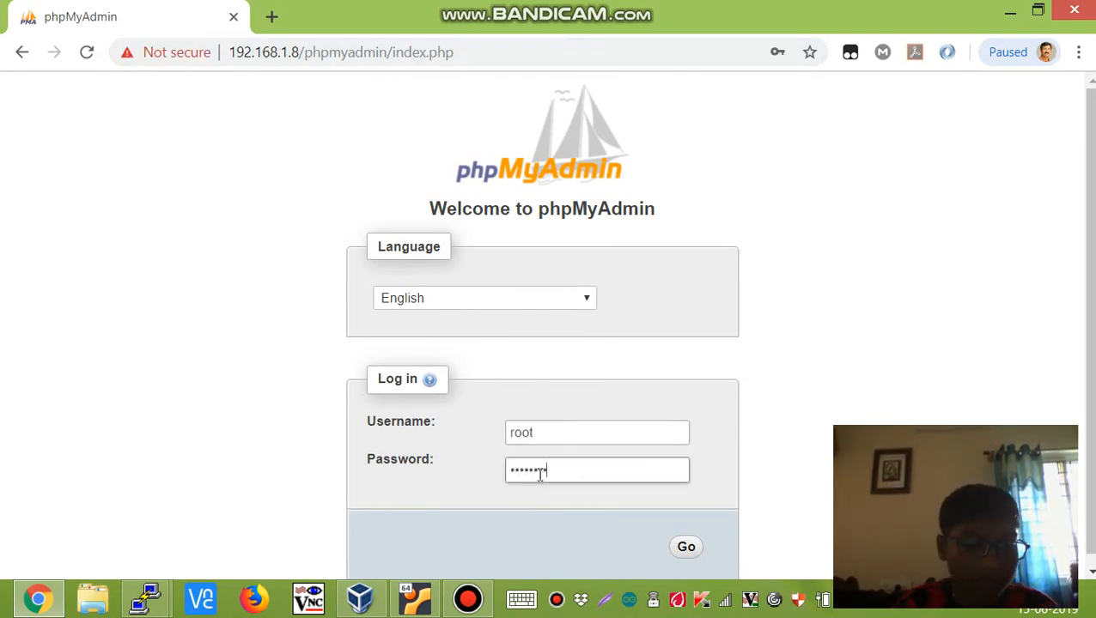
pyautogui.click(685, 546)
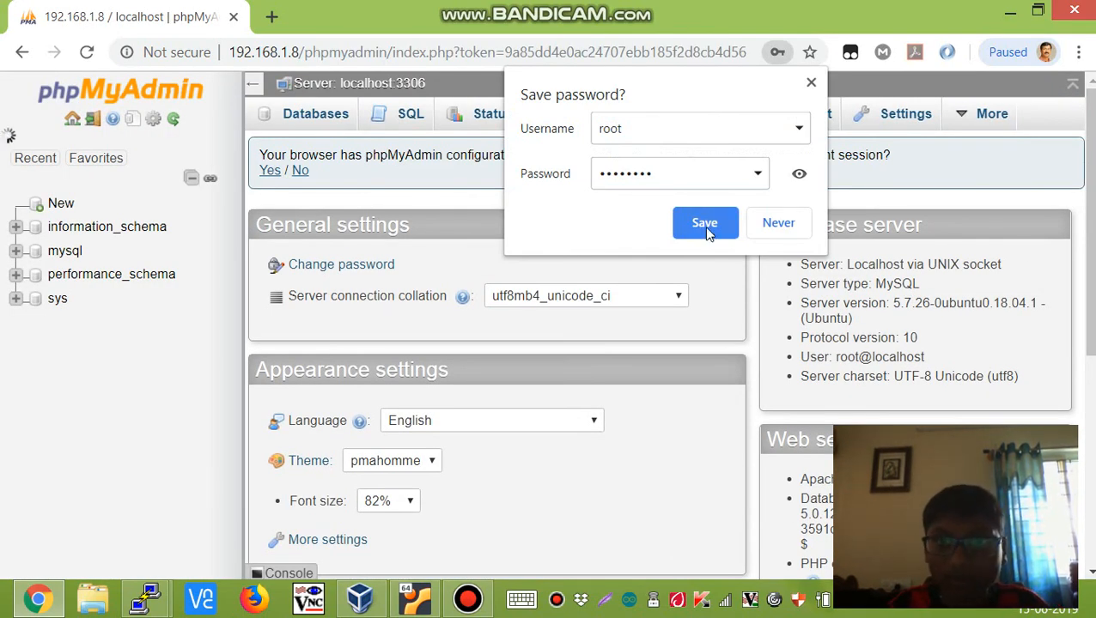
# Step: Save the root login in Chrome, view the SQL page, then the Databases list of four
pyautogui.click(704, 223)
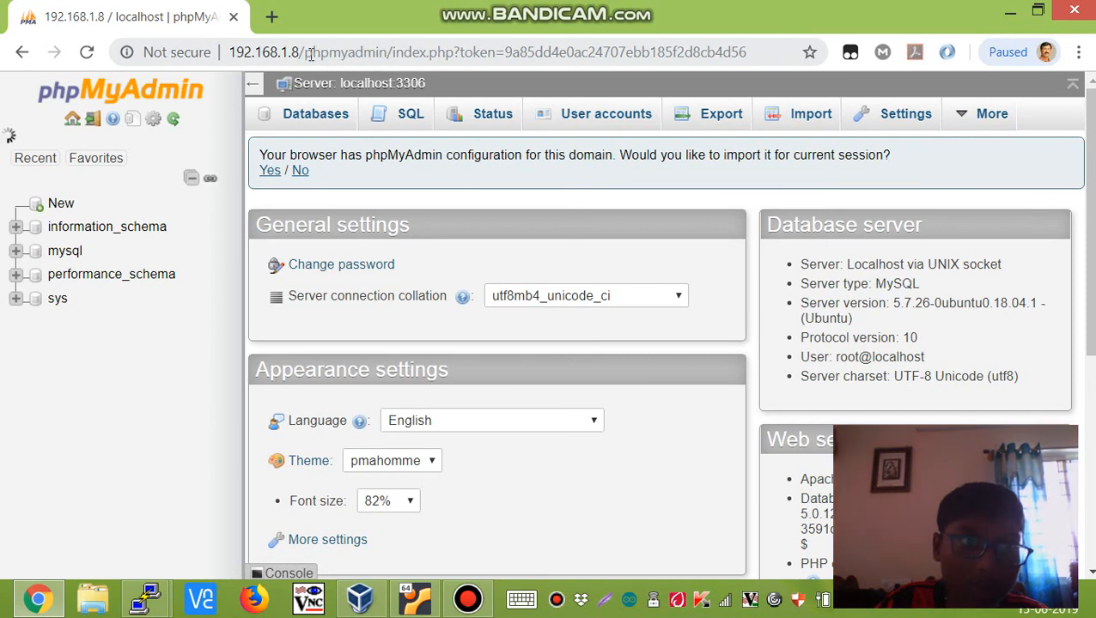
pyautogui.moveTo(385, 52)
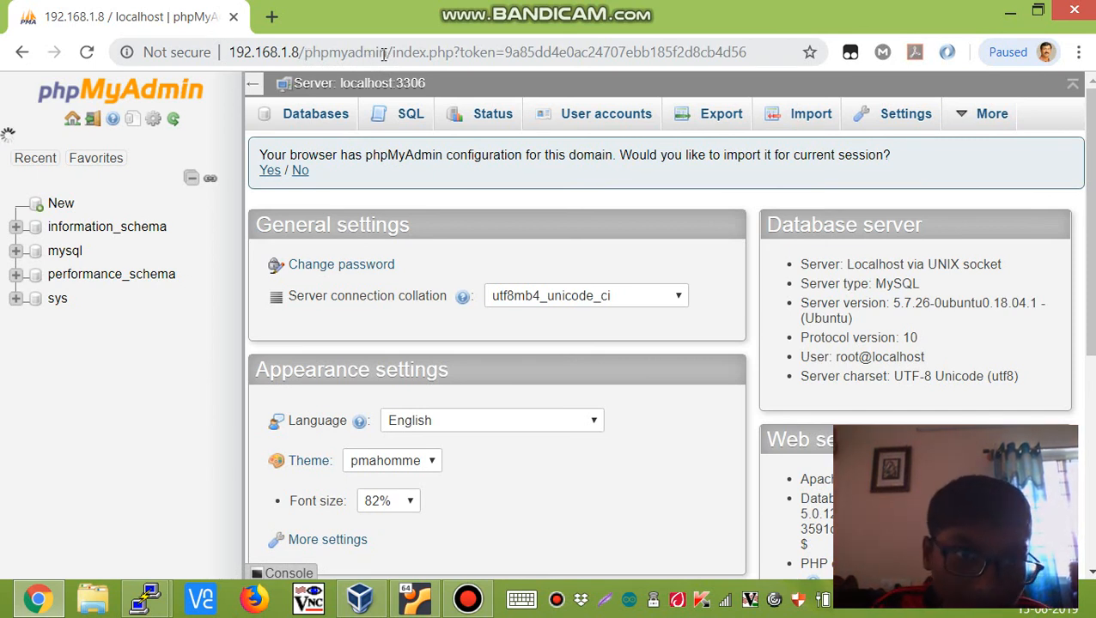
pyautogui.click(410, 113)
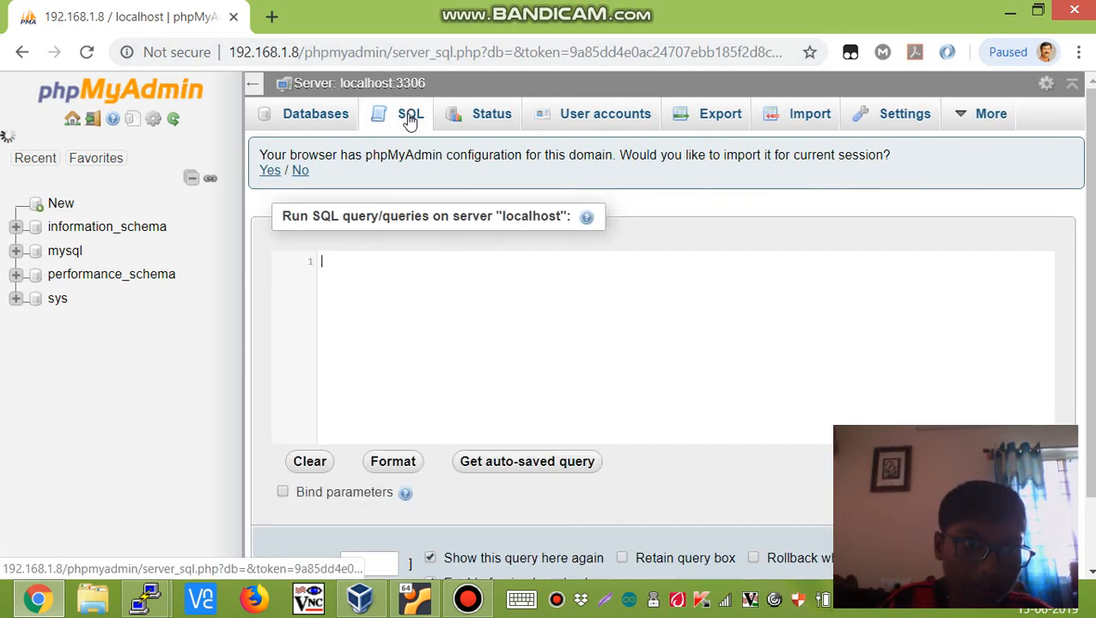
pyautogui.click(315, 114)
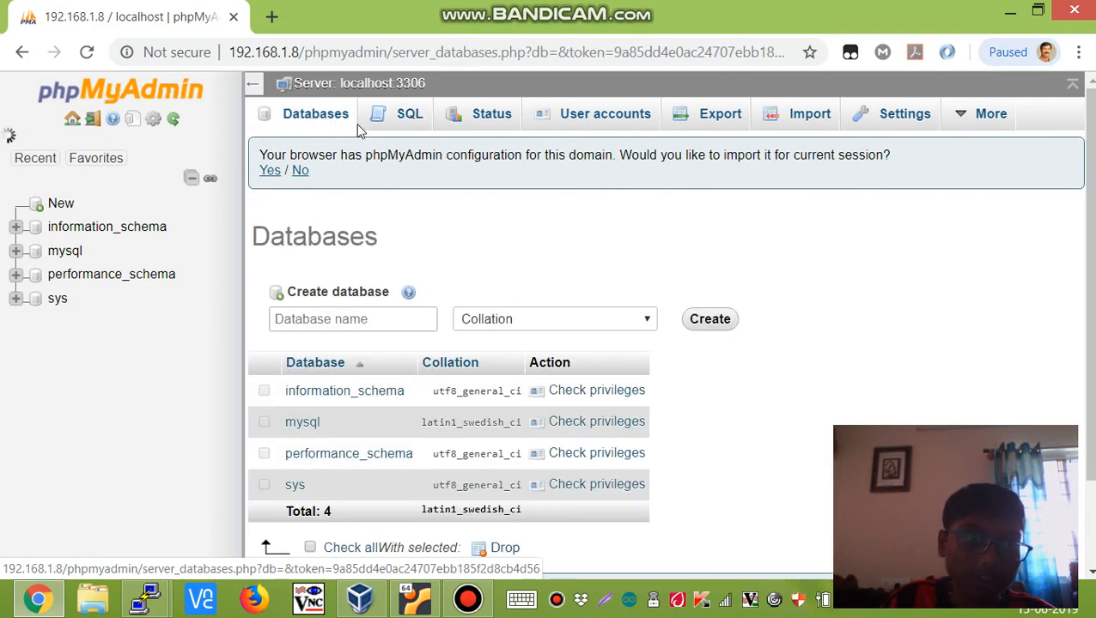